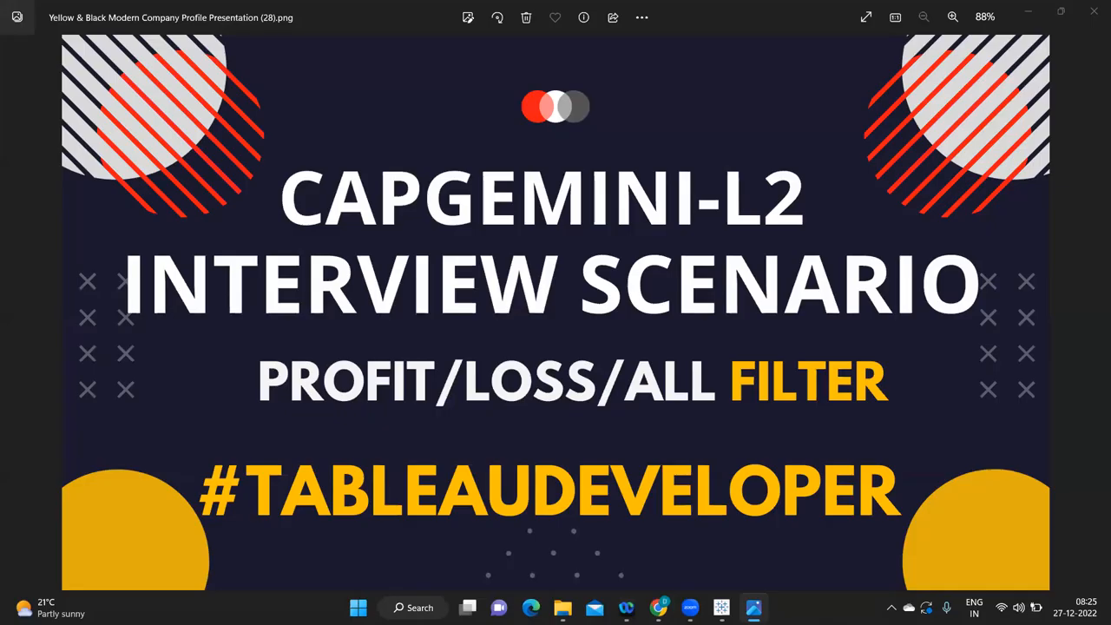
mouse_move(911, 310)
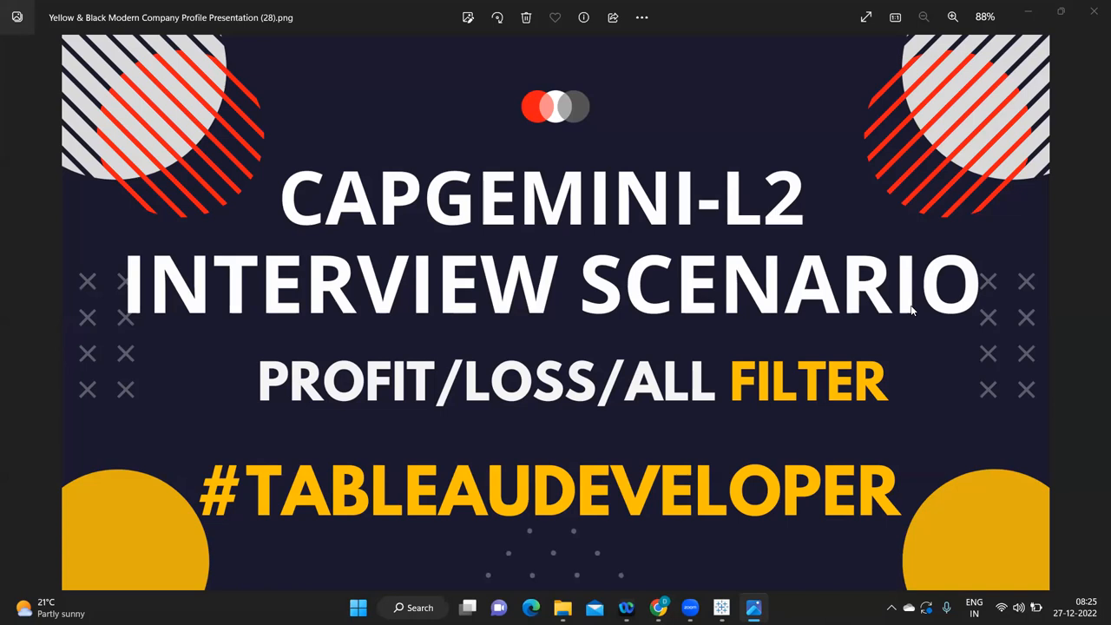
mouse_move(882, 334)
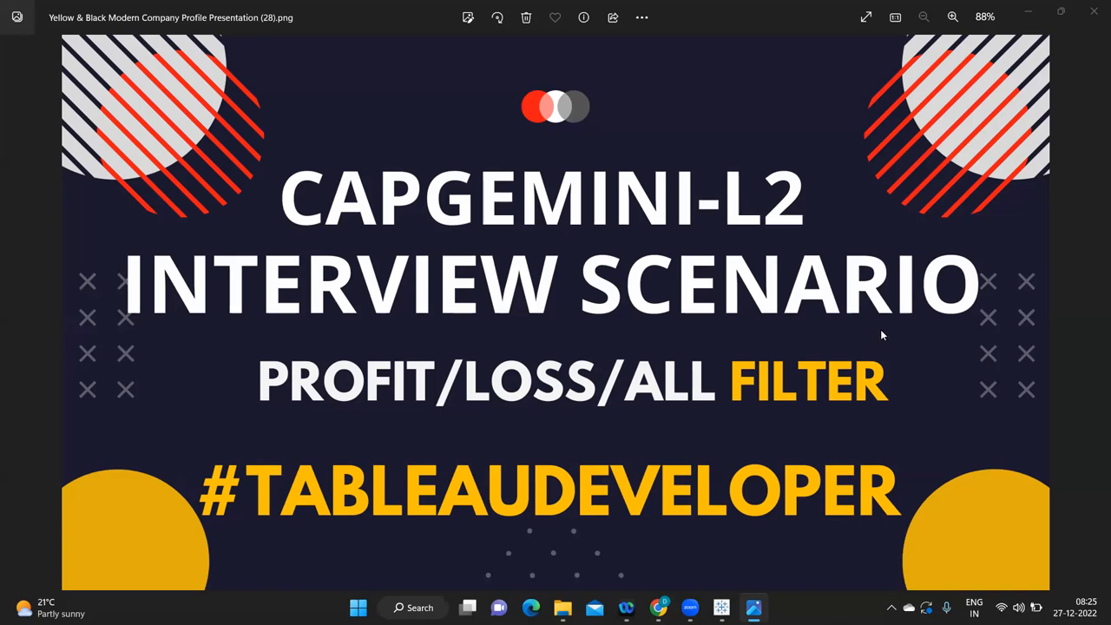
mouse_move(826, 393)
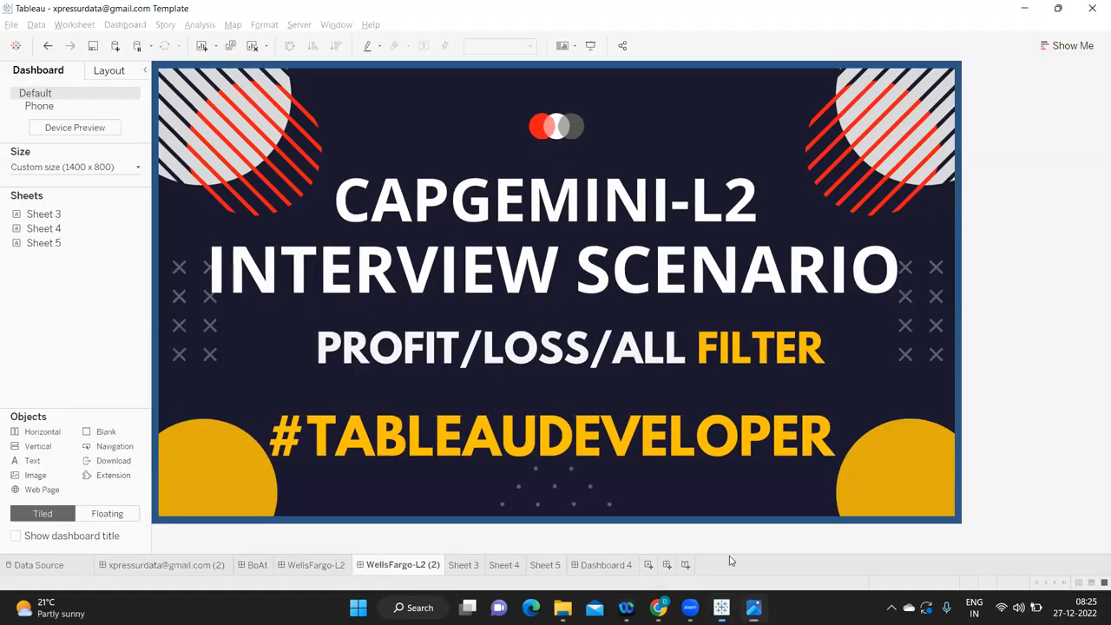
mouse_move(742, 530)
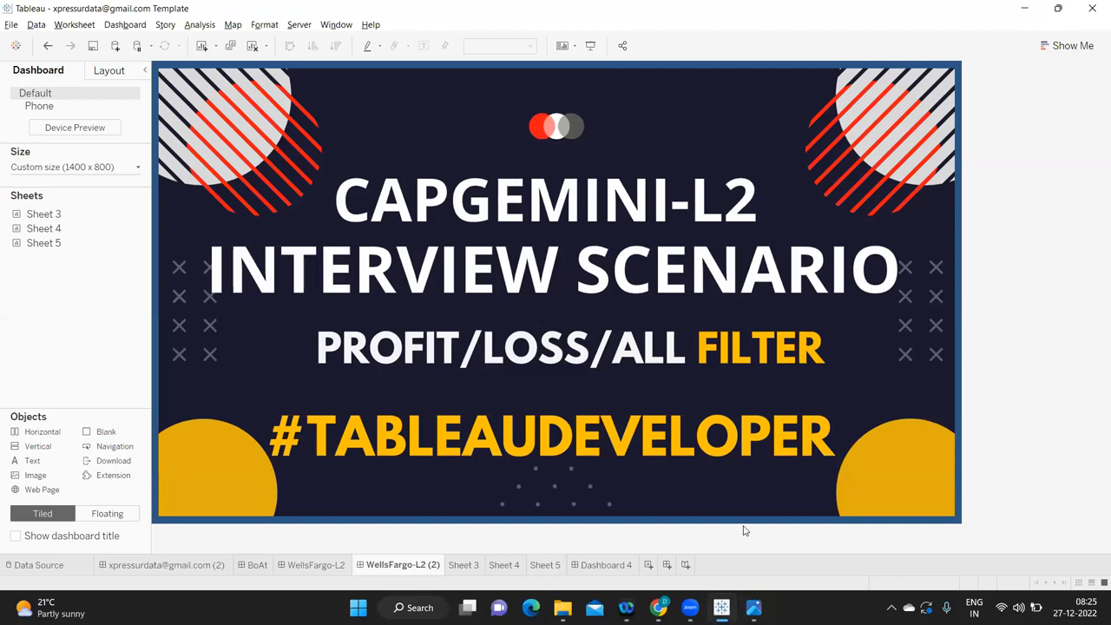
mouse_move(600, 590)
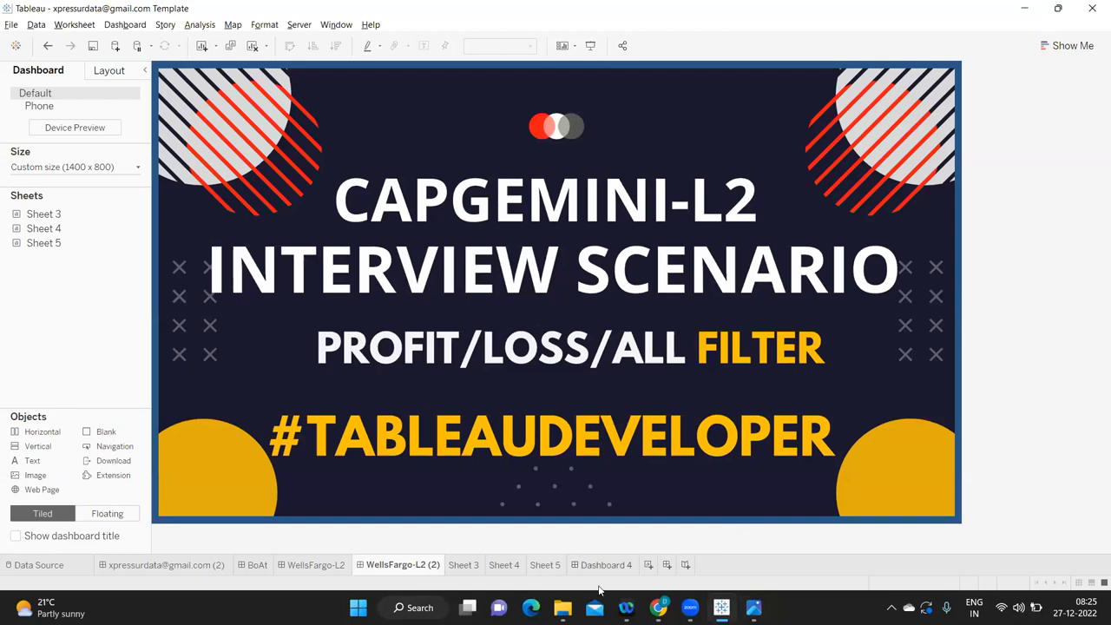
Switch from Sheet 4 to Sheet 5 and preview the Profits and Loss filter options
left_click(504, 565)
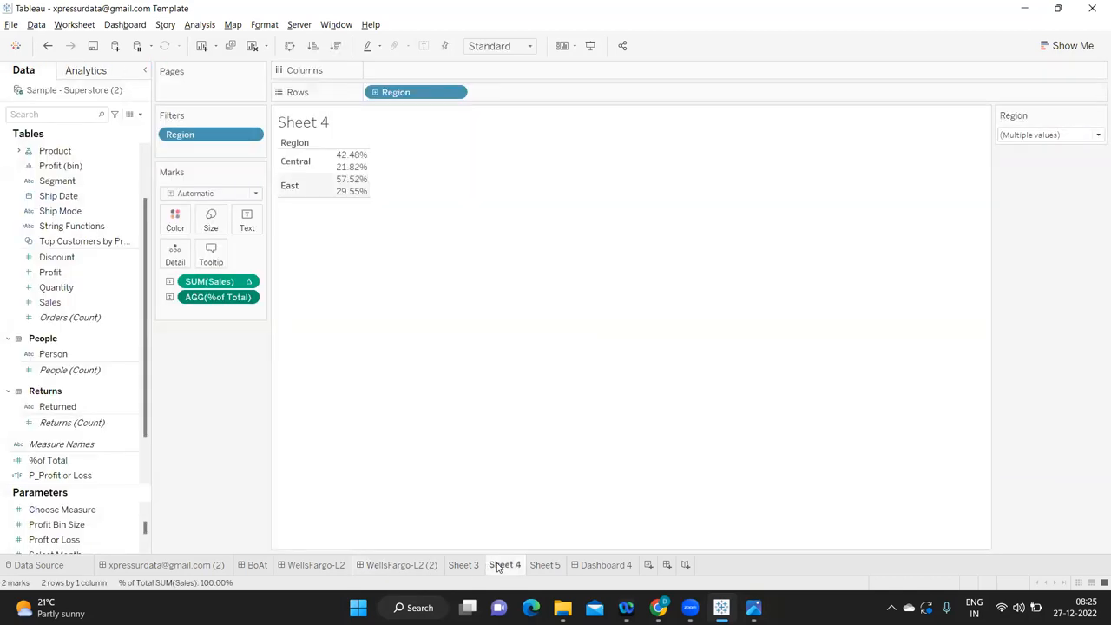
left_click(545, 565)
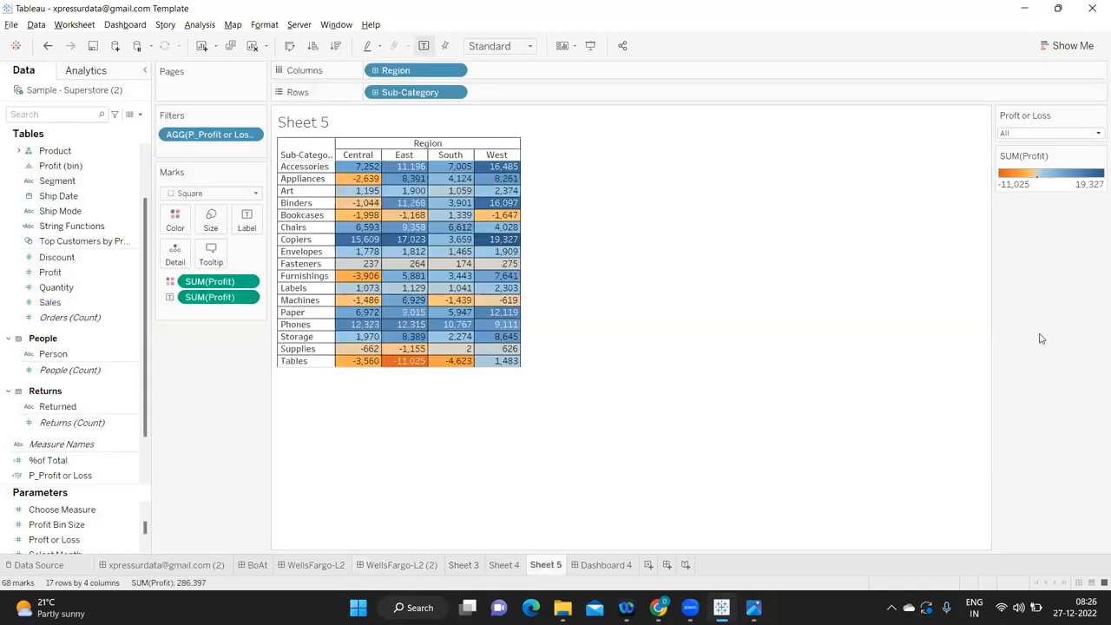
left_click(1097, 132)
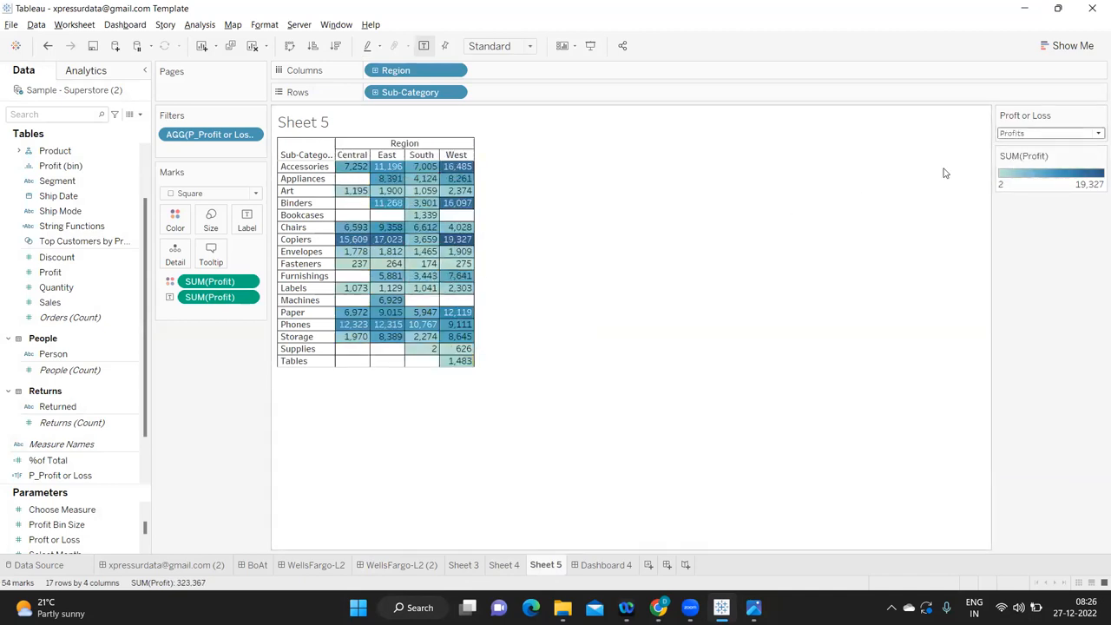
left_click(1050, 133)
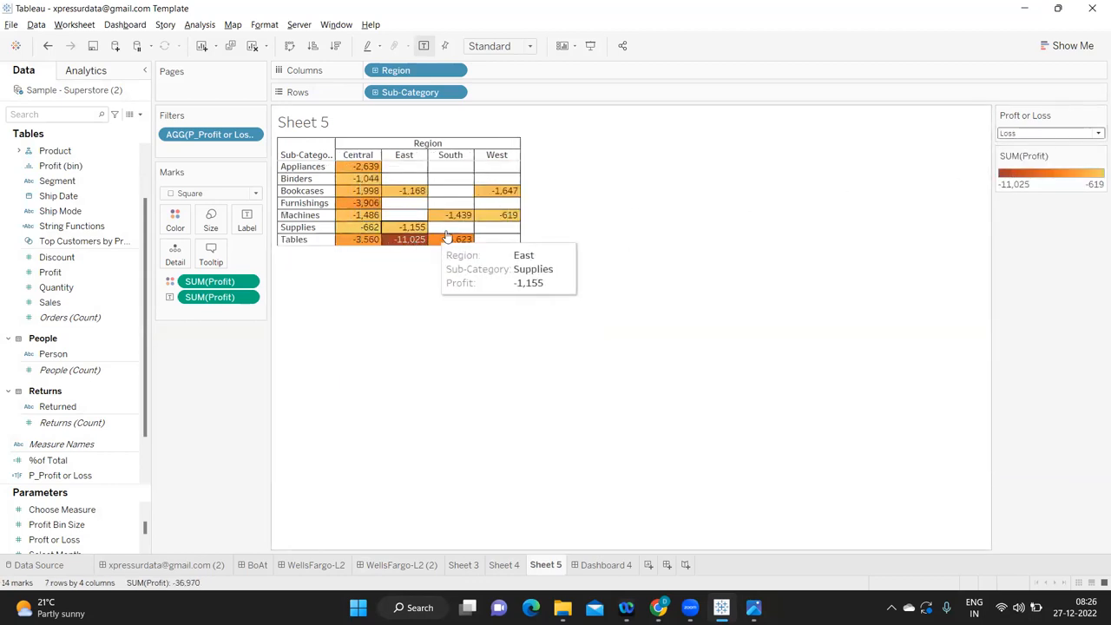
mouse_move(1061, 140)
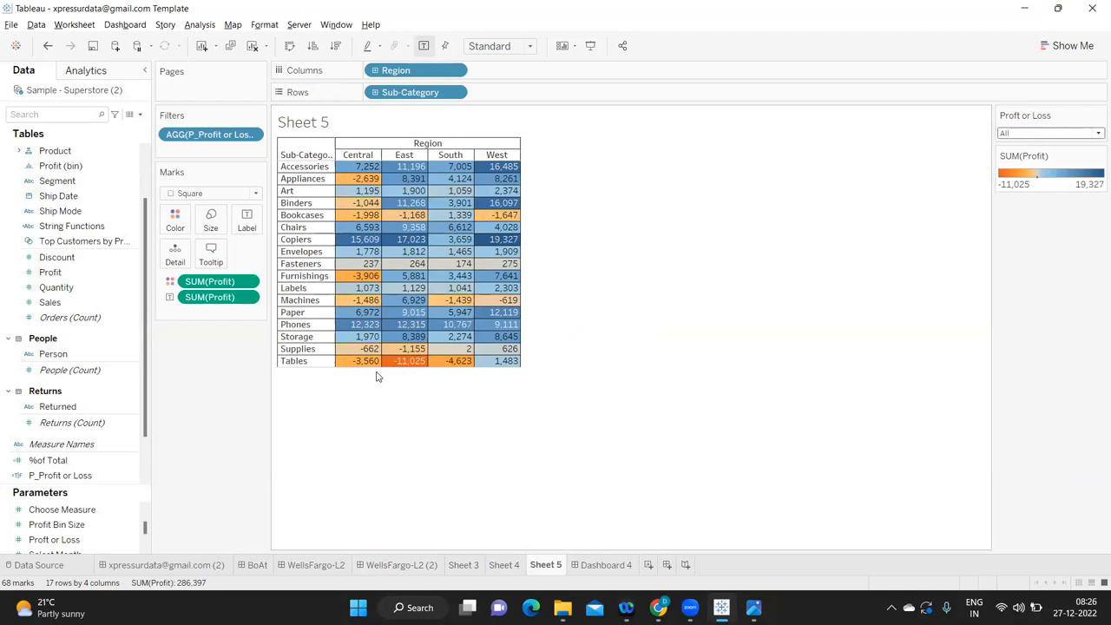
mouse_move(461, 477)
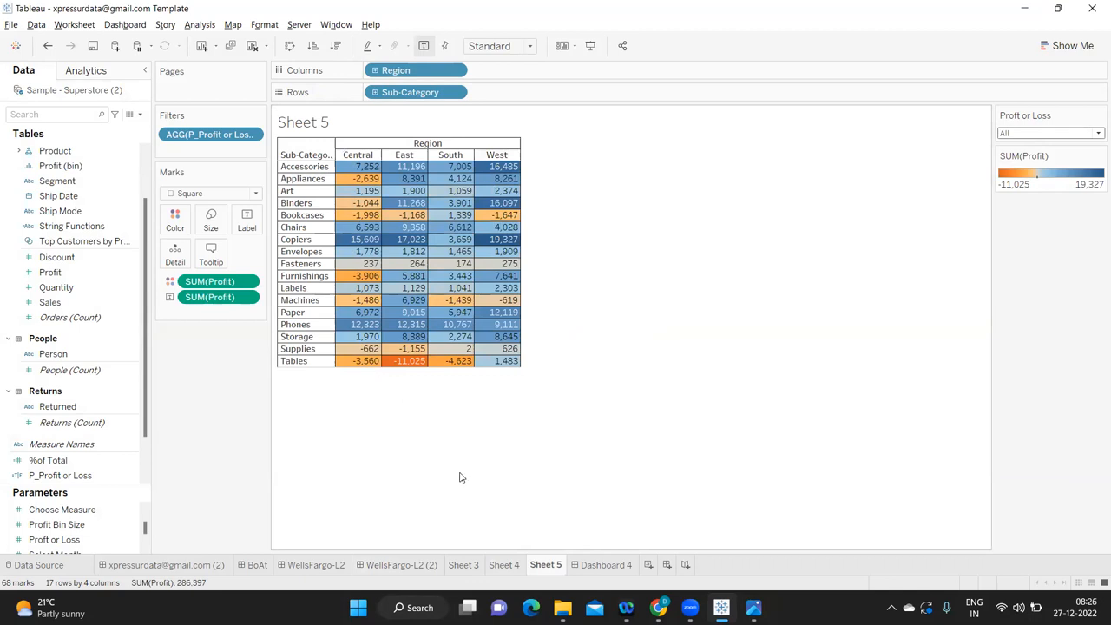
mouse_move(451, 202)
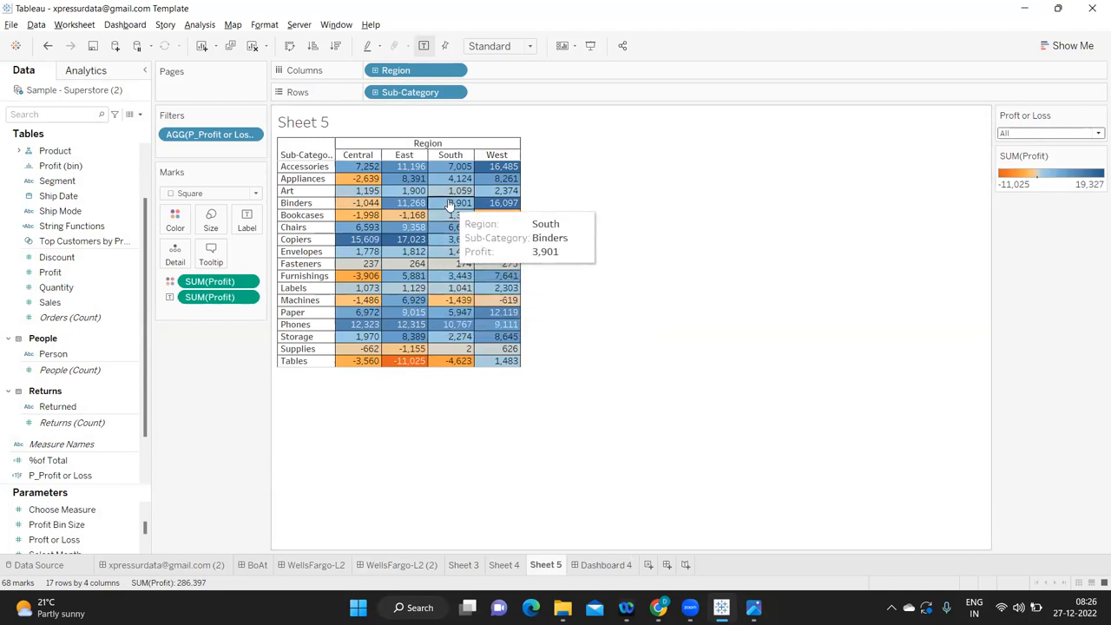
mouse_move(358, 203)
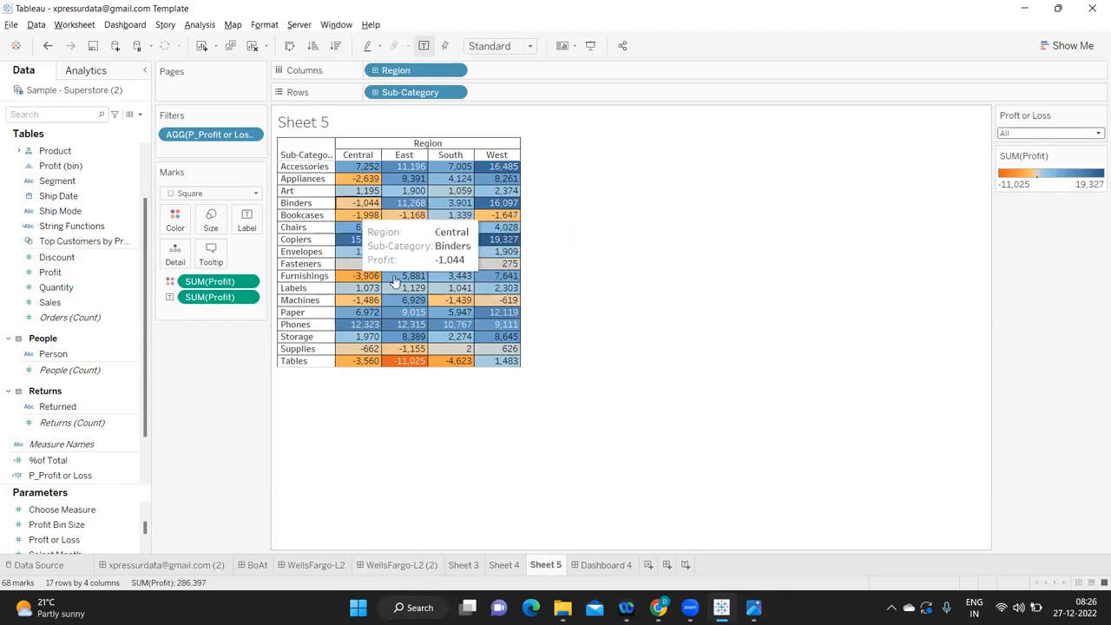
mouse_move(664, 568)
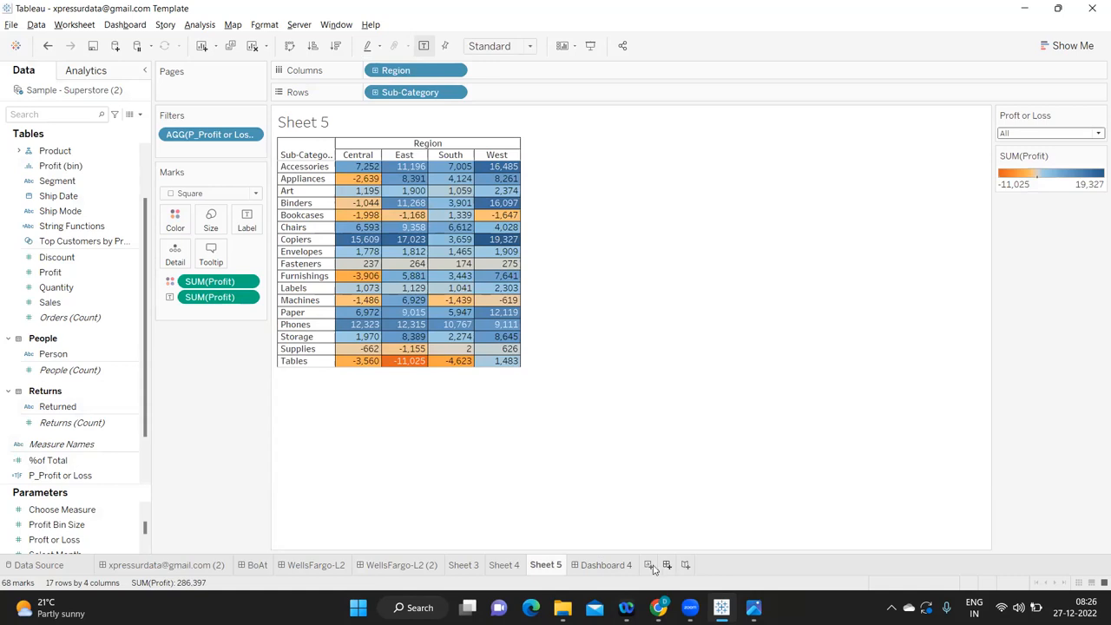
Add a new worksheet and start an Integer parameter named 'Select Profit or Loss'
left_click(650, 564)
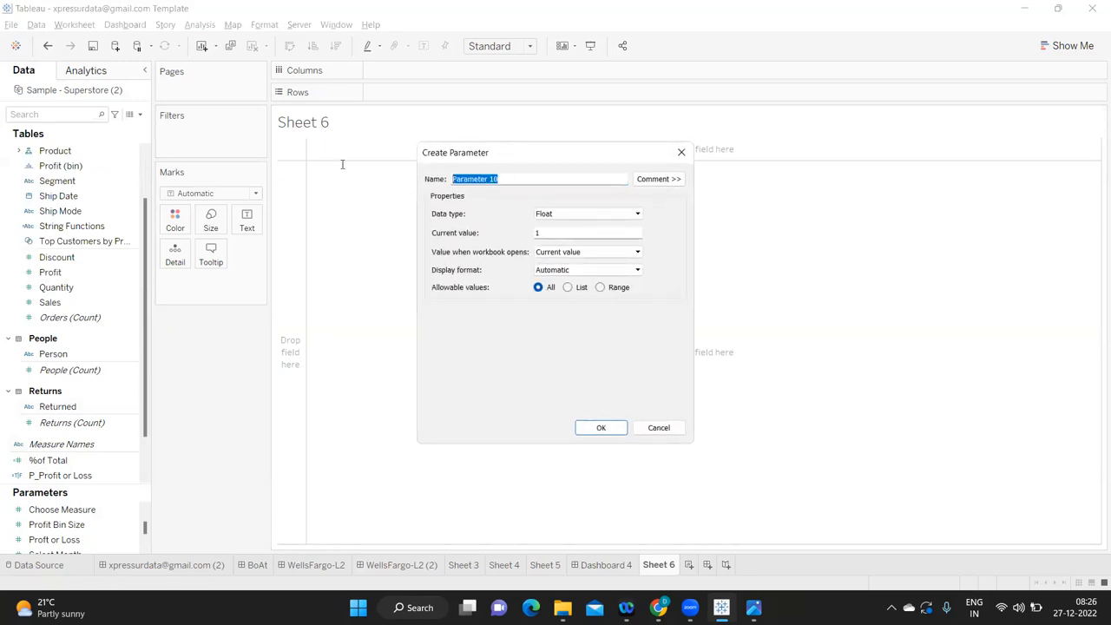
mouse_move(343, 168)
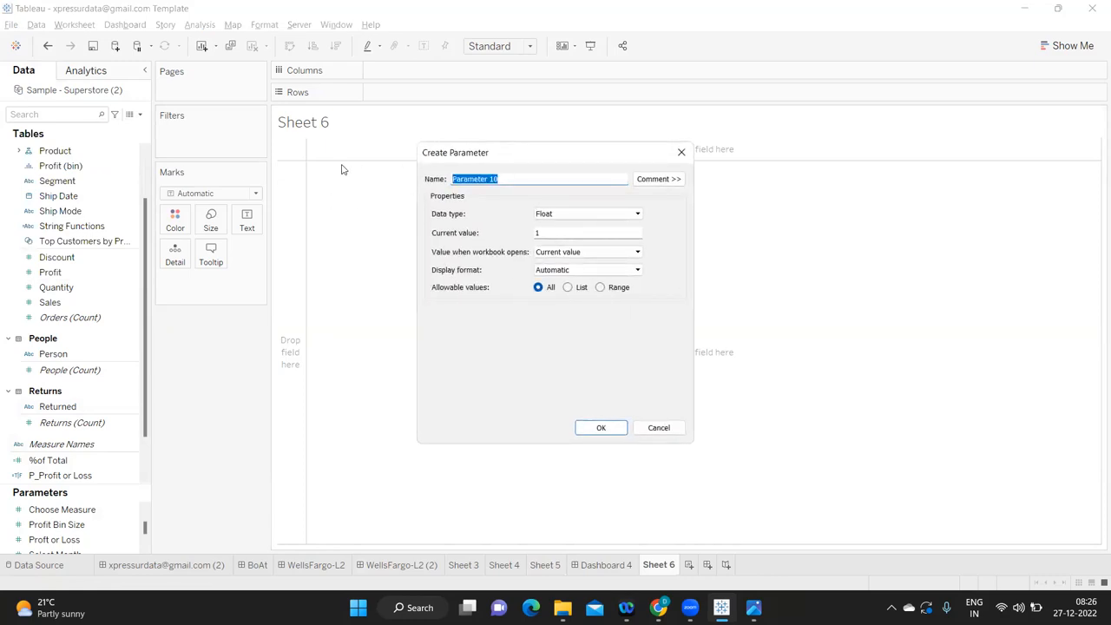
type("Select")
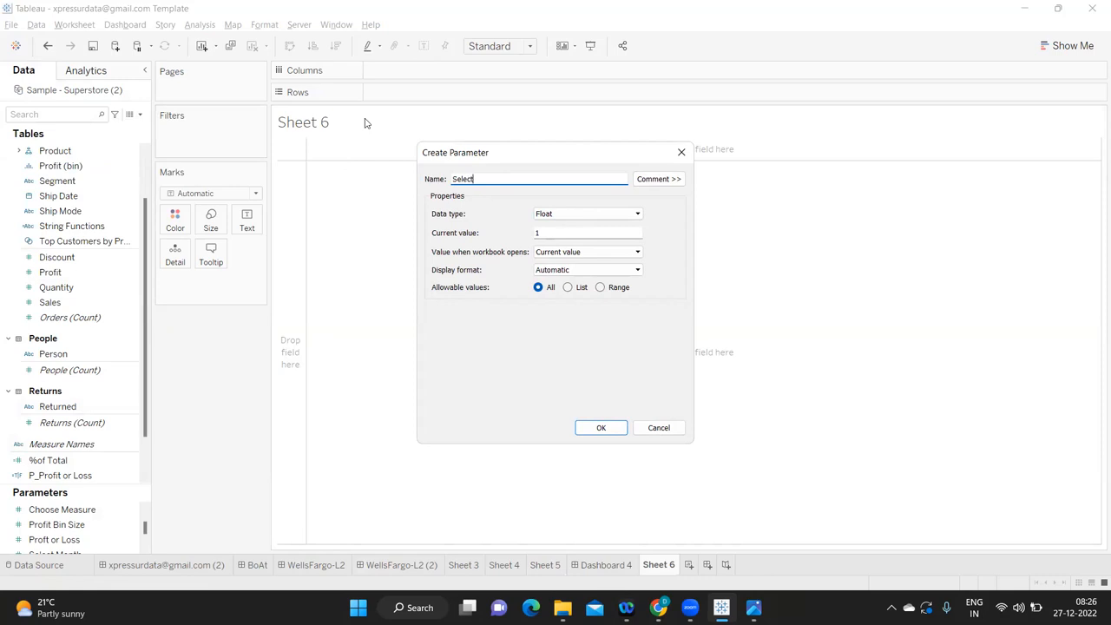
type("Profit or")
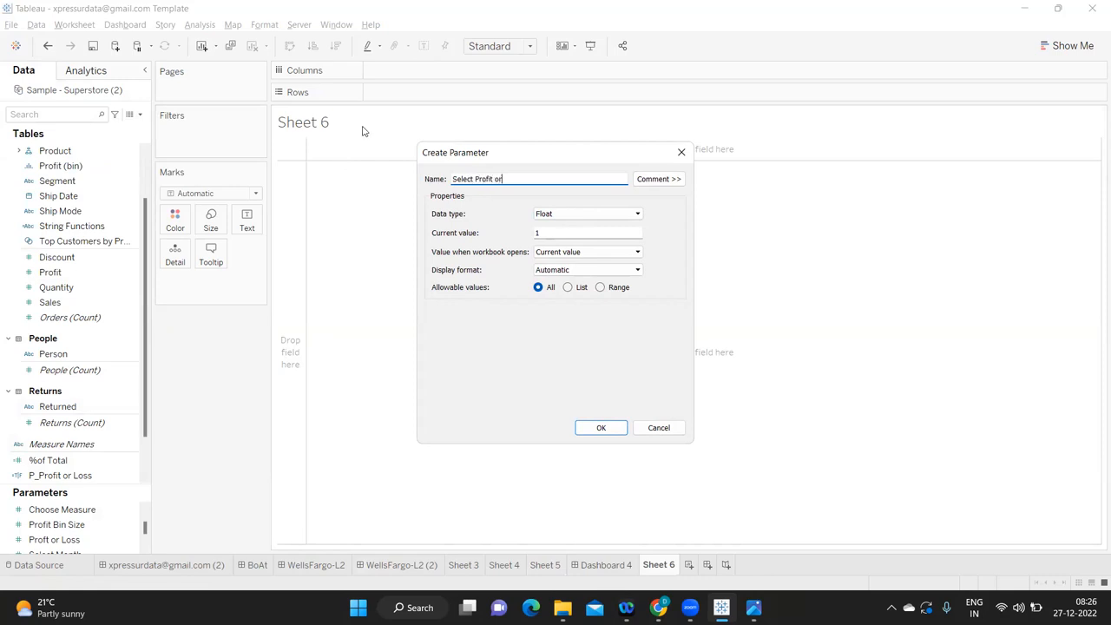
type("Loss")
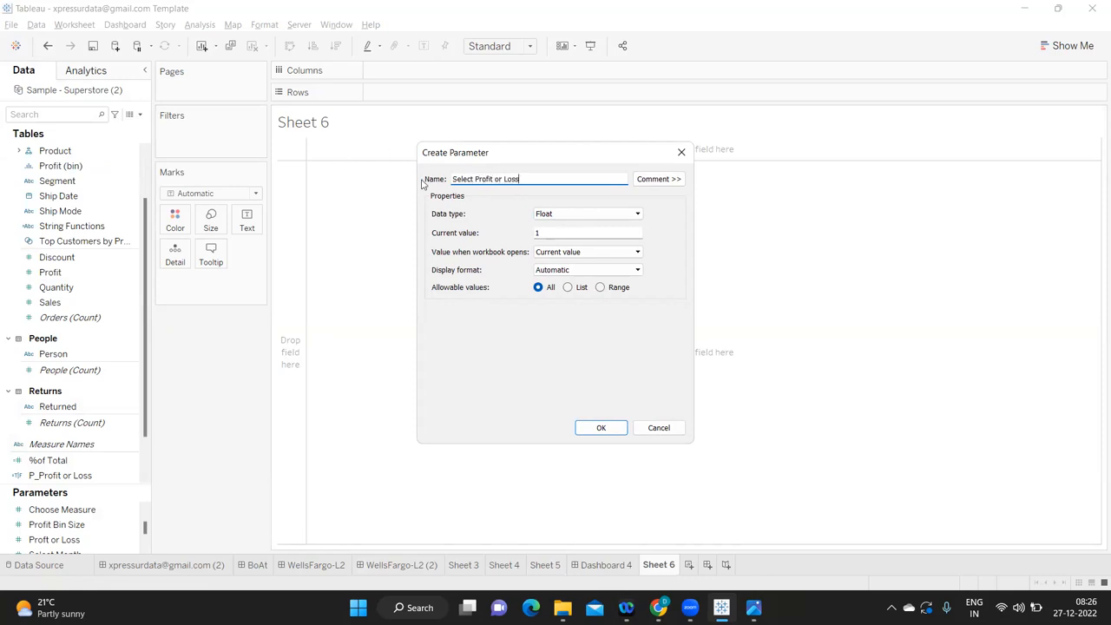
left_click(587, 214)
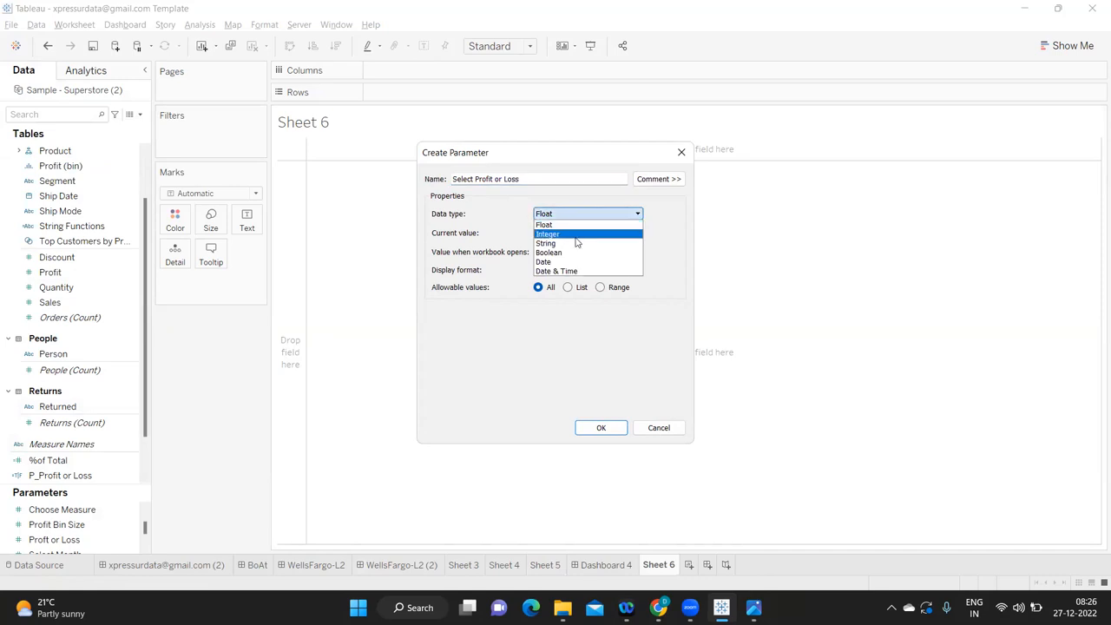
left_click(547, 234)
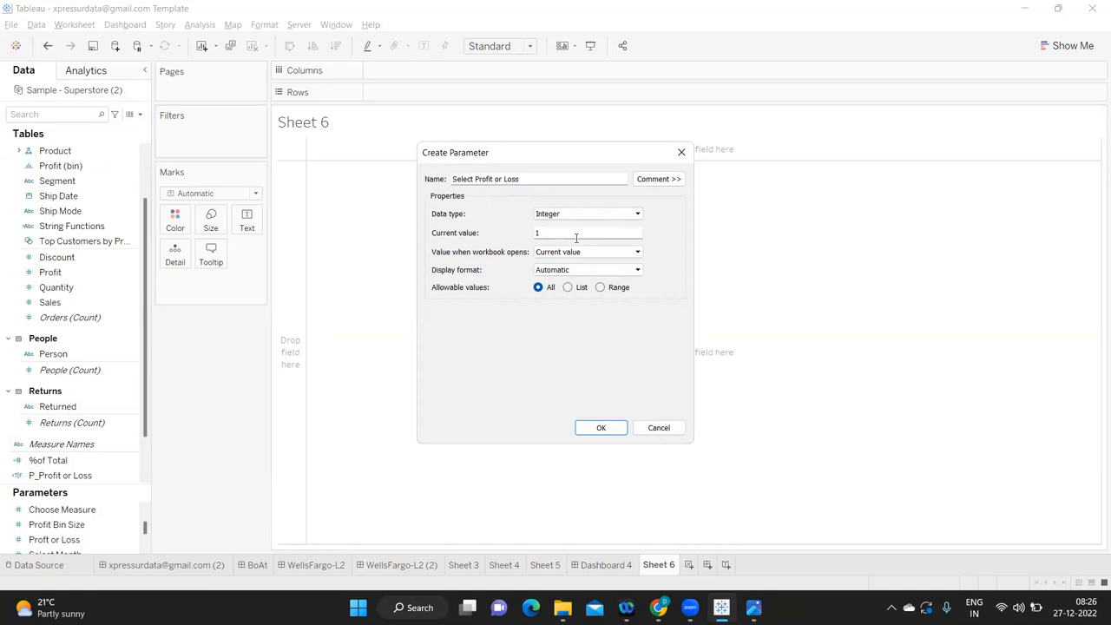
Make the parameter a List with values 1 and 2, displayed as Profit and Loss
left_click(567, 287)
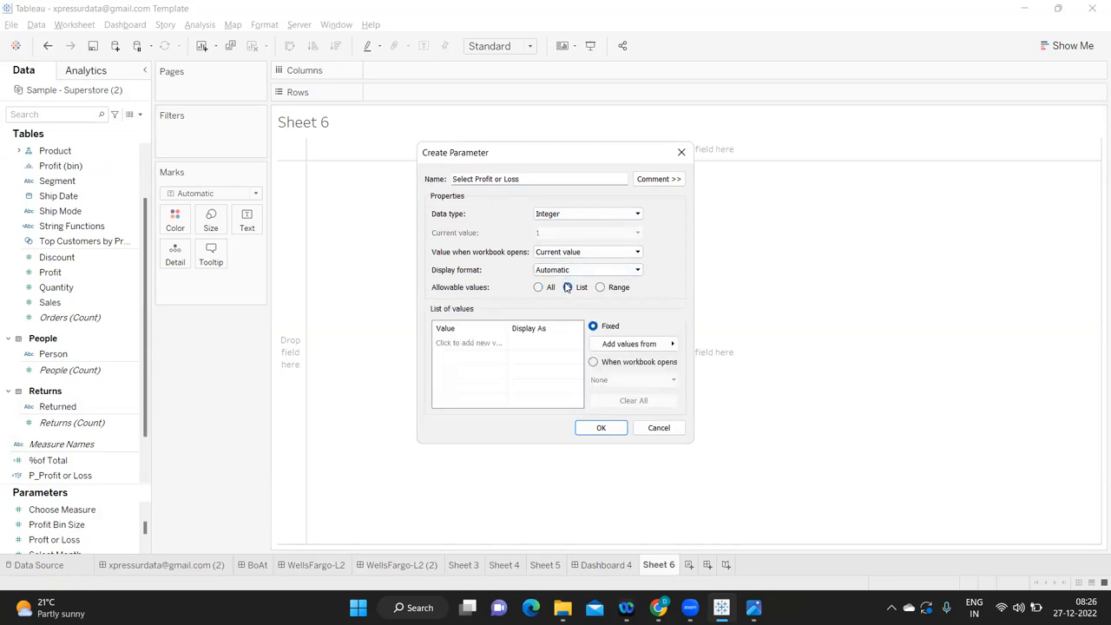
left_click(568, 287)
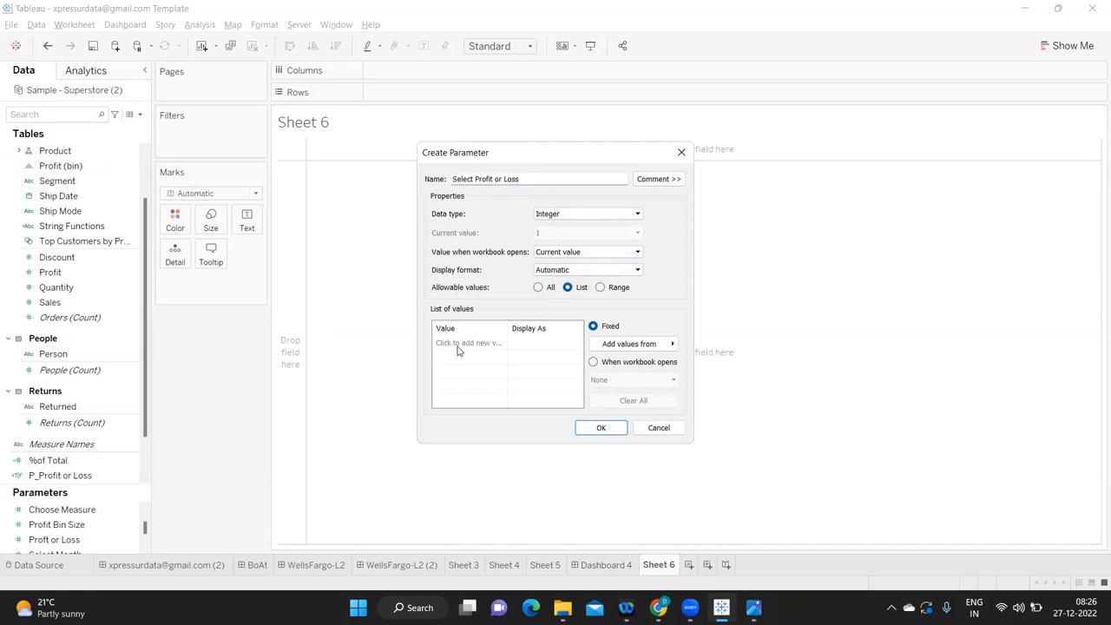
left_click(468, 341)
type("1")
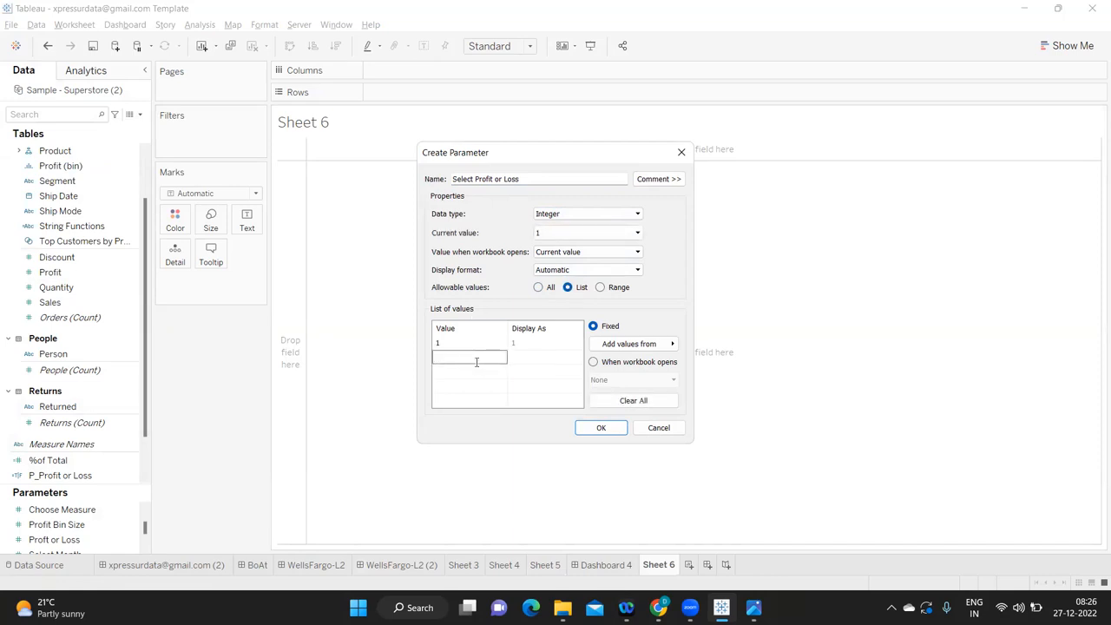
type("2")
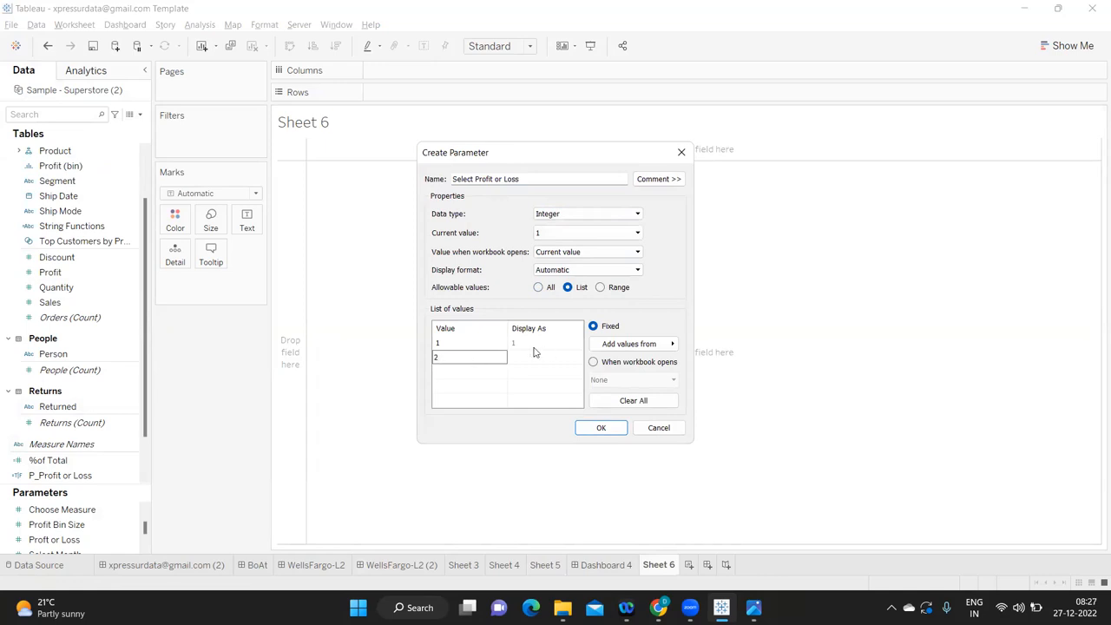
left_click(545, 341)
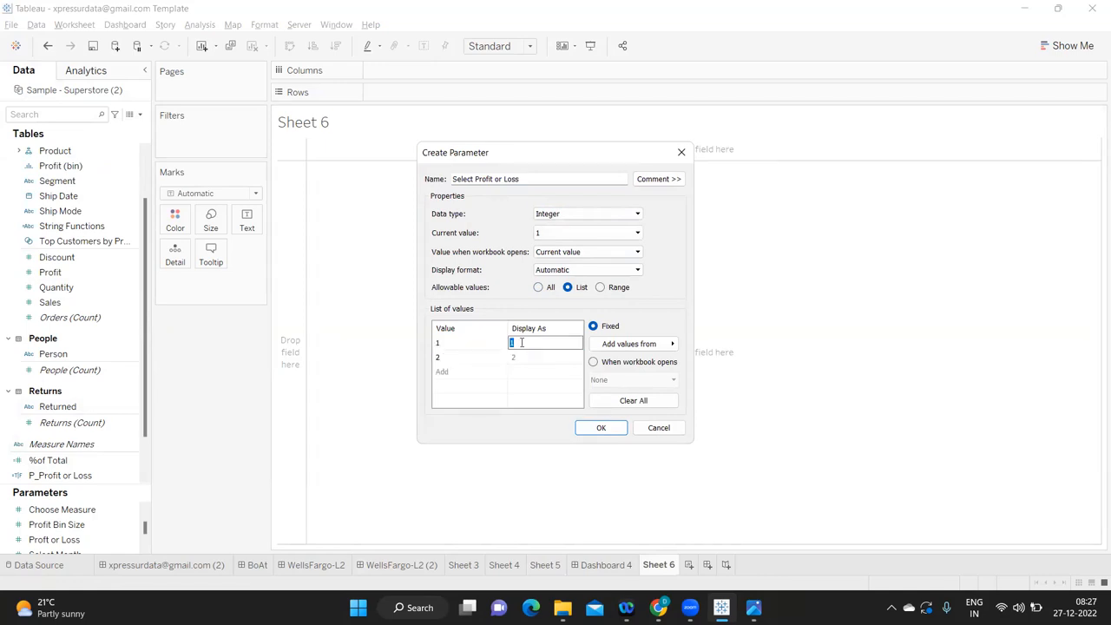
type("Profit")
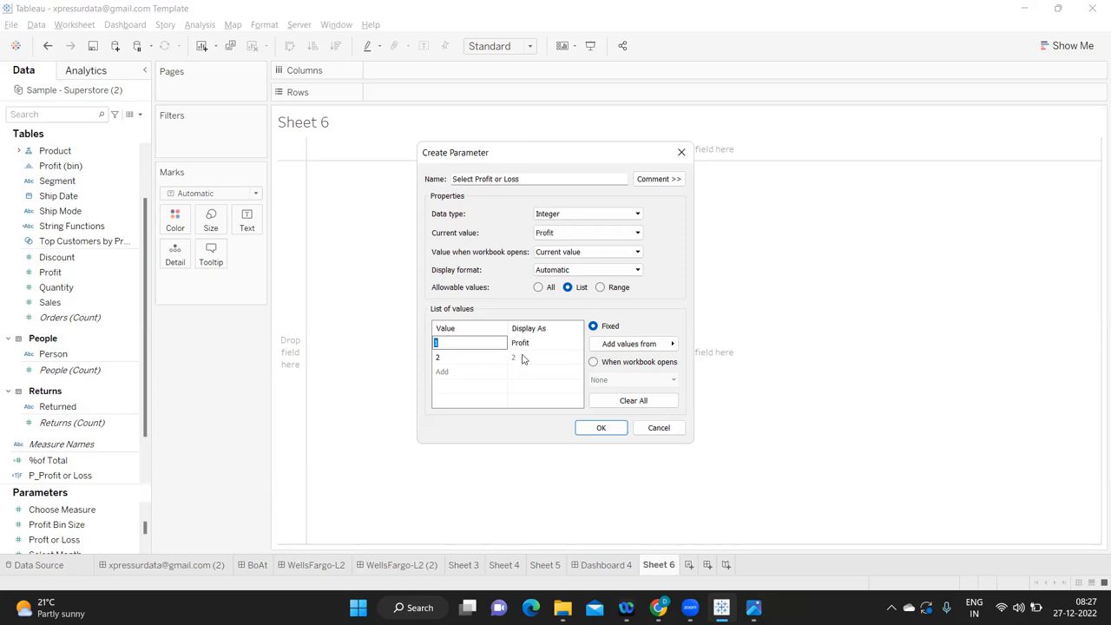
type("Loss")
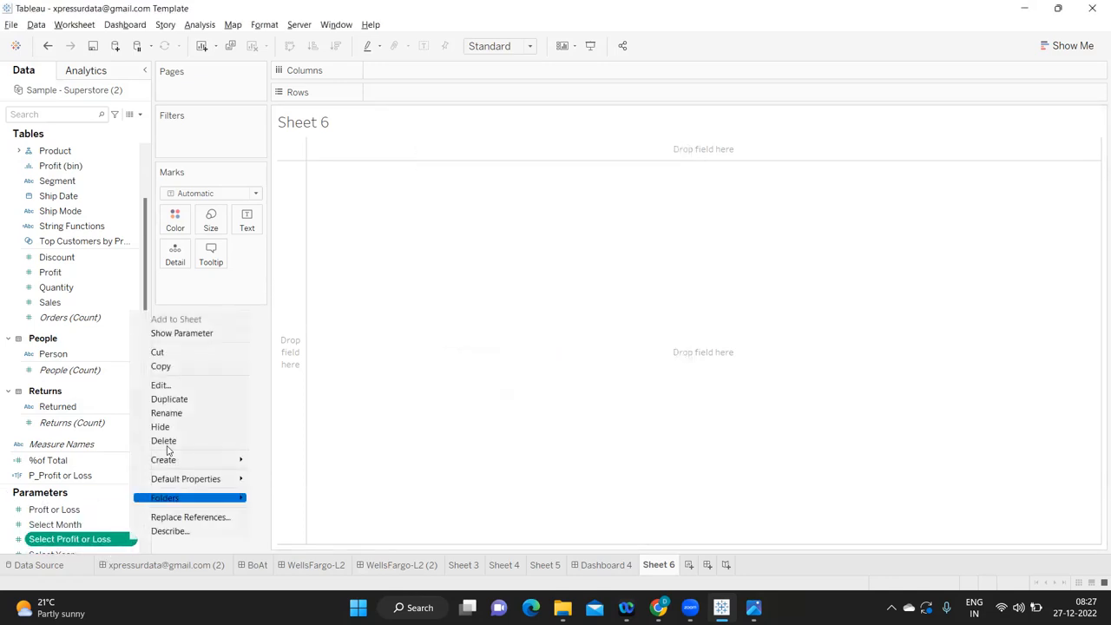
left_click(181, 333)
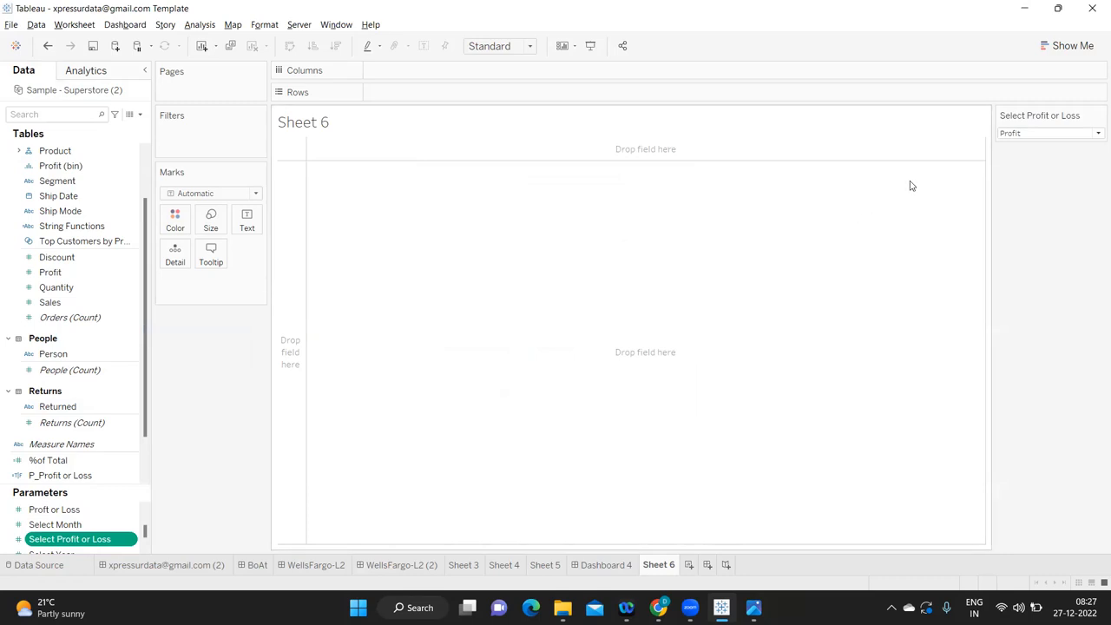
mouse_move(1050, 133)
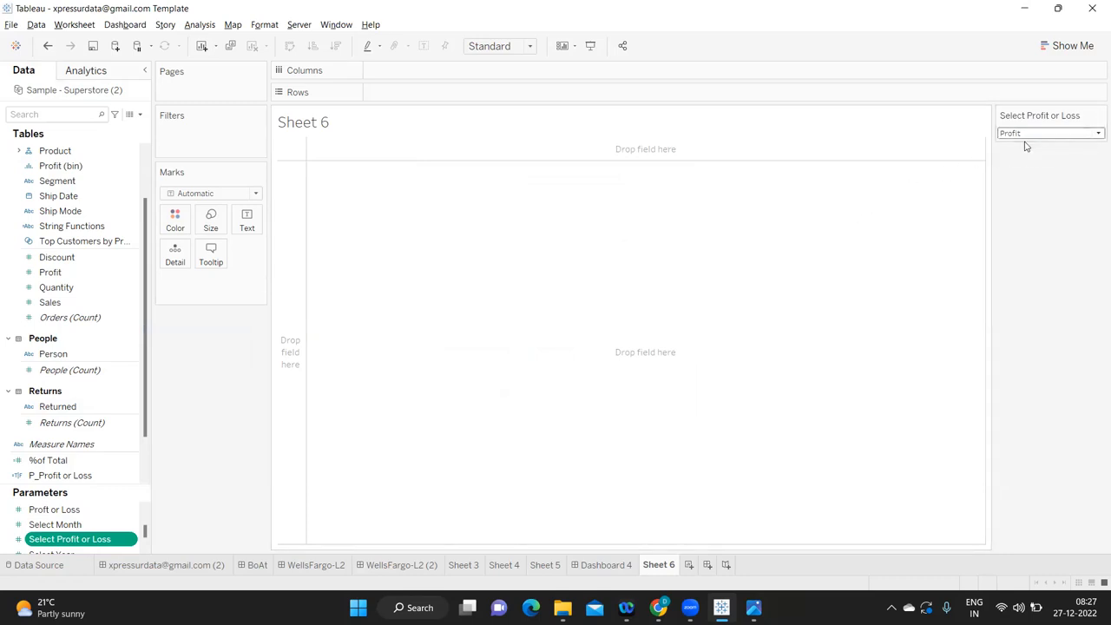
left_click(1050, 132)
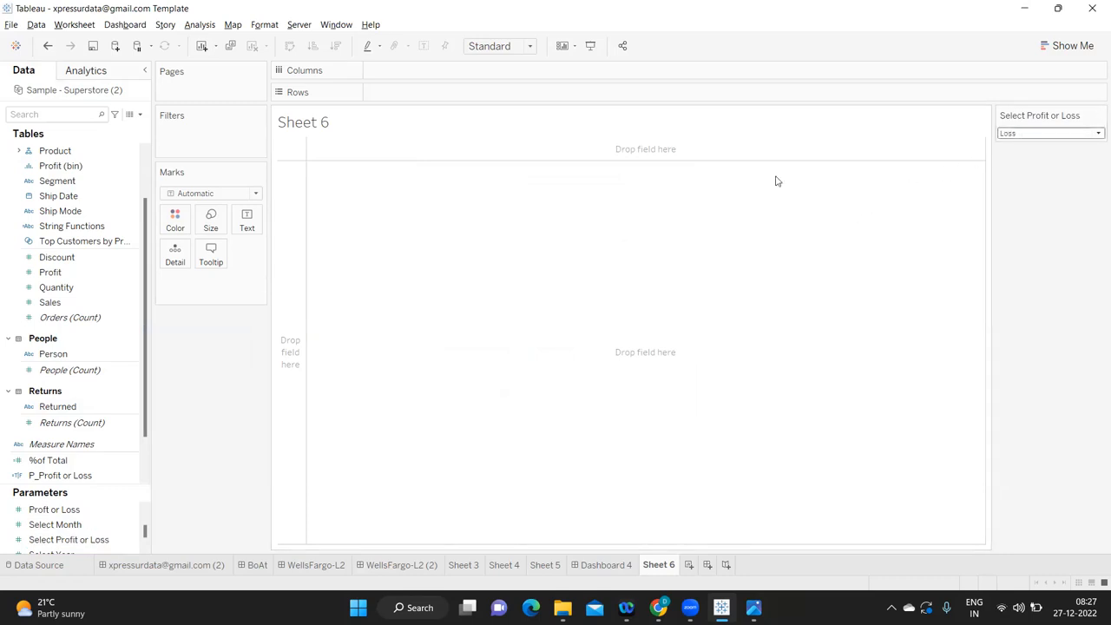
left_click(57, 114)
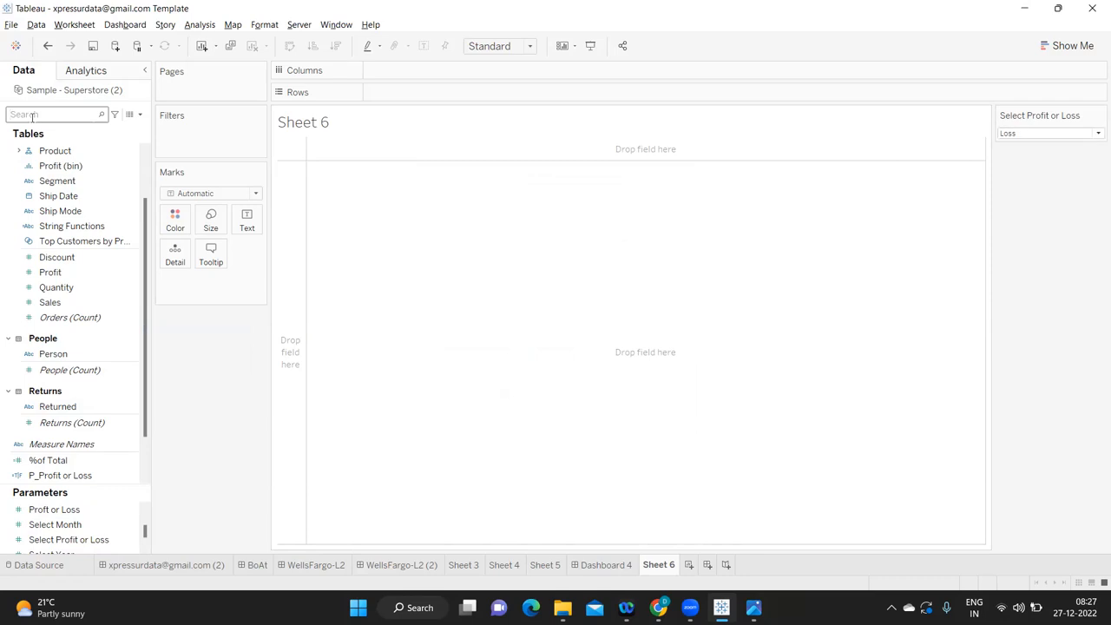
Search for Sub-Category, then place it on Rows and Region on Columns
type("su")
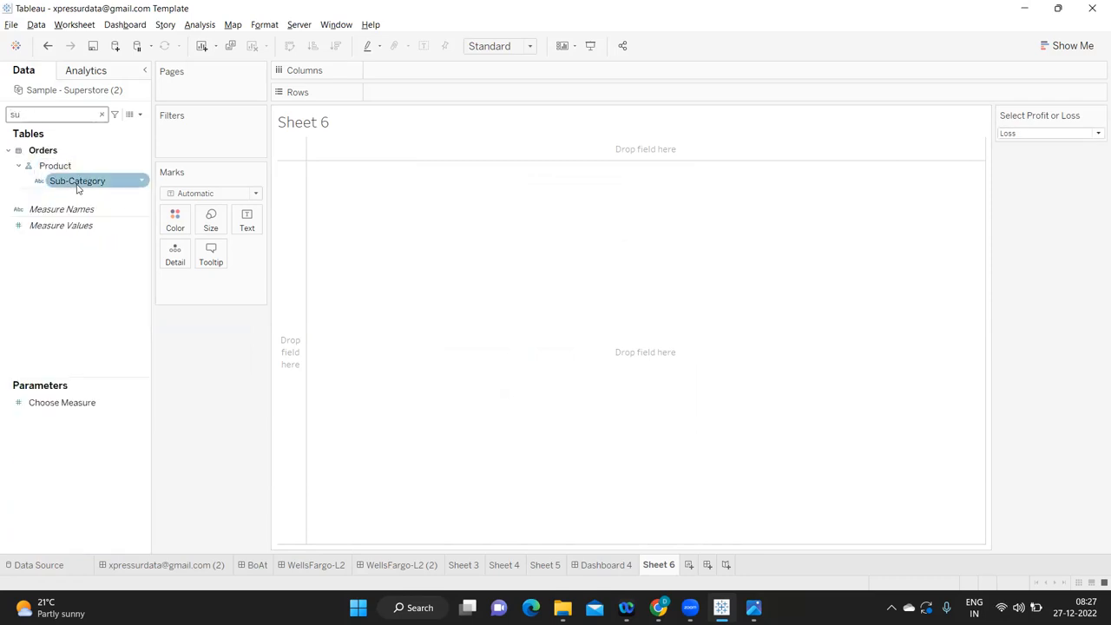
left_click_drag(77, 180, 410, 92)
type("re")
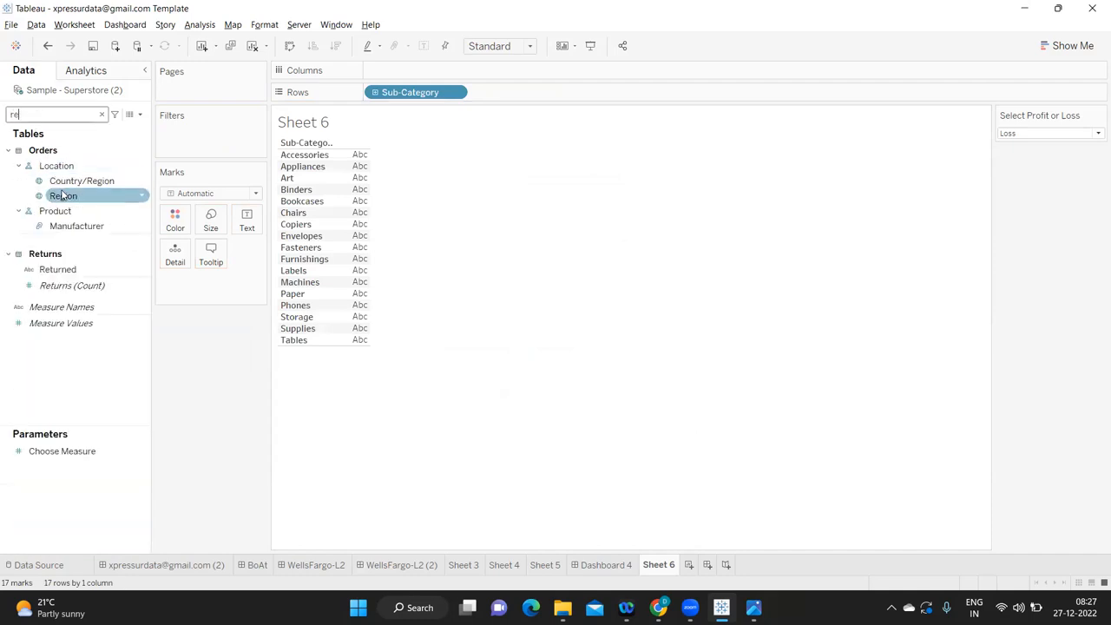
left_click_drag(63, 195, 395, 70)
type("p")
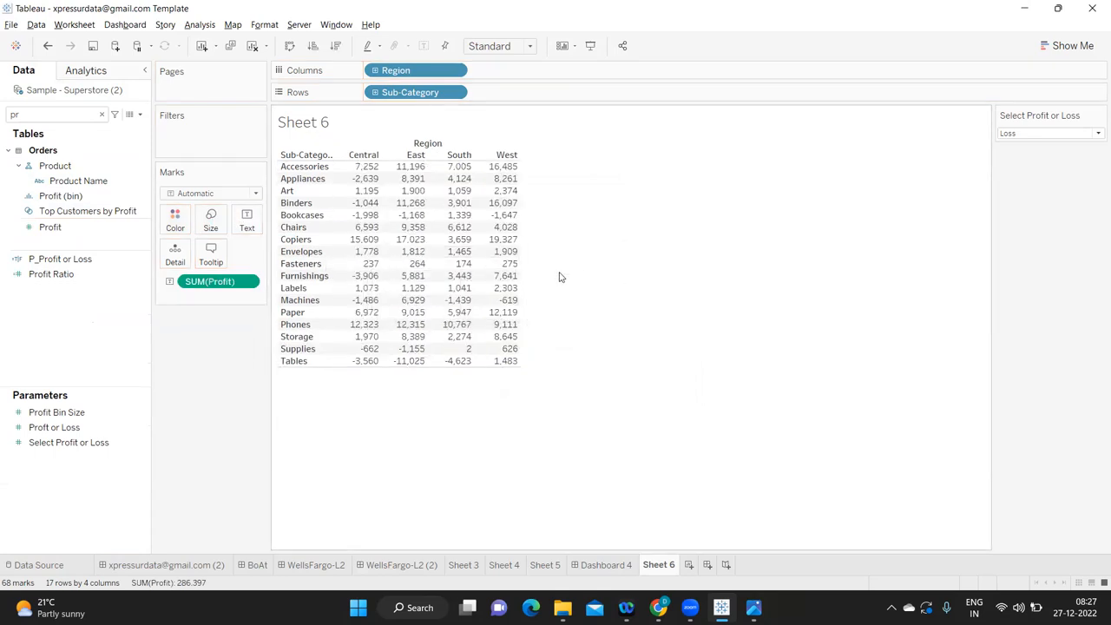
mouse_move(363, 166)
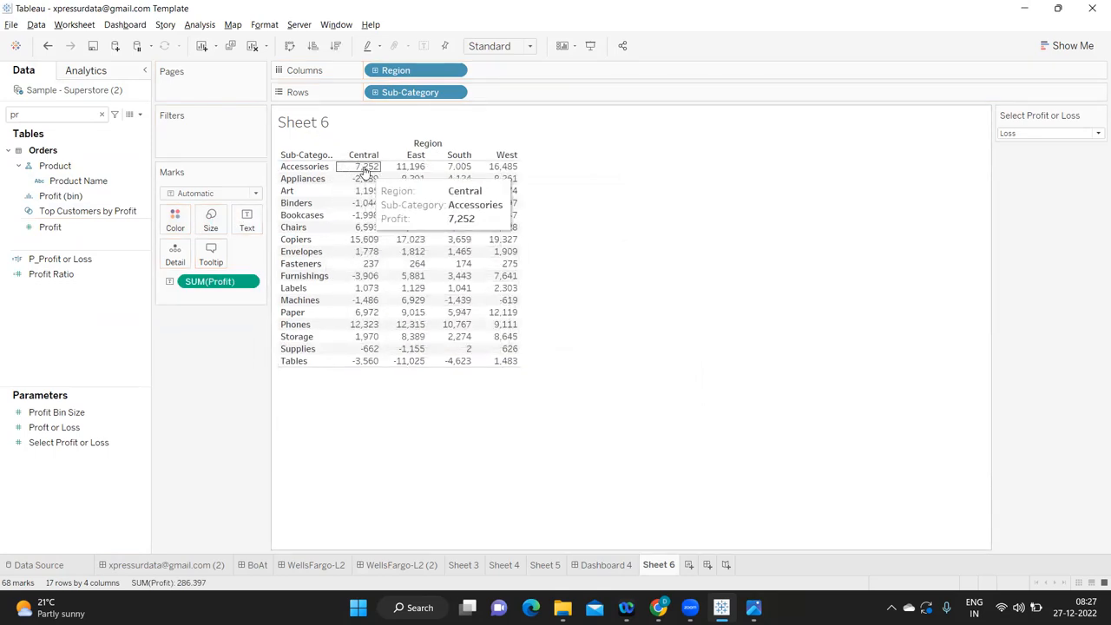
mouse_move(364, 178)
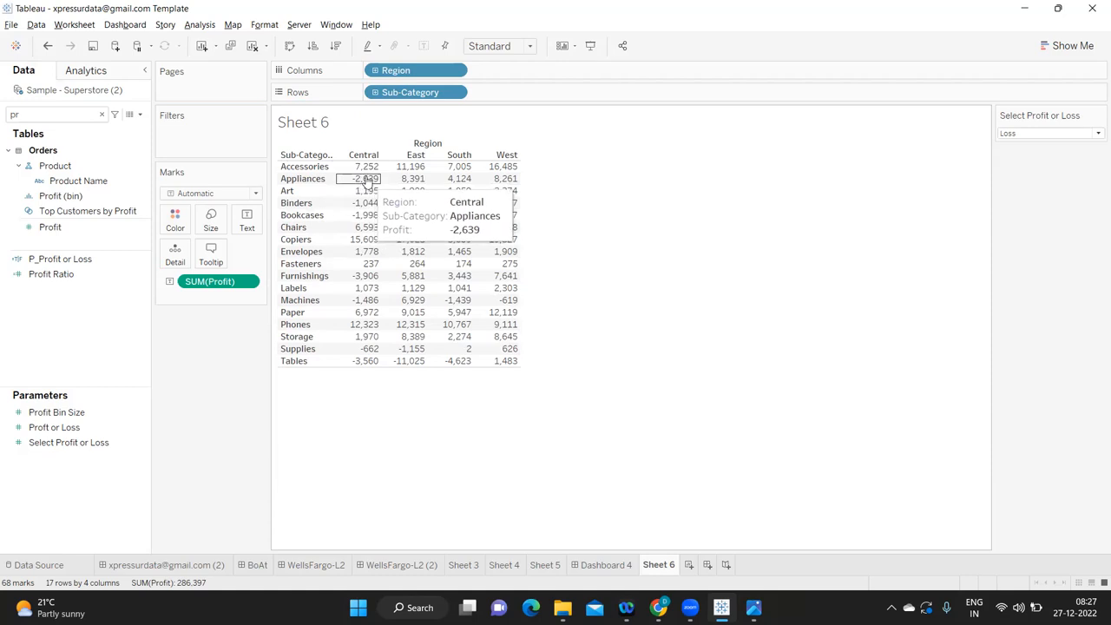
mouse_move(363, 165)
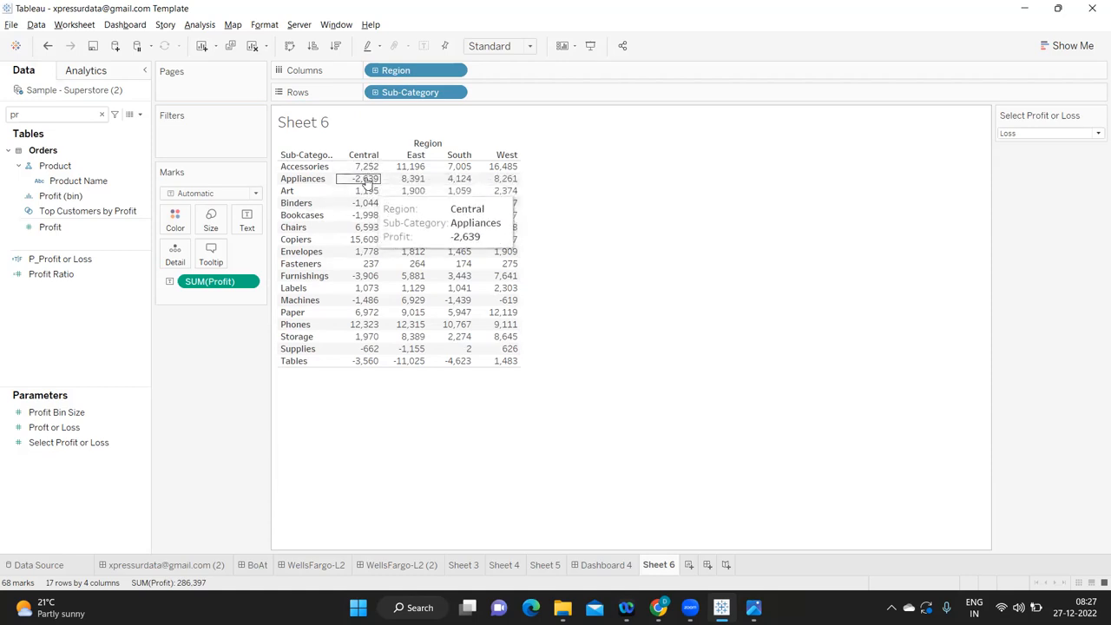
mouse_move(363, 165)
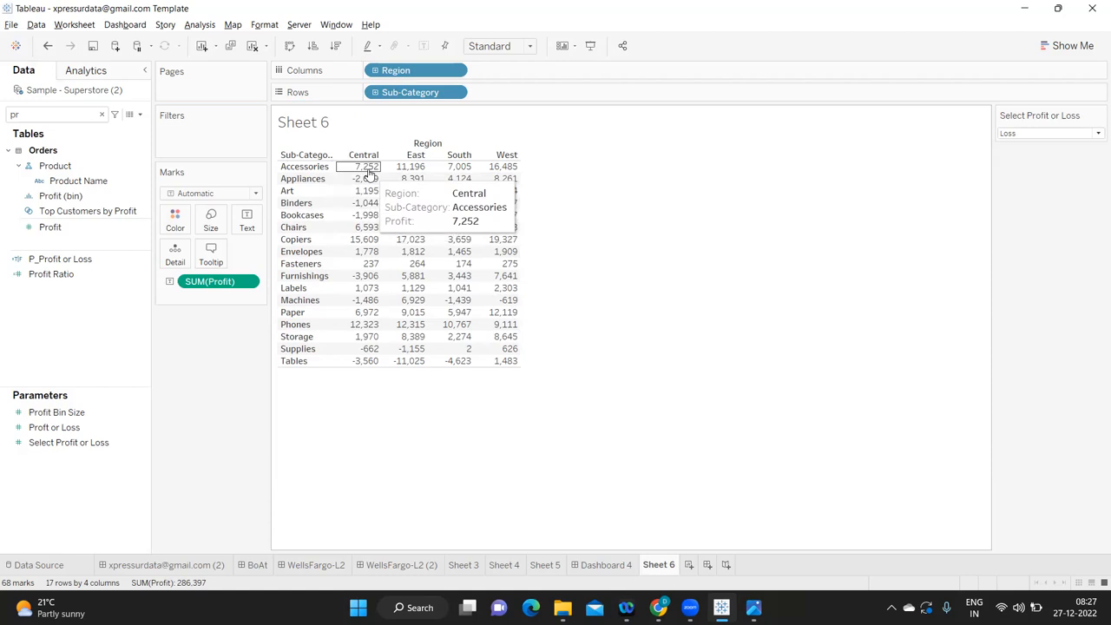
mouse_move(365, 178)
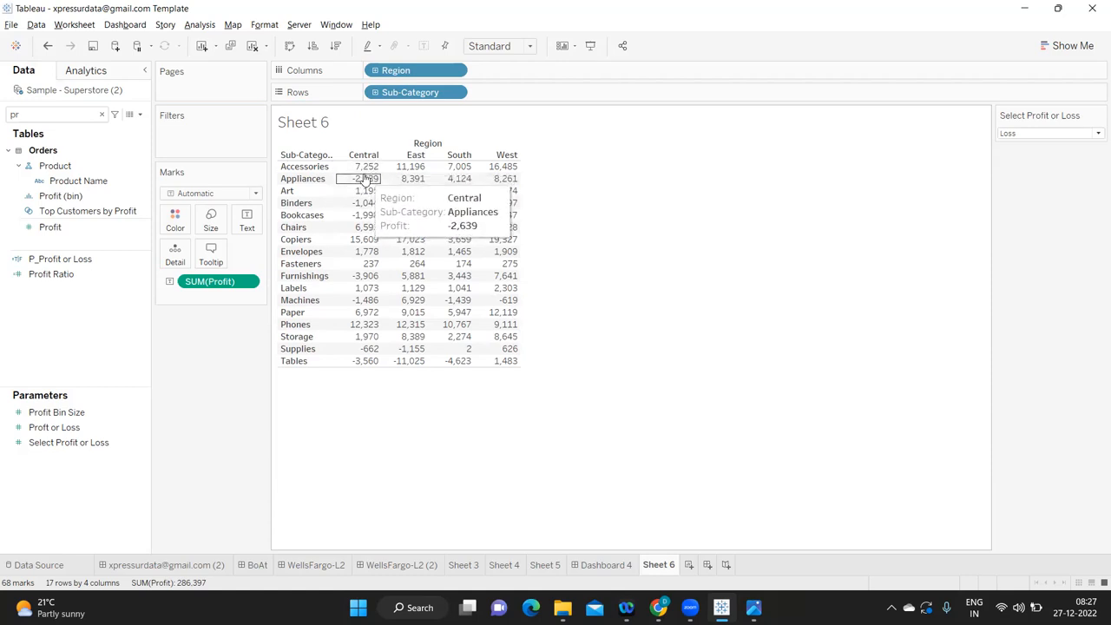
mouse_move(413, 178)
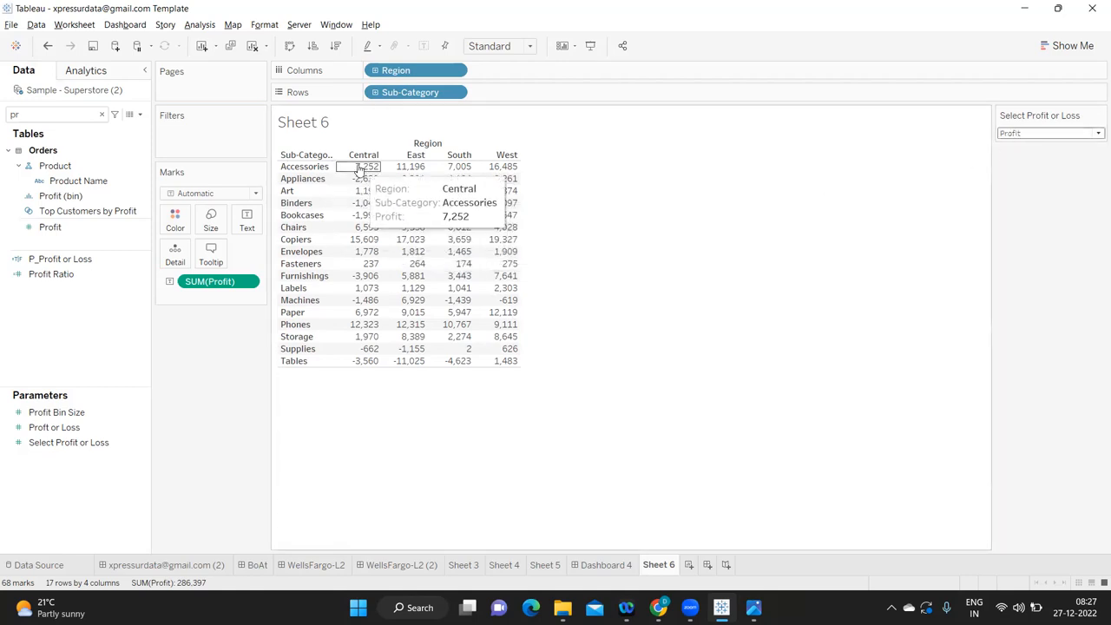
mouse_move(364, 275)
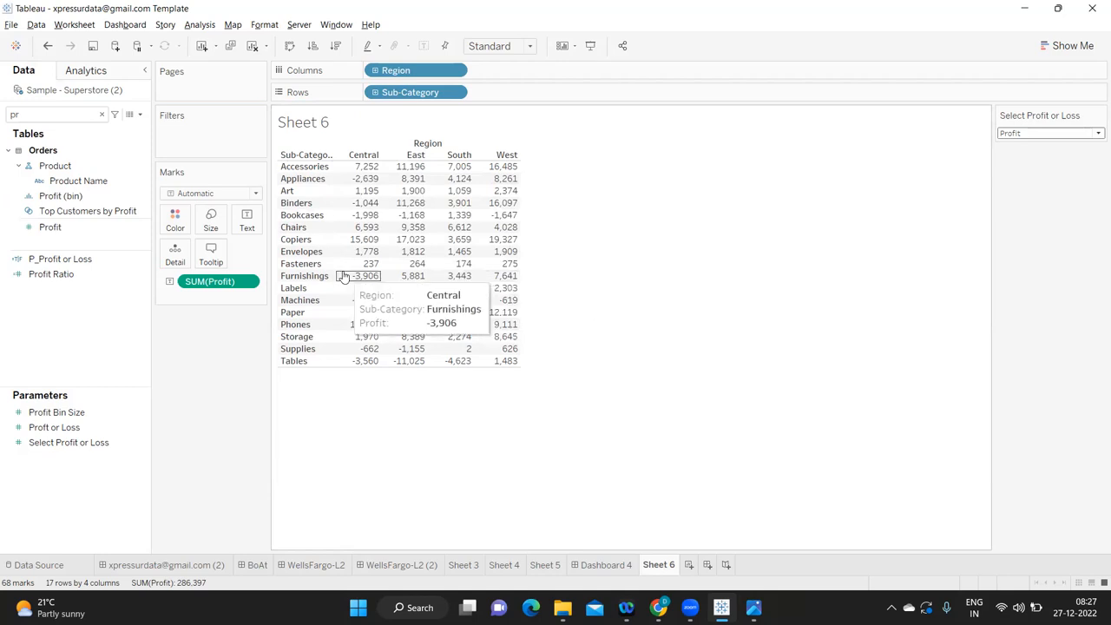
mouse_move(498, 263)
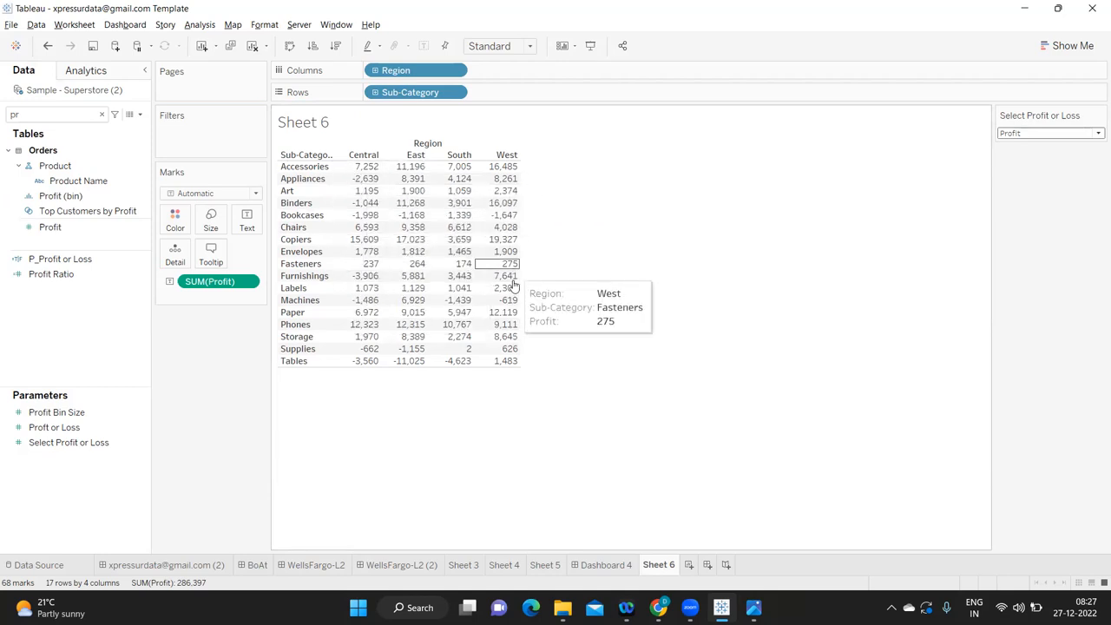
mouse_move(330, 230)
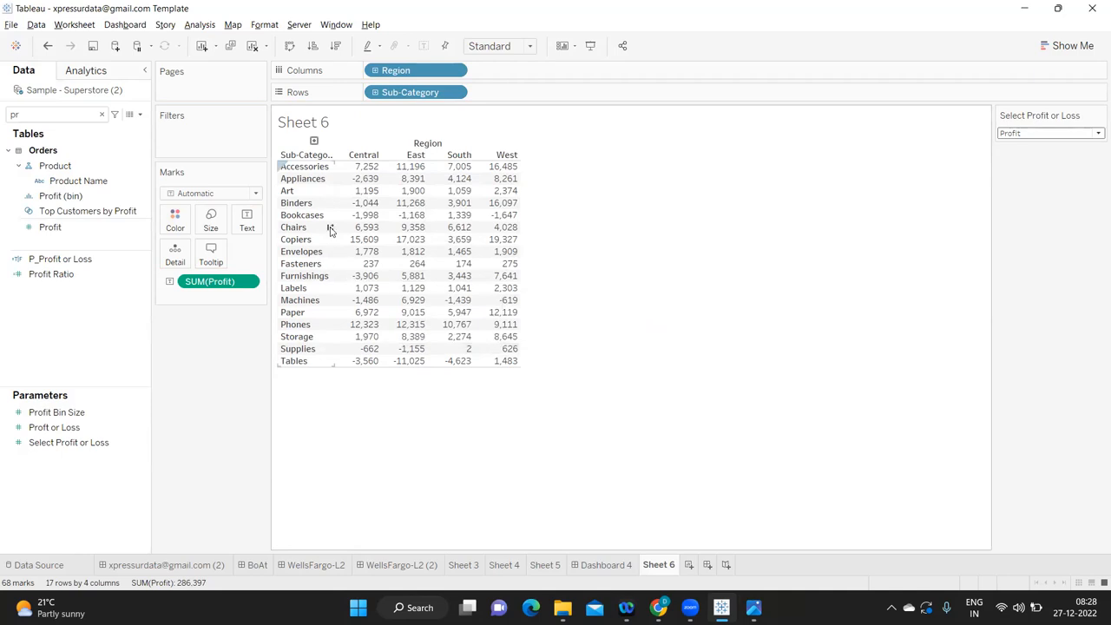
mouse_move(358, 360)
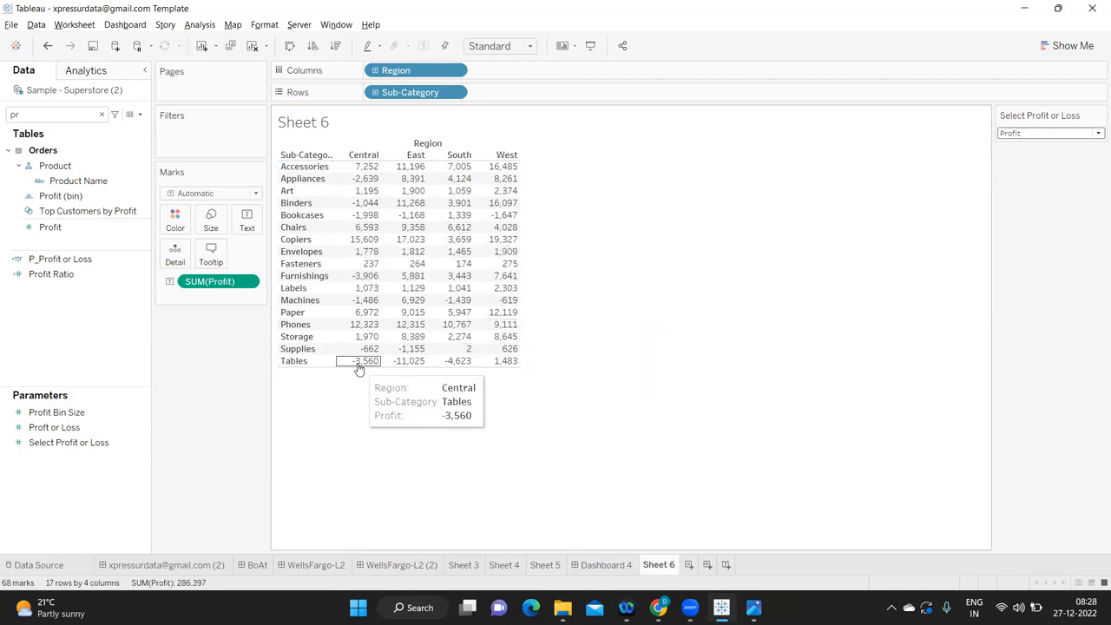
mouse_move(1036, 119)
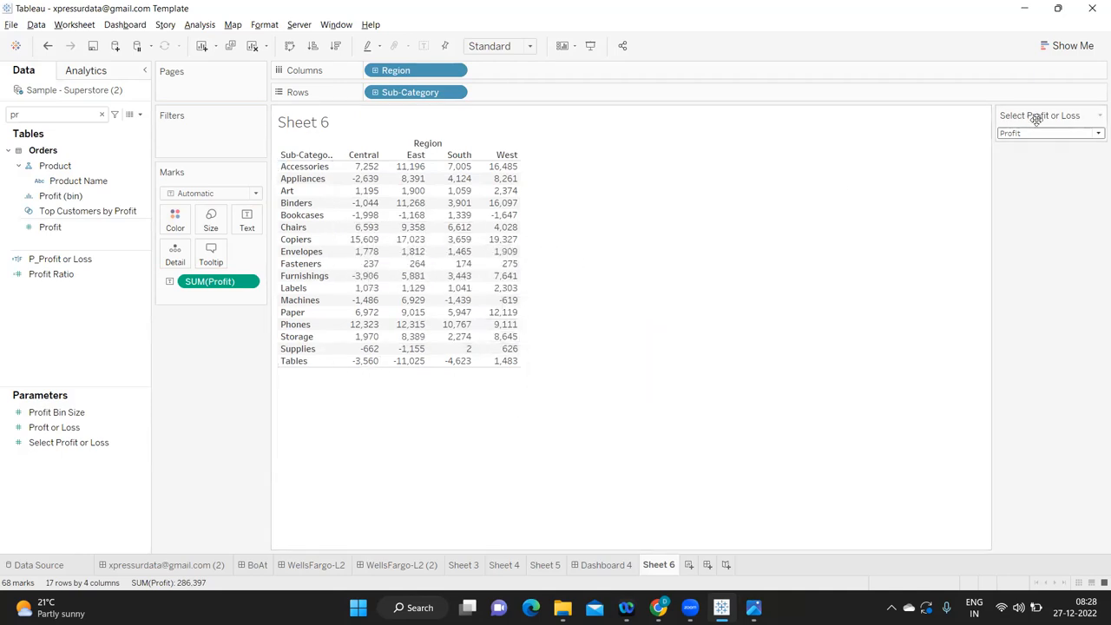
Open the Select Profit or Loss dropdown to pick Profit
left_click(1098, 133)
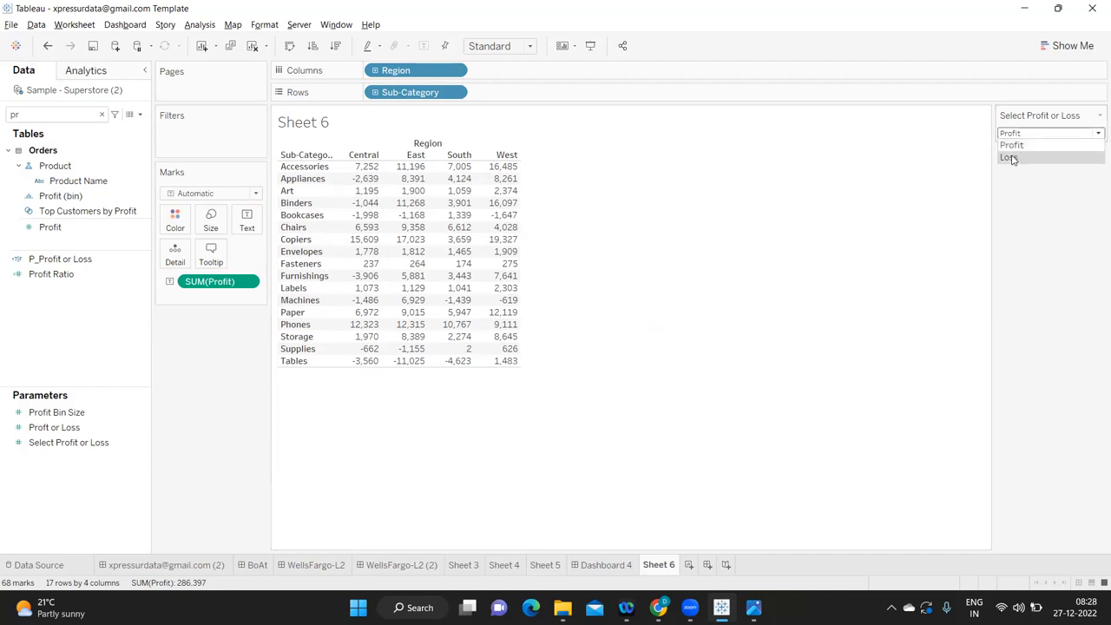
mouse_move(1011, 145)
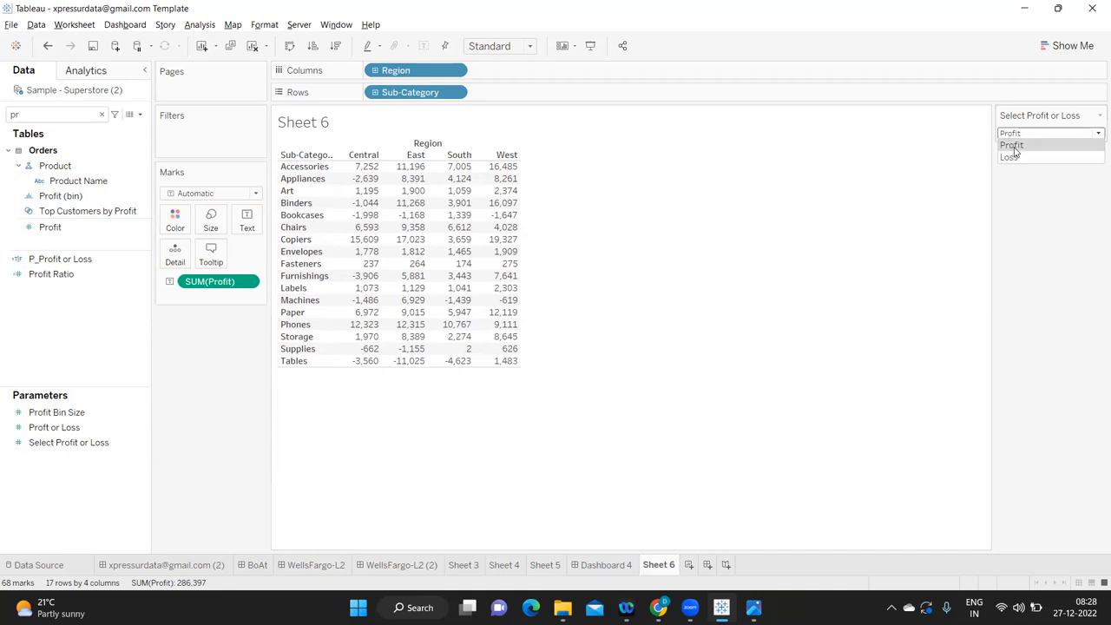
mouse_move(1009, 157)
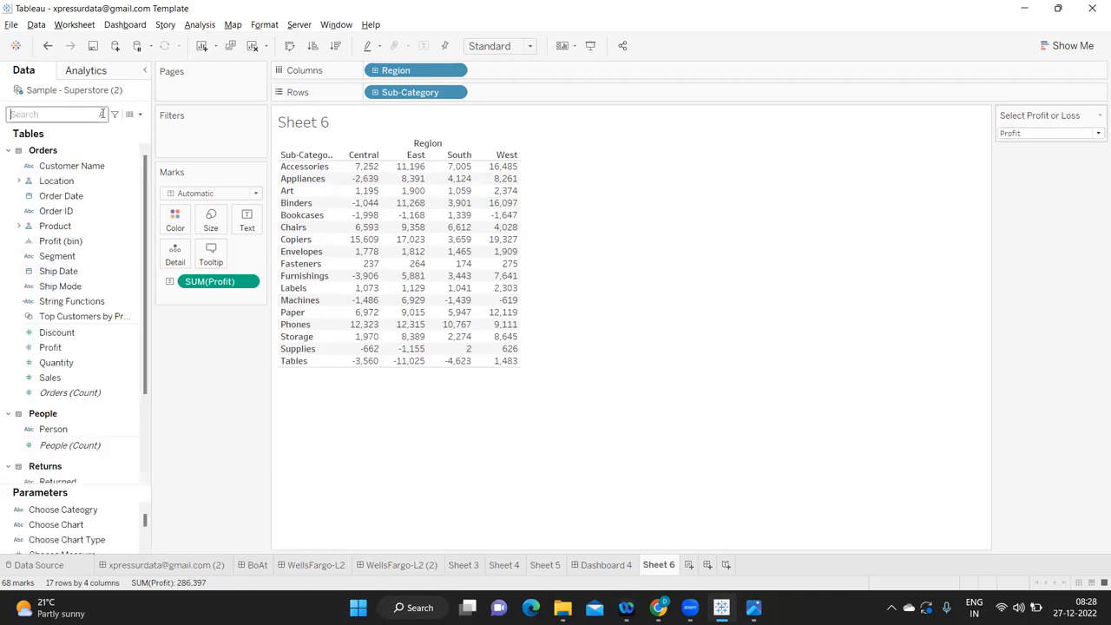
Create a new calculated field named 'P_Select Profit or Loss'
left_click(128, 114)
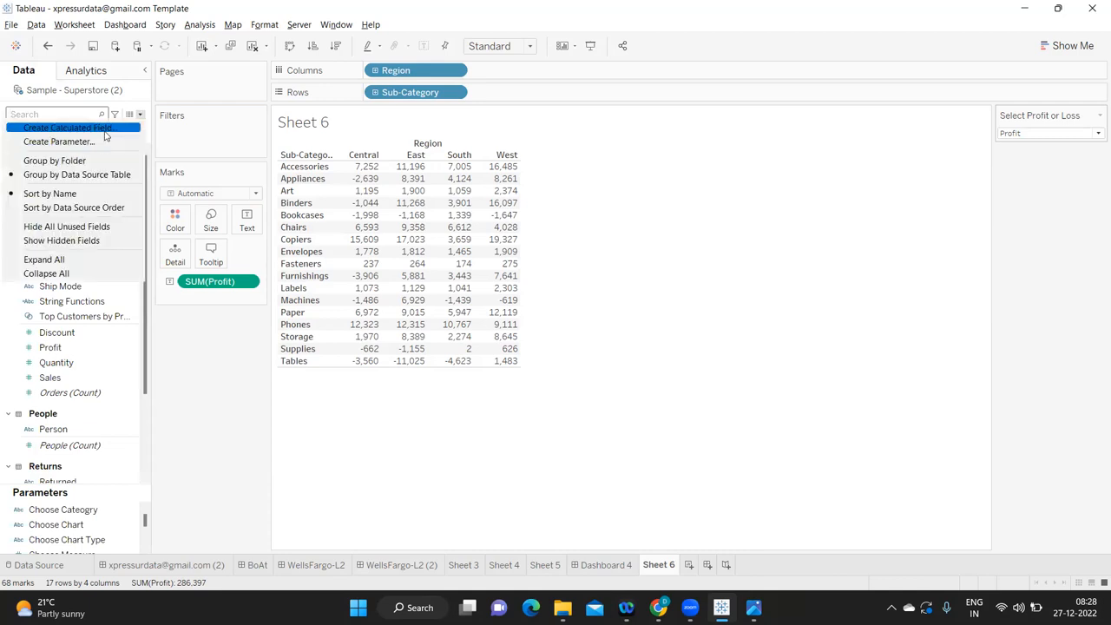
left_click(68, 128)
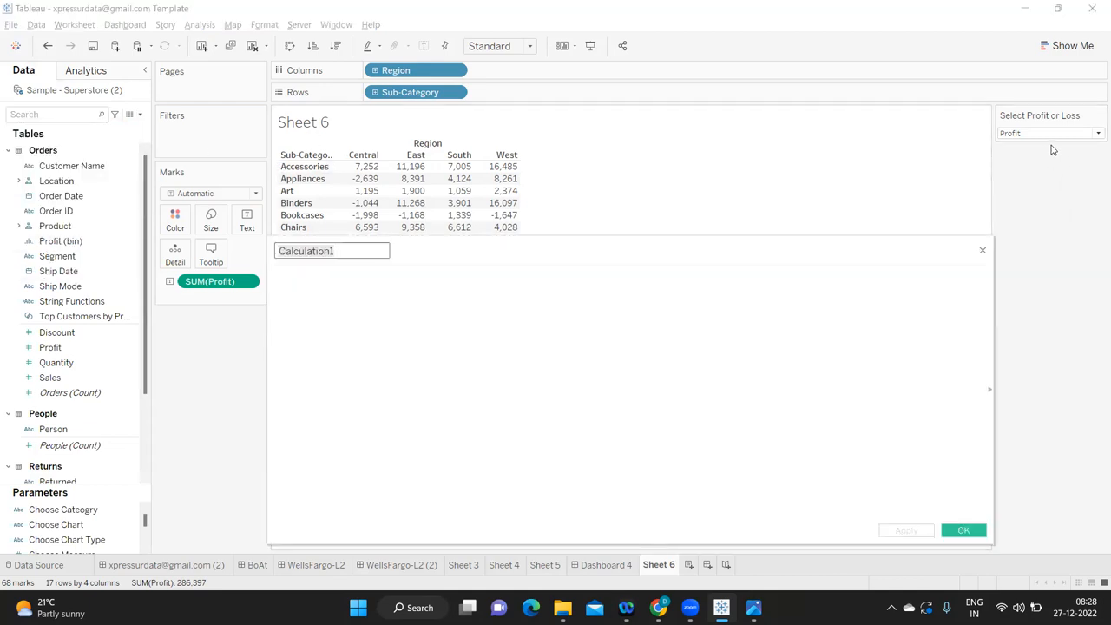
mouse_move(499, 190)
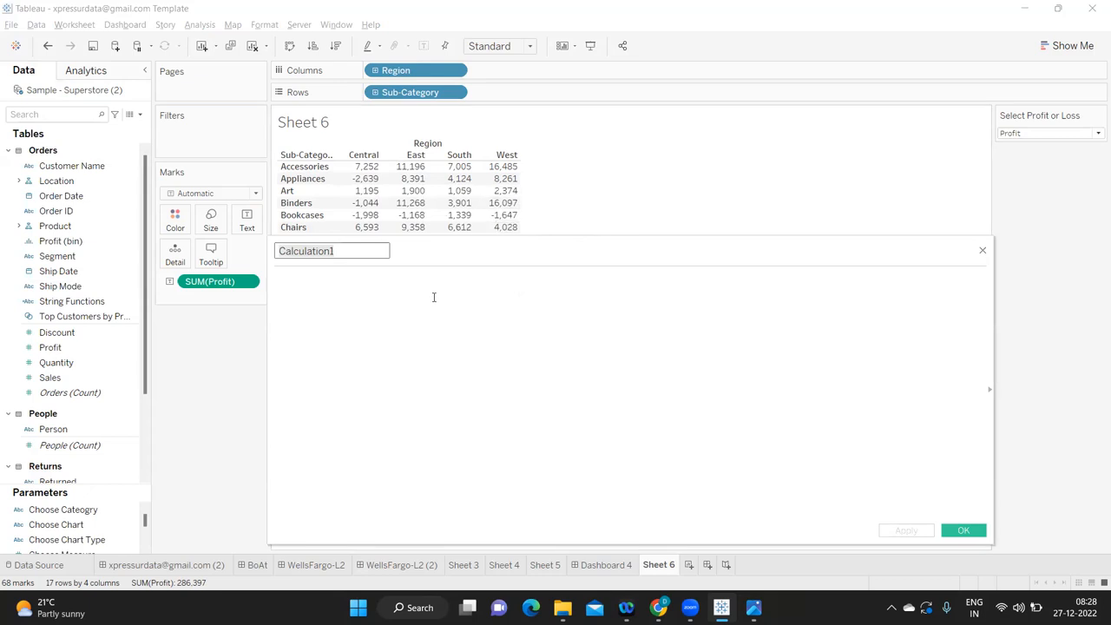
type("P_S")
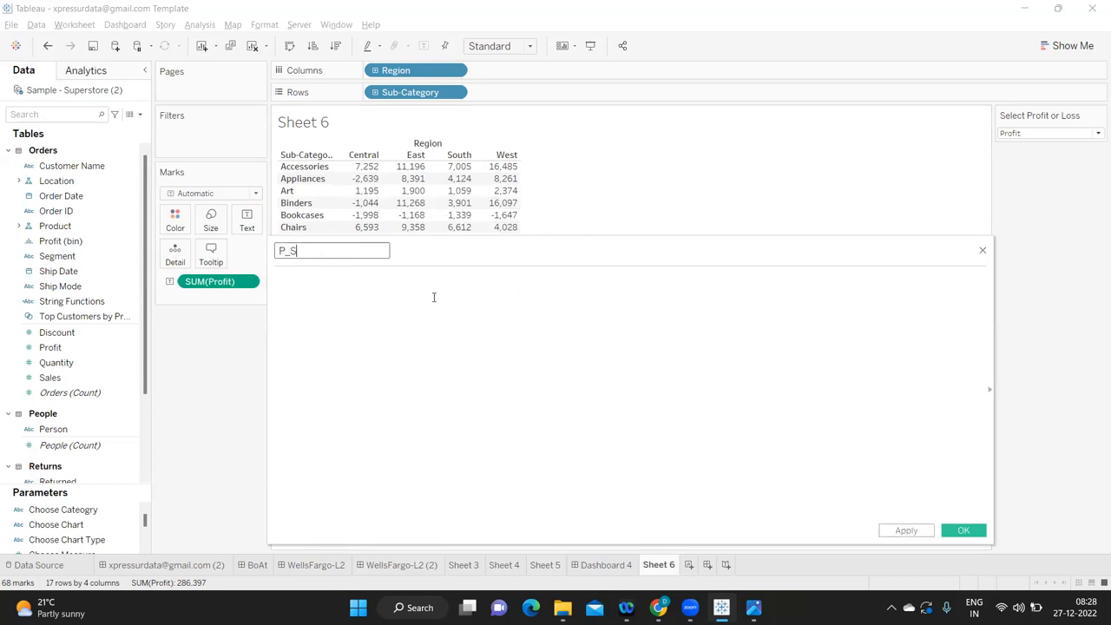
type("elect")
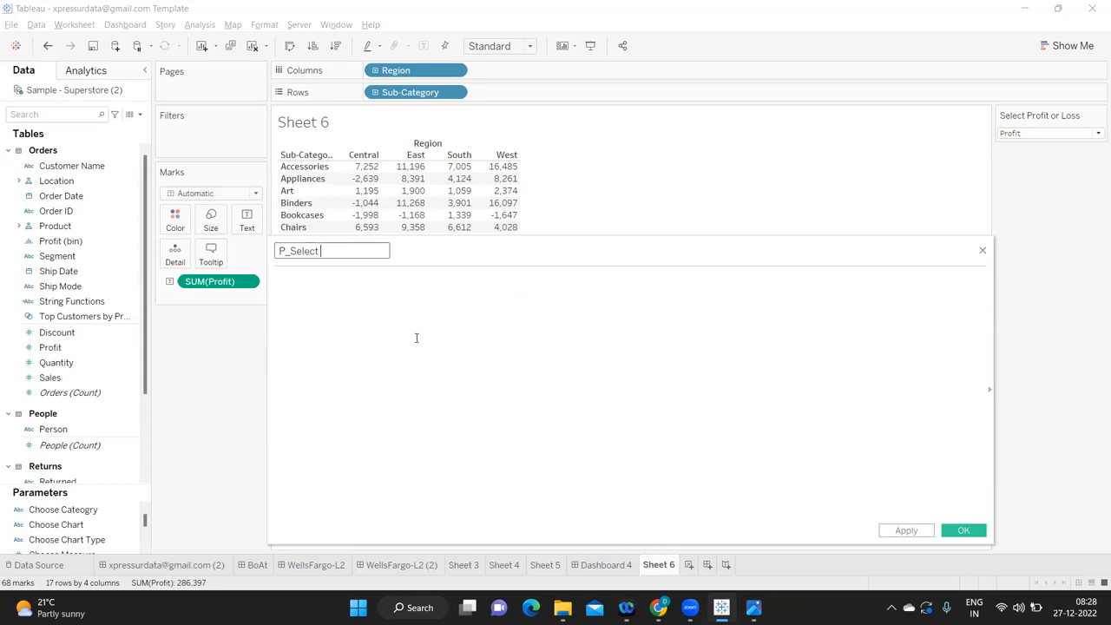
type("Profit or Los")
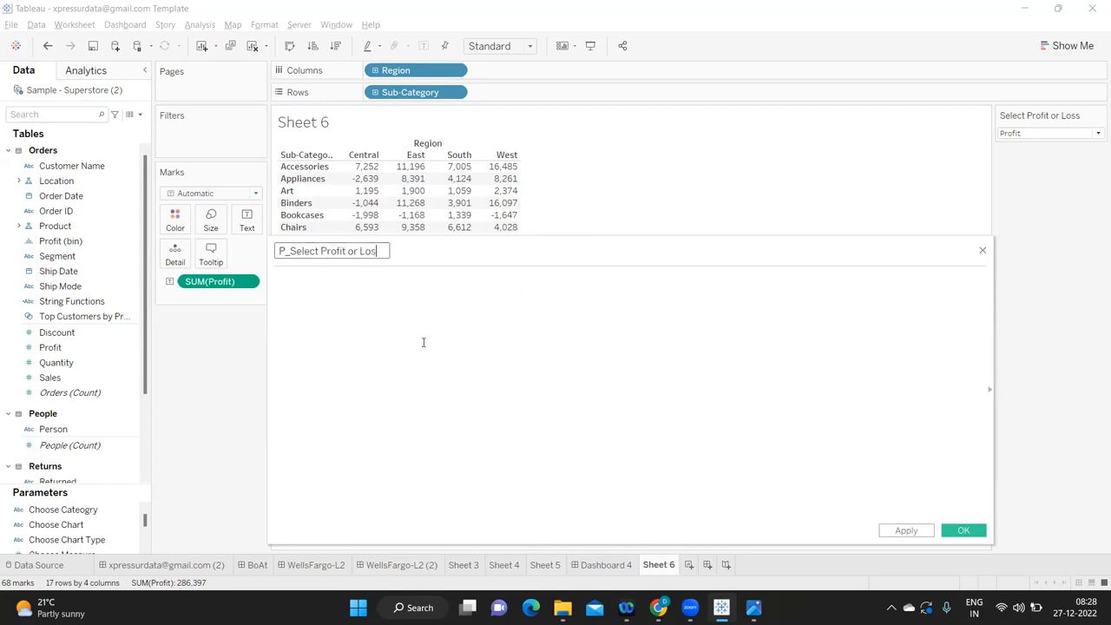
Write CASE: WHEN 1 THEN SUM(Profit) > 0, WHEN 2 THEN SUM(Profit) < 0, END
type("CASE")
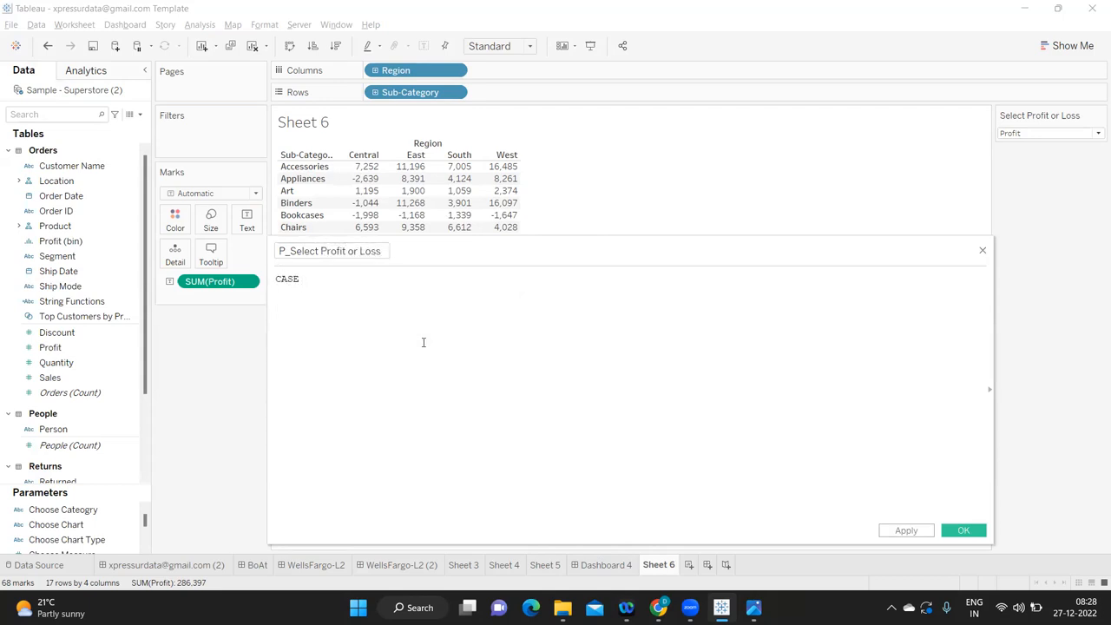
type("se")
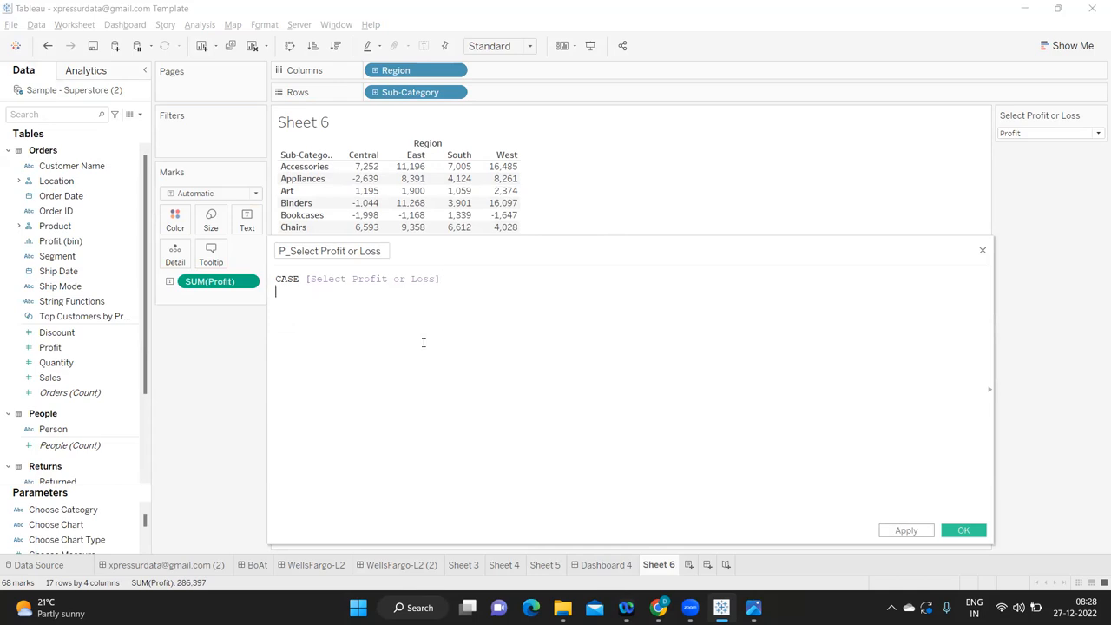
type("WHEN 1")
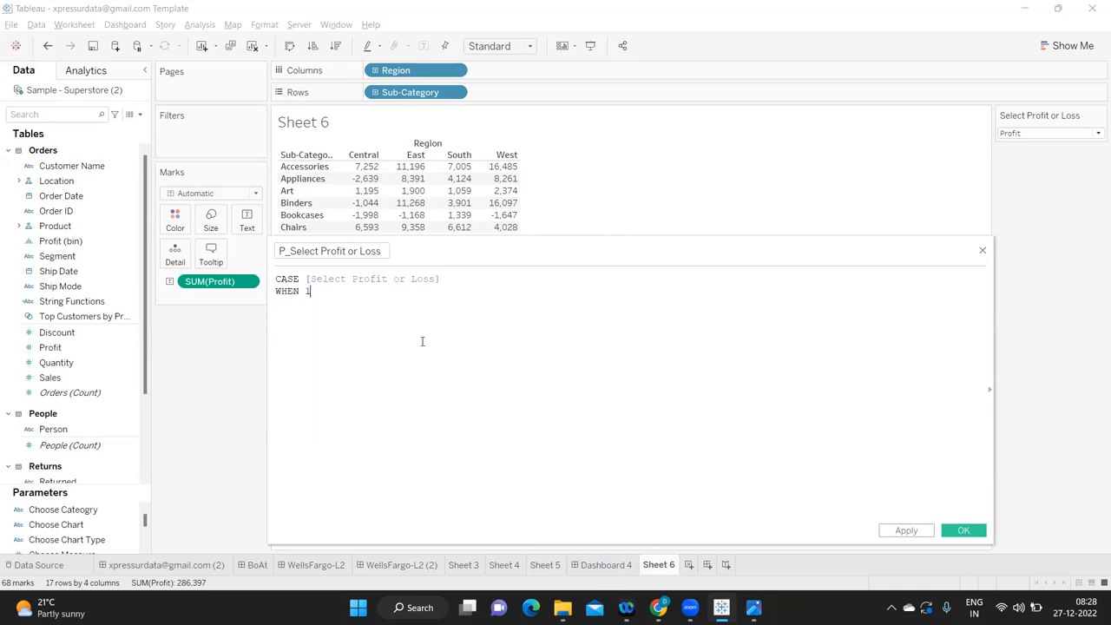
type("THEN")
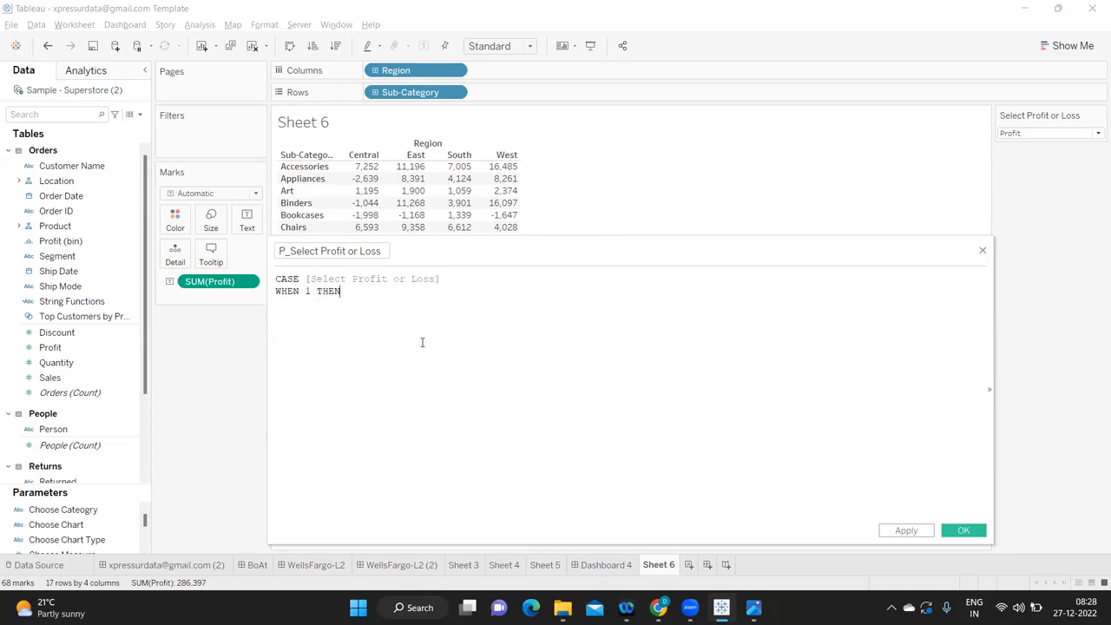
type("(sum([Profit")
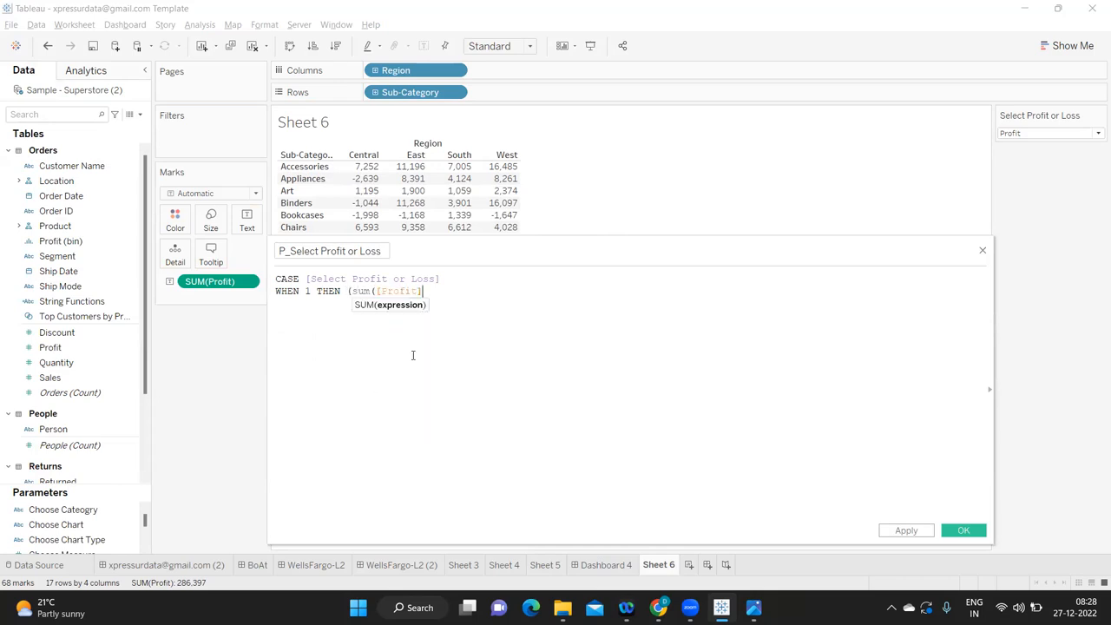
type("> 0")
left_click(632, 304)
type("W")
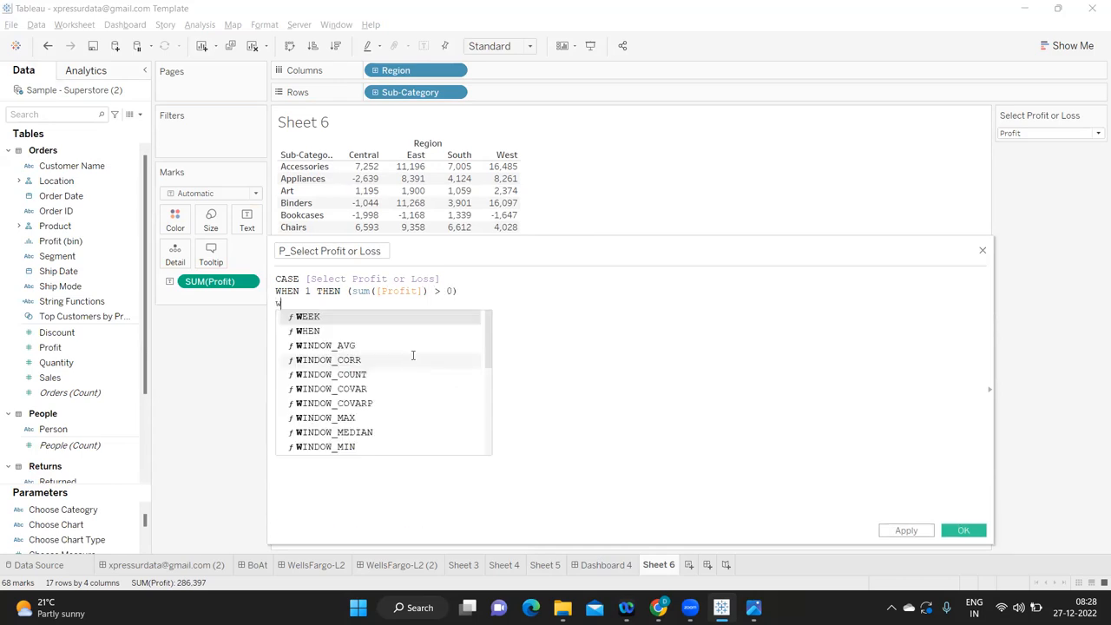
type("HEN 2")
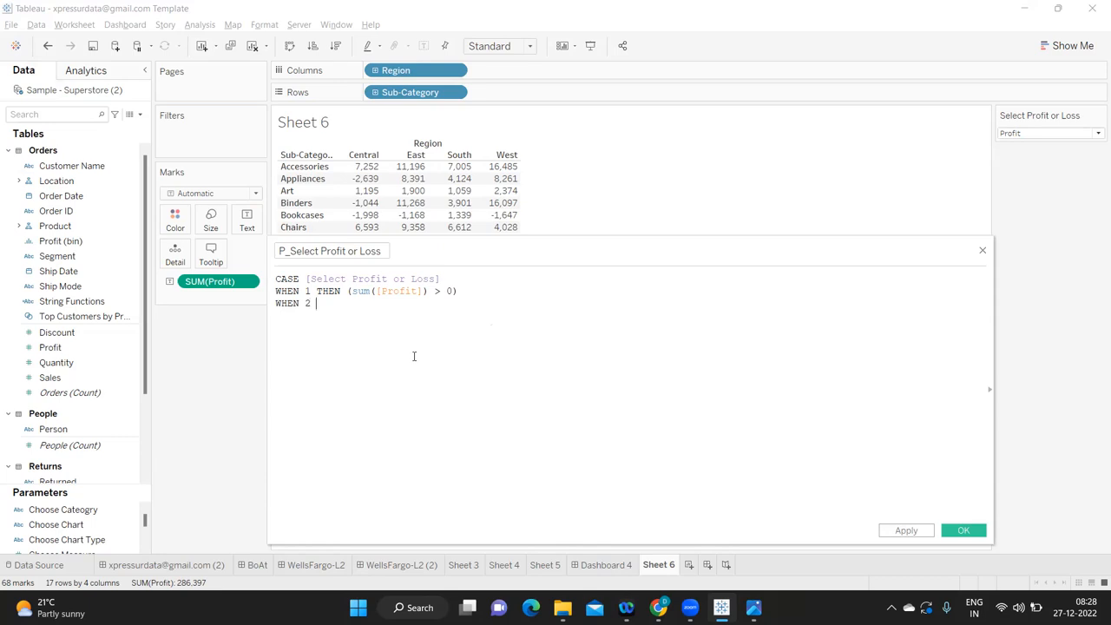
type("THEN (")
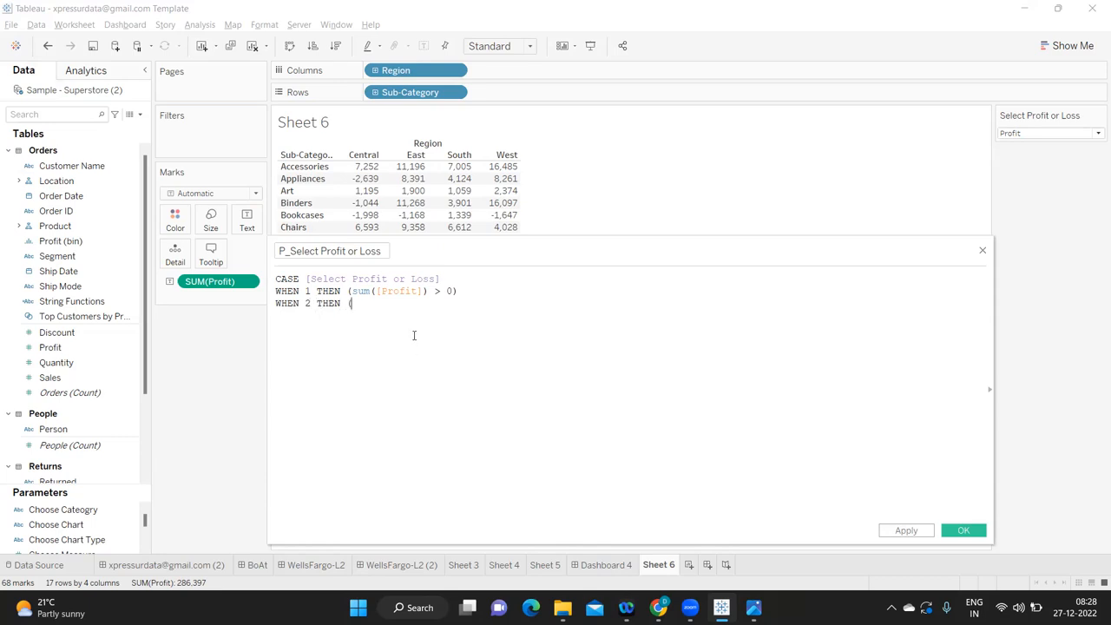
type("sum([Profit]) < 0")
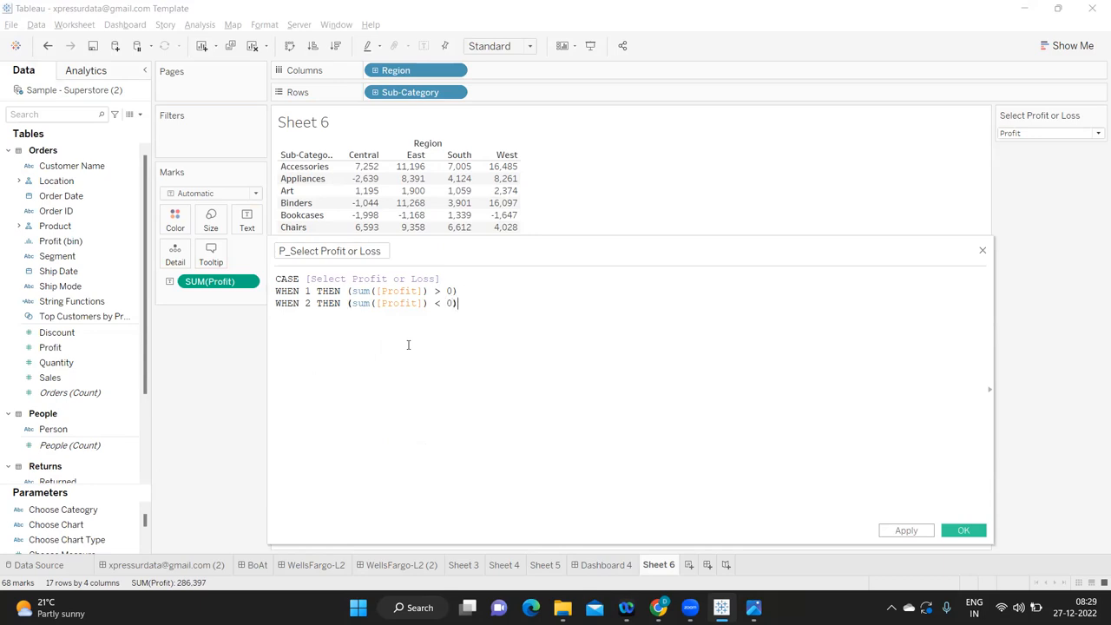
type("END")
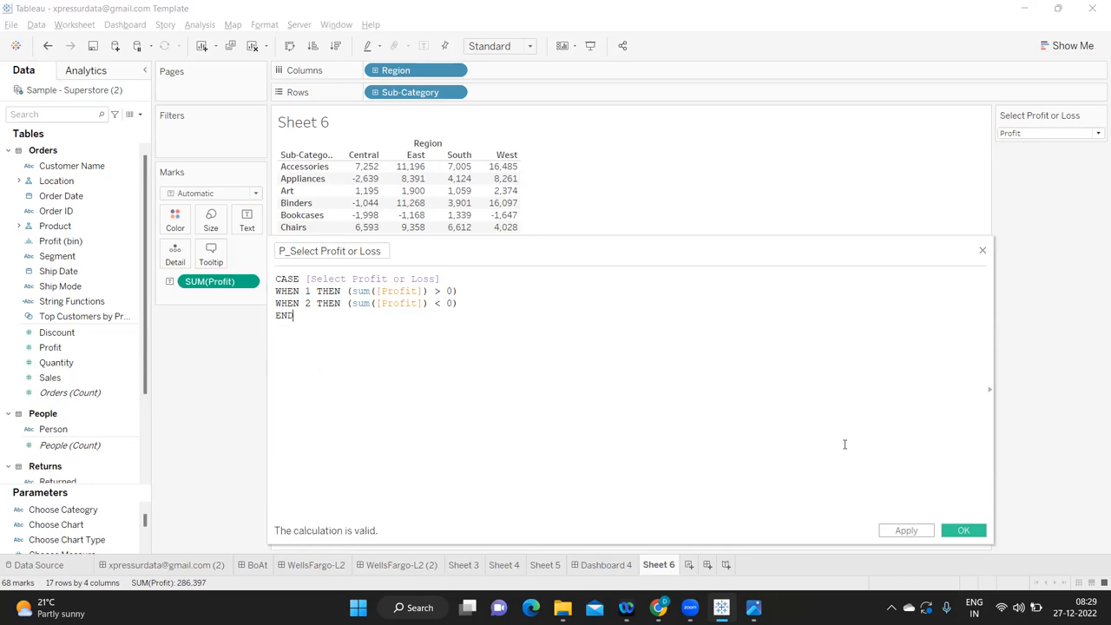
mouse_move(906, 530)
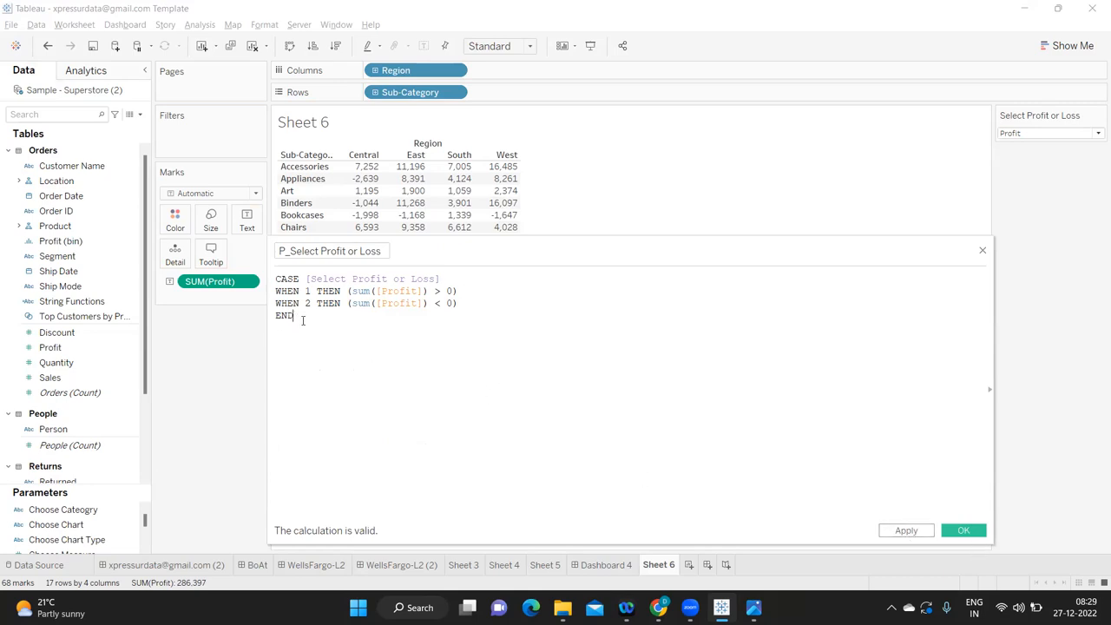
Select the formula and apply it to create the P_Select Profit or Loss field
key("ctrl+a")
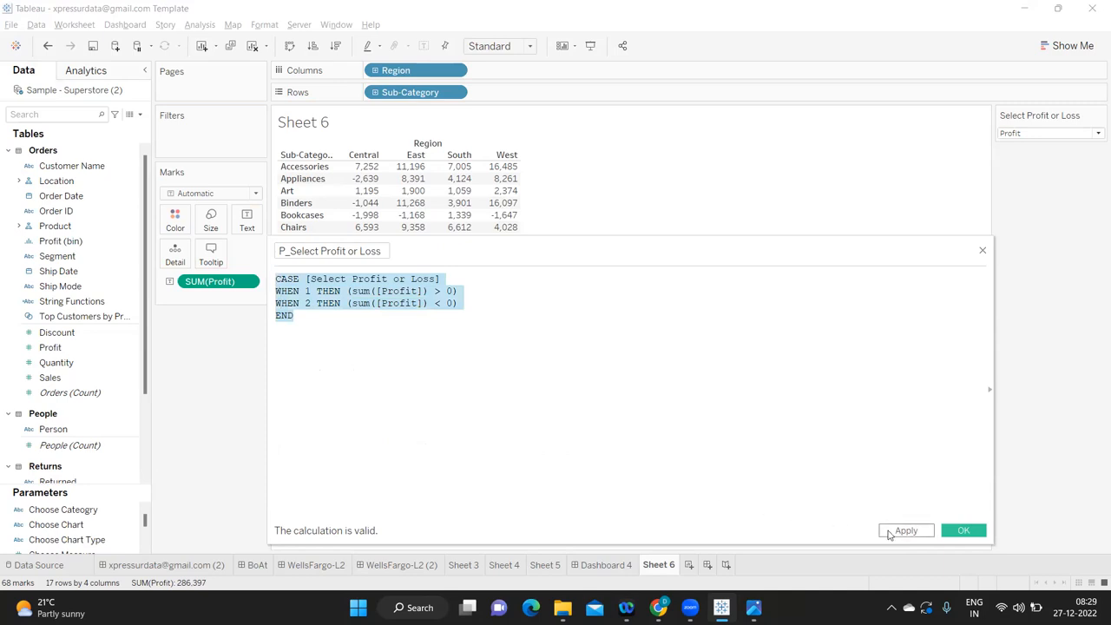
mouse_move(906, 530)
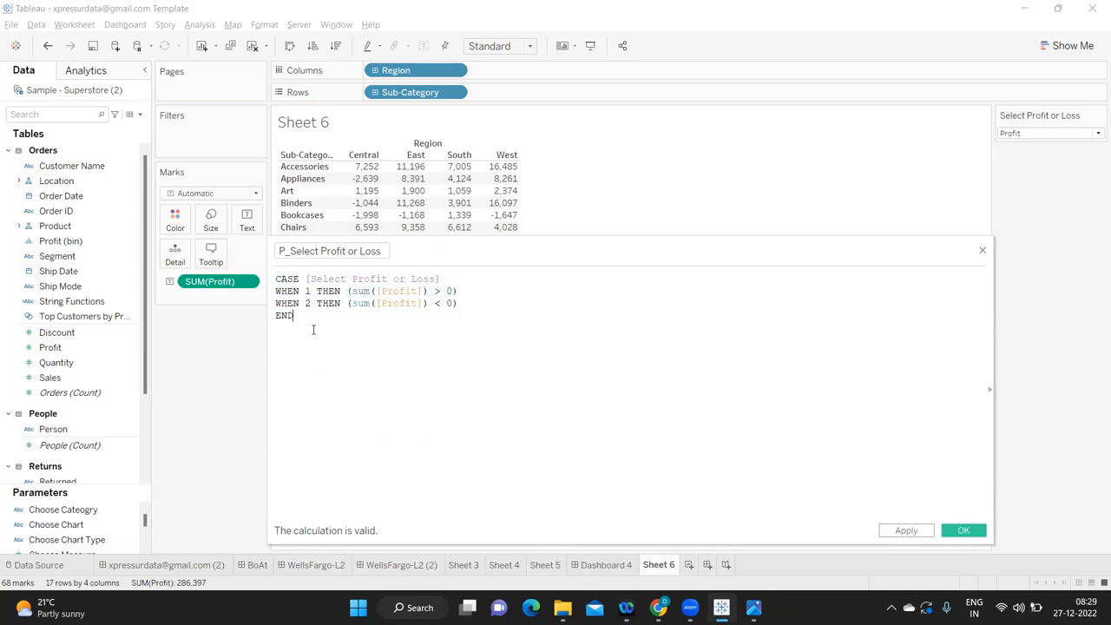
key("ctrl+a")
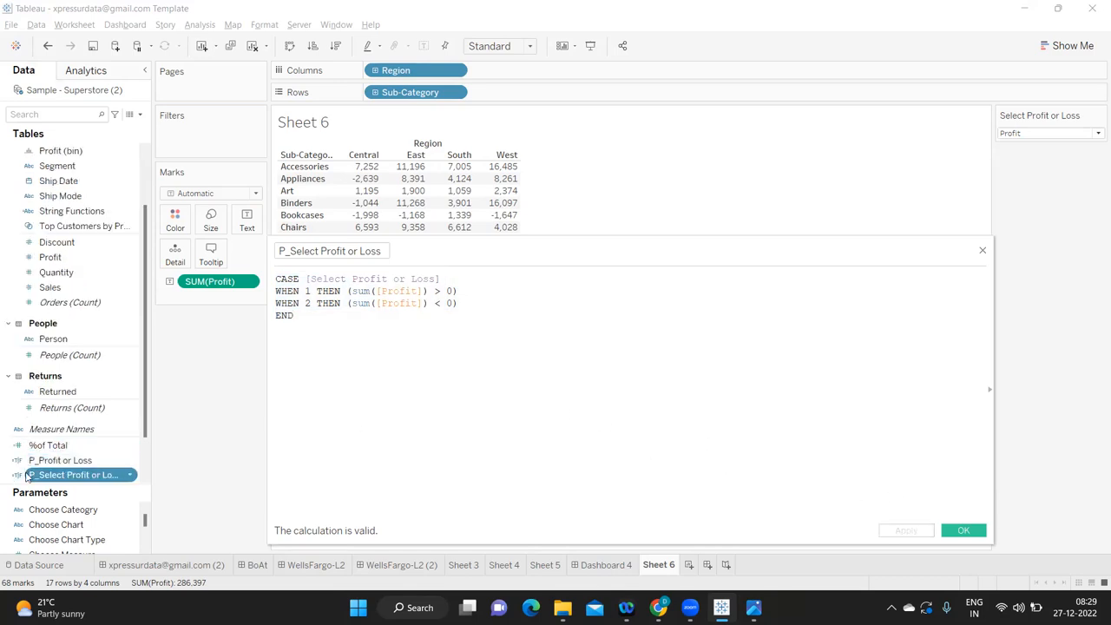
scroll("down", 3)
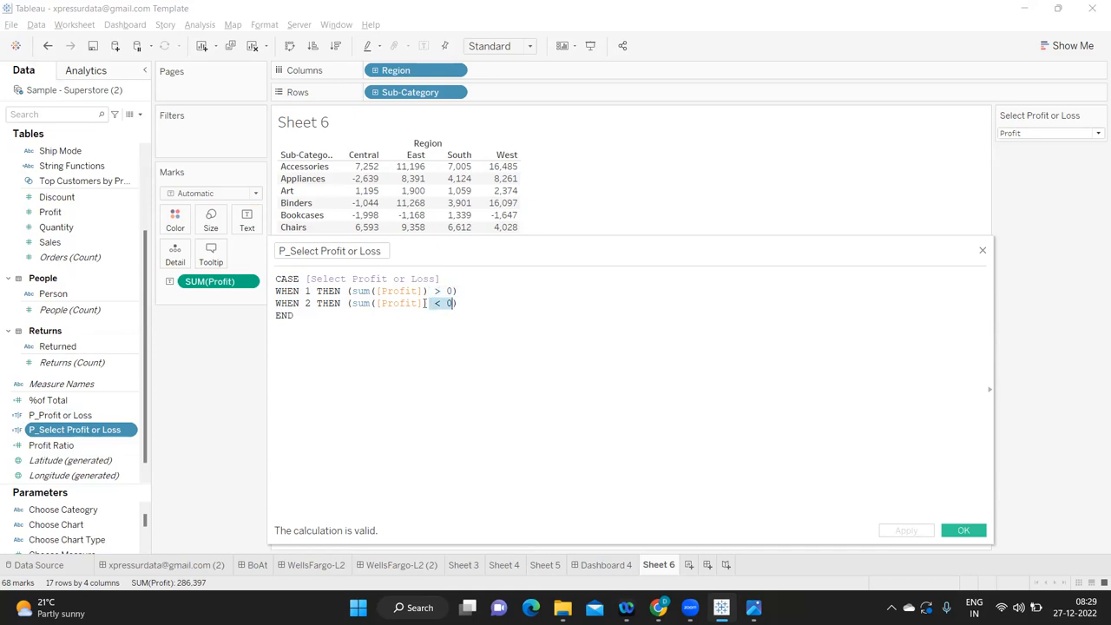
mouse_move(363, 178)
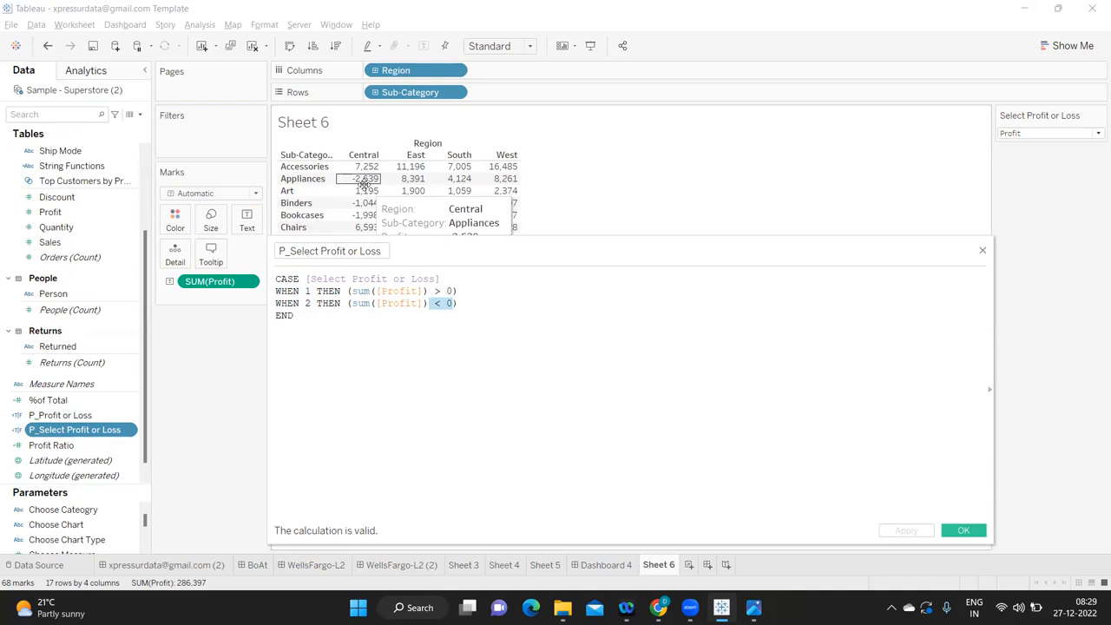
mouse_move(363, 166)
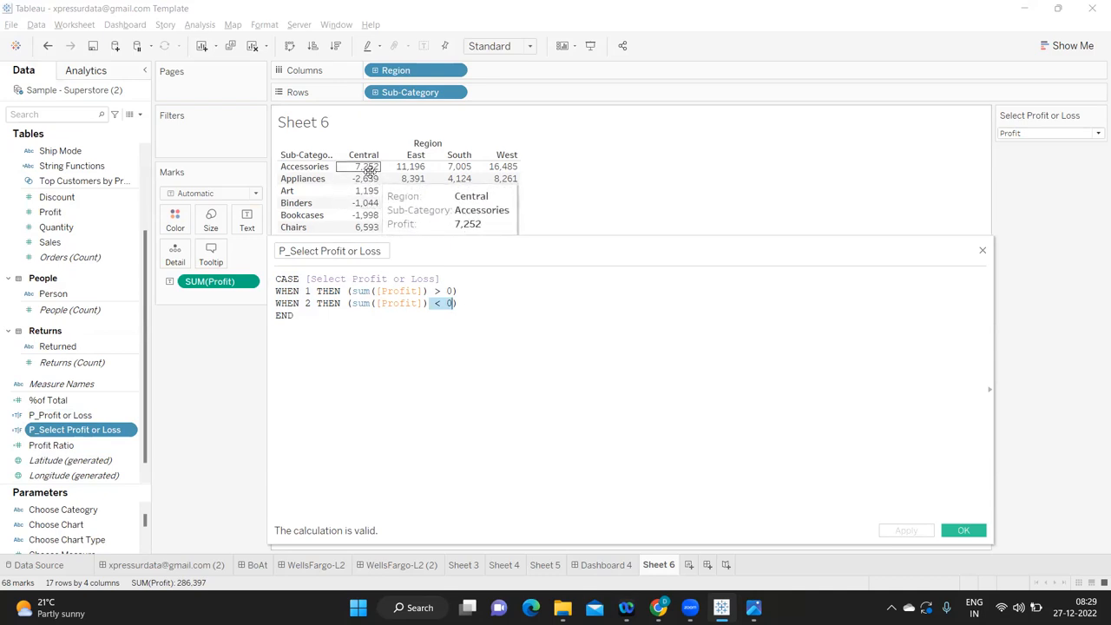
Move the formula window down and delete the stray T,F text from the formula
left_click_drag(329, 250, 352, 267)
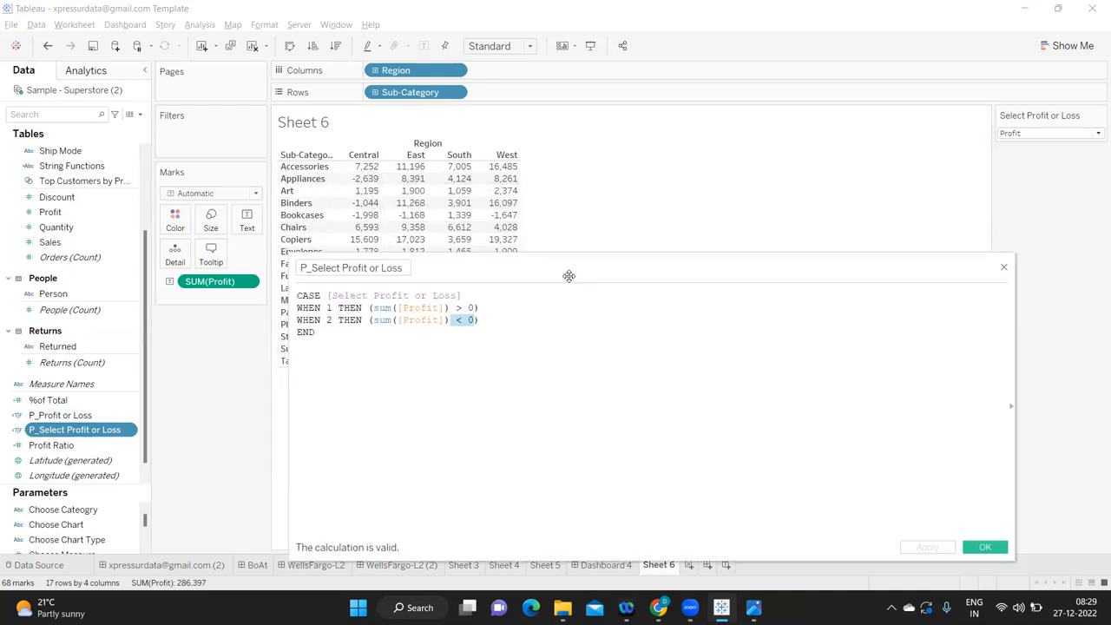
mouse_move(362, 166)
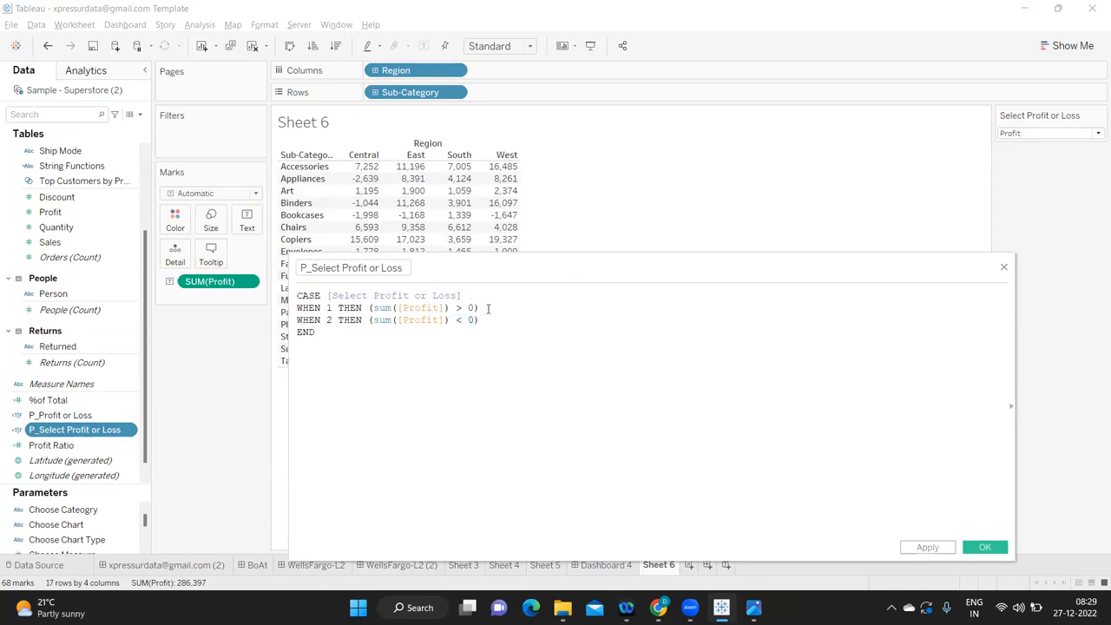
left_click(488, 308)
type(" T,")
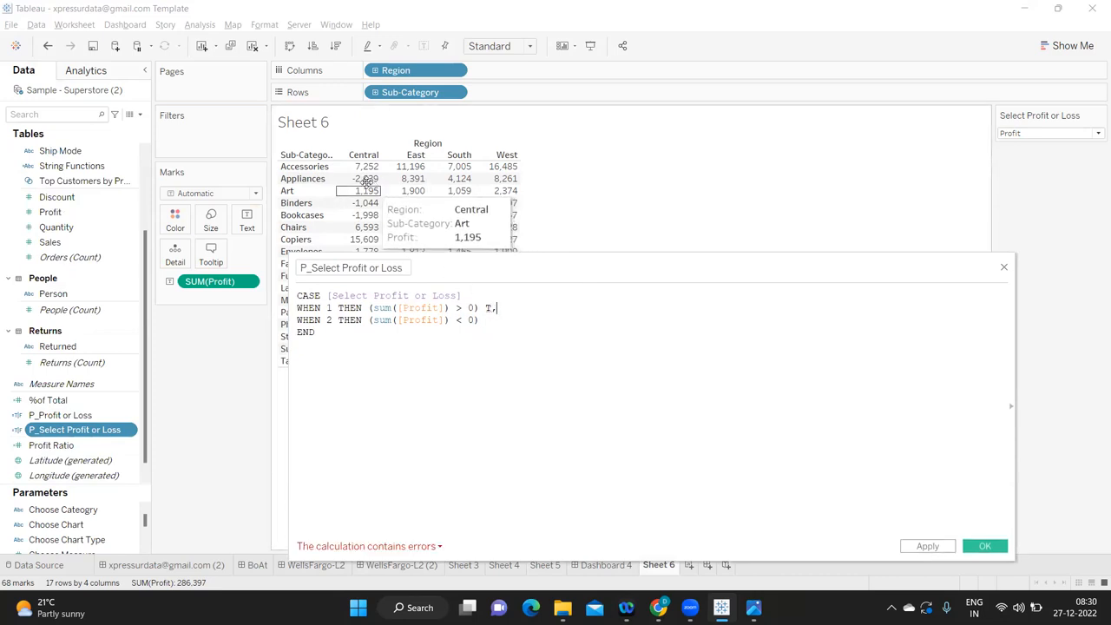
mouse_move(406, 202)
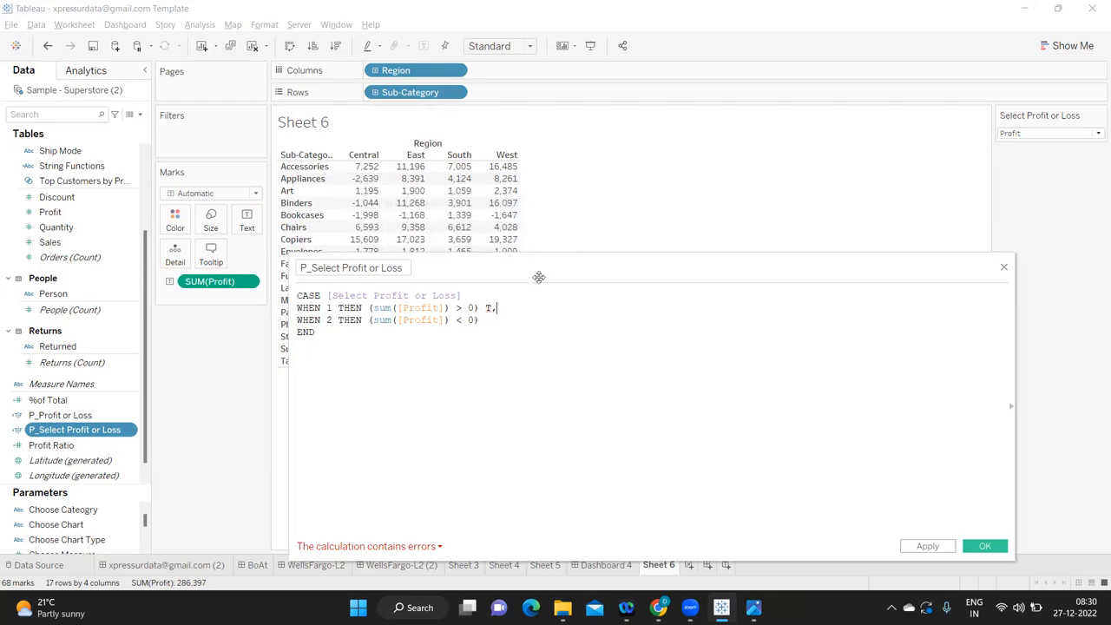
type("F")
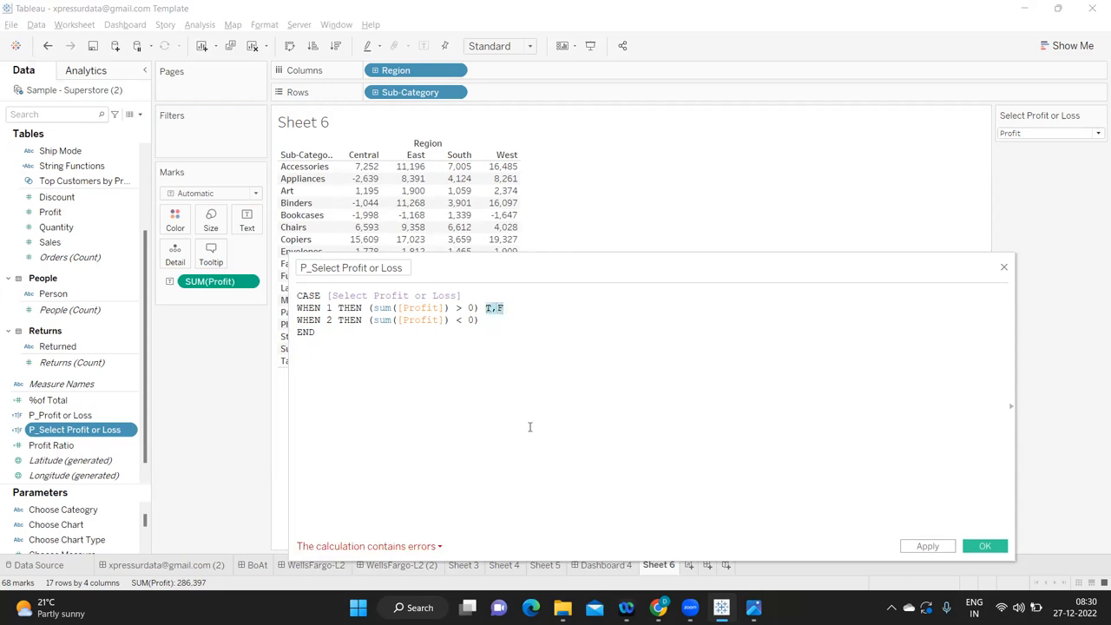
mouse_move(543, 454)
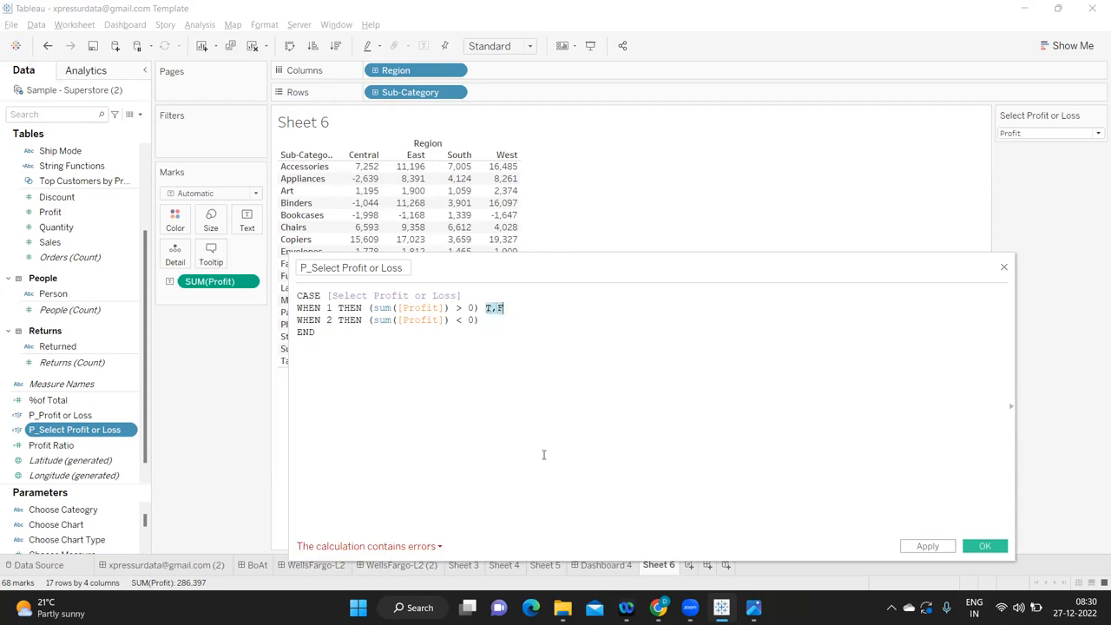
key("Backspace")
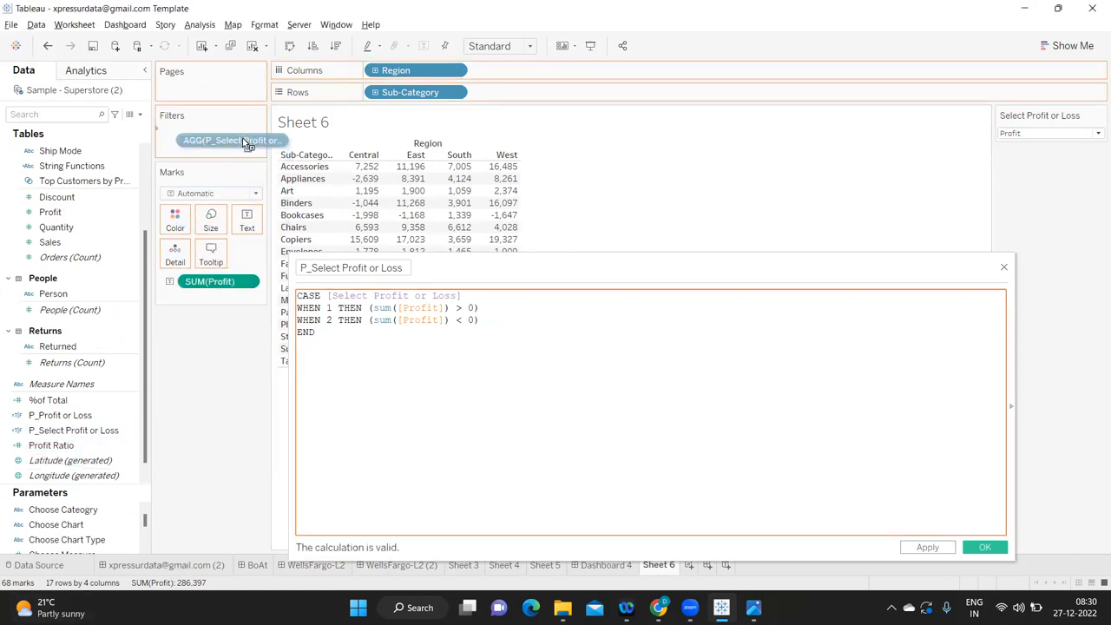
Filter P_Select Profit or Loss to True only and close the calculation editor
left_click(231, 139)
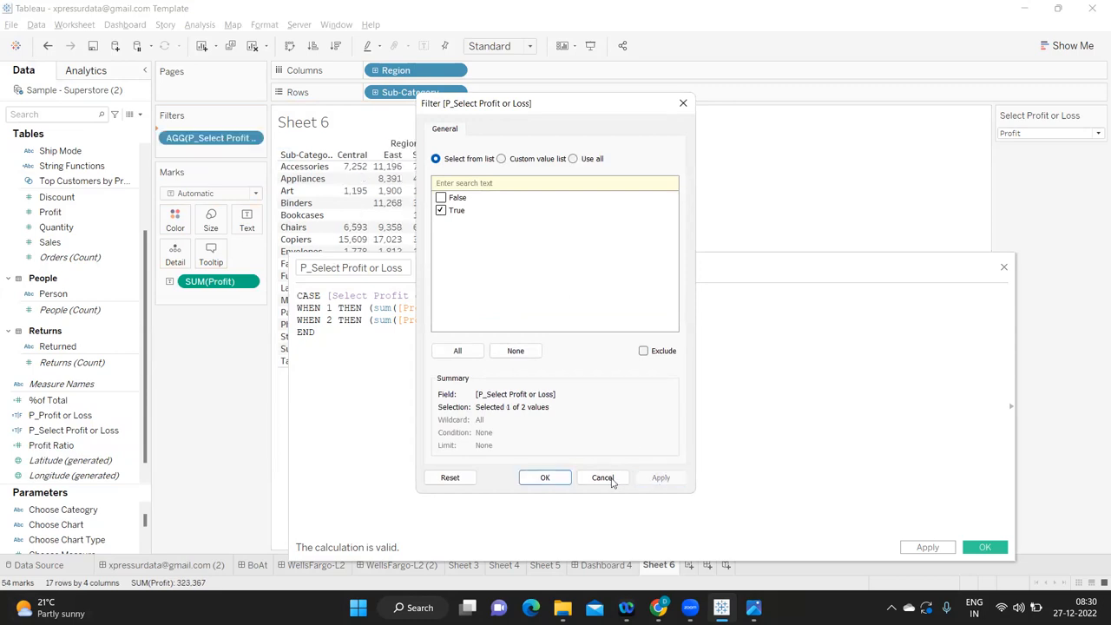
left_click(602, 477)
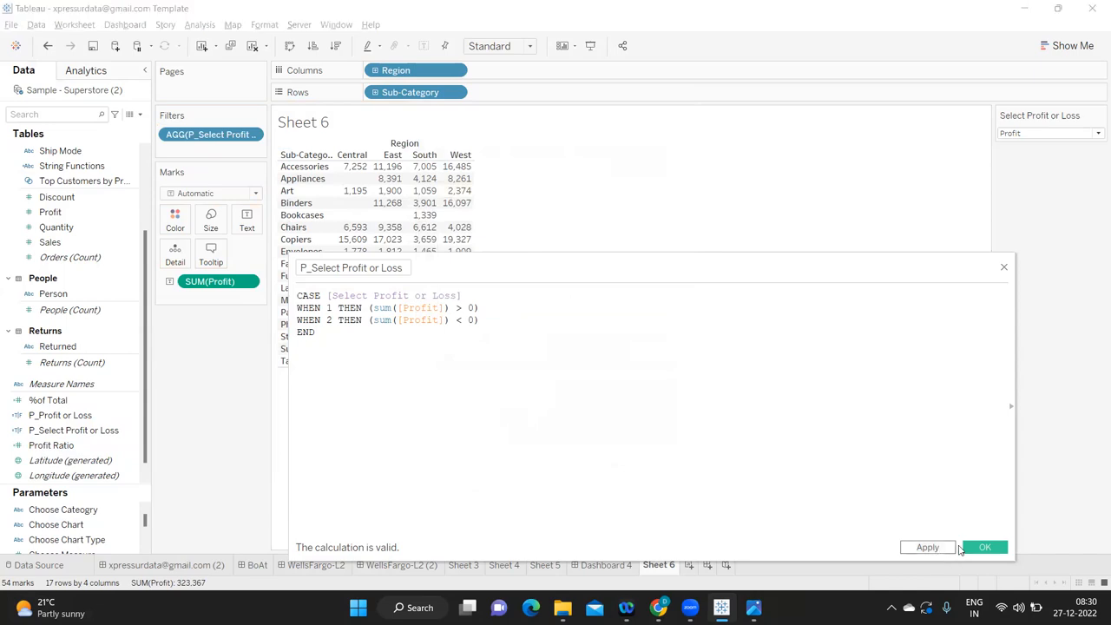
left_click(983, 546)
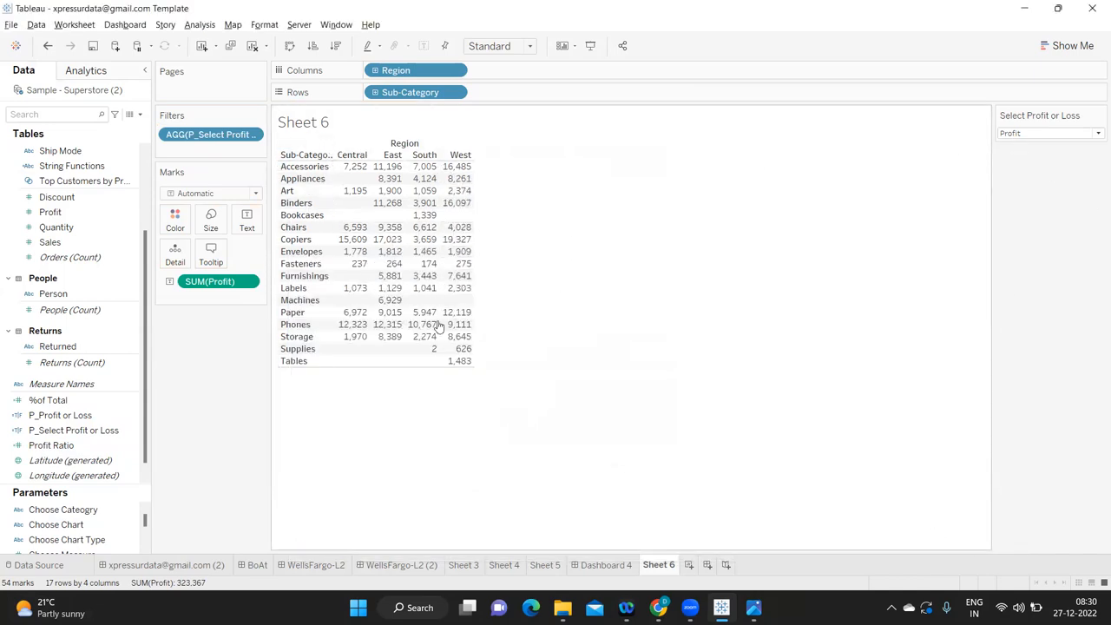
Switch the parameter to Loss, then Profit, then back to Loss
left_click(1097, 132)
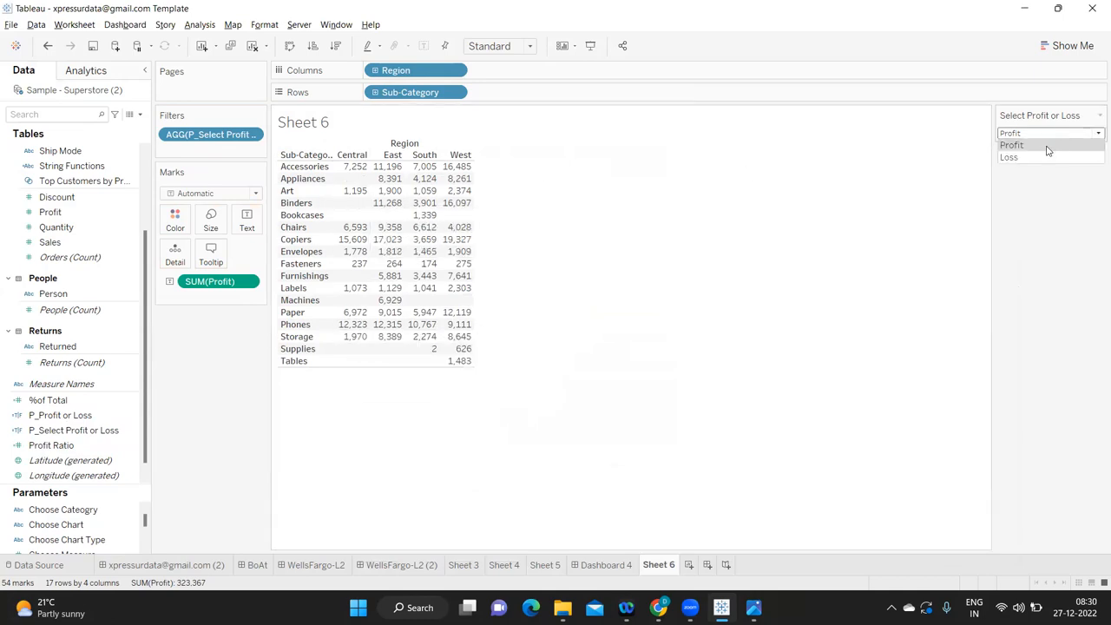
left_click(1009, 157)
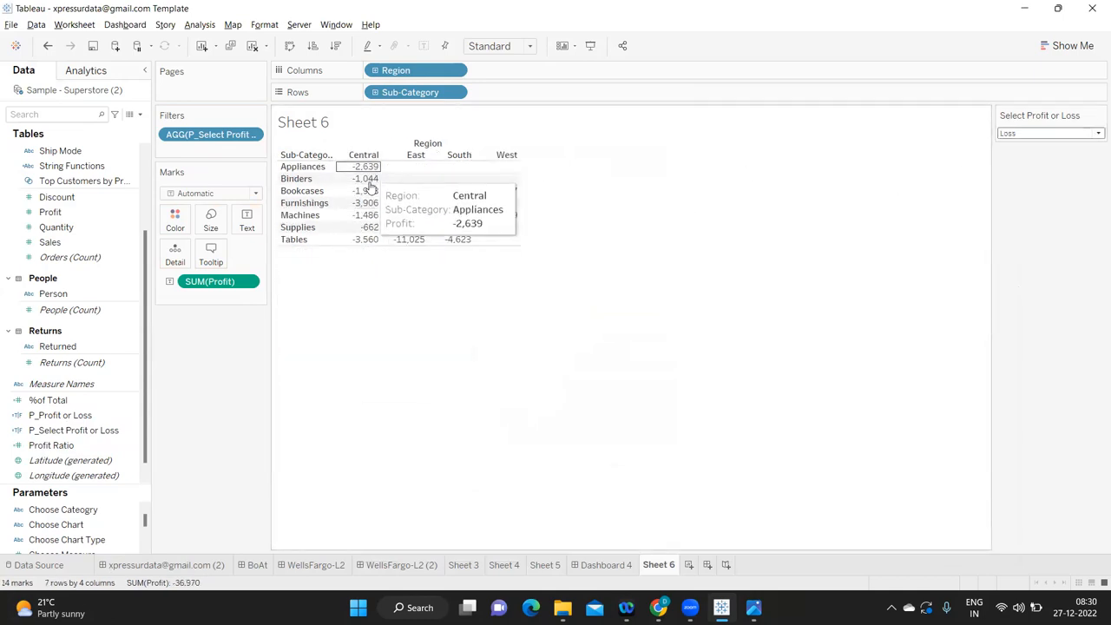
mouse_move(944, 139)
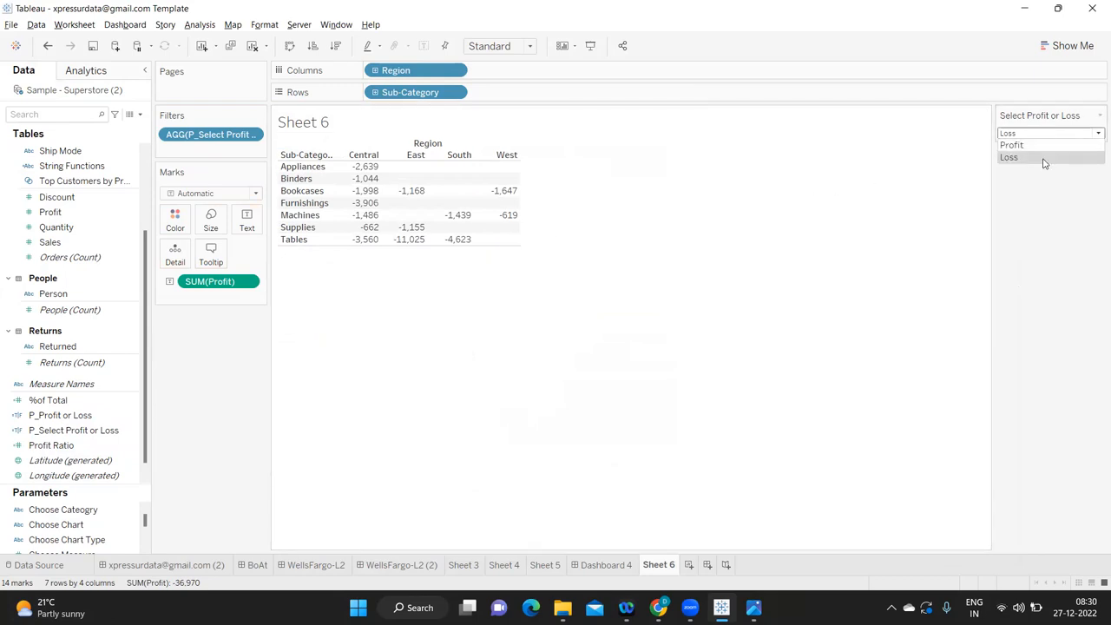
left_click(1011, 145)
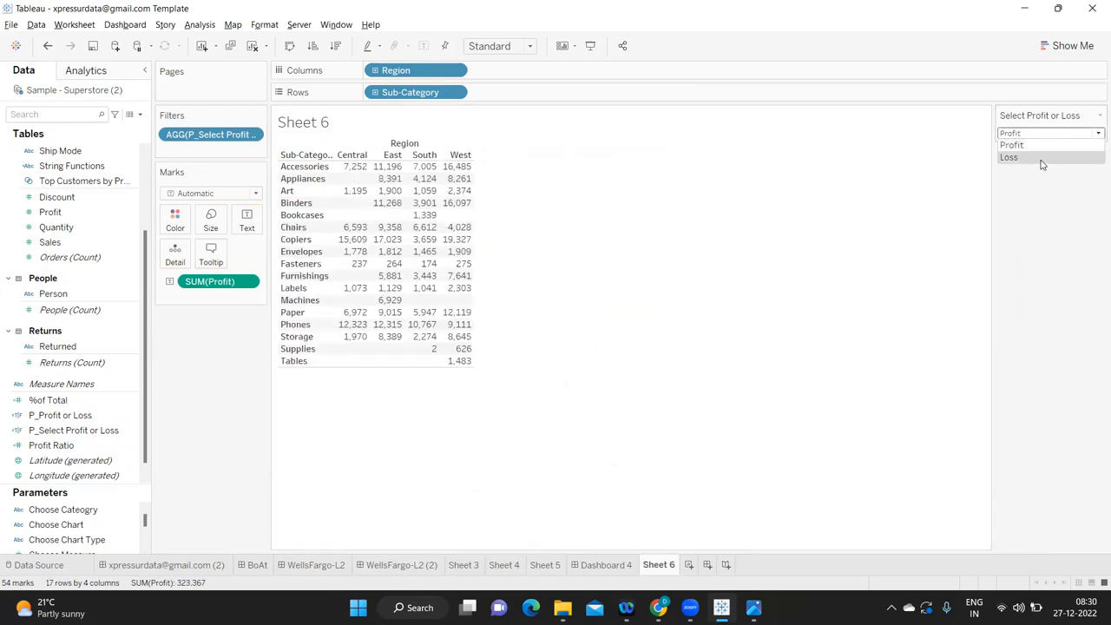
left_click(1008, 157)
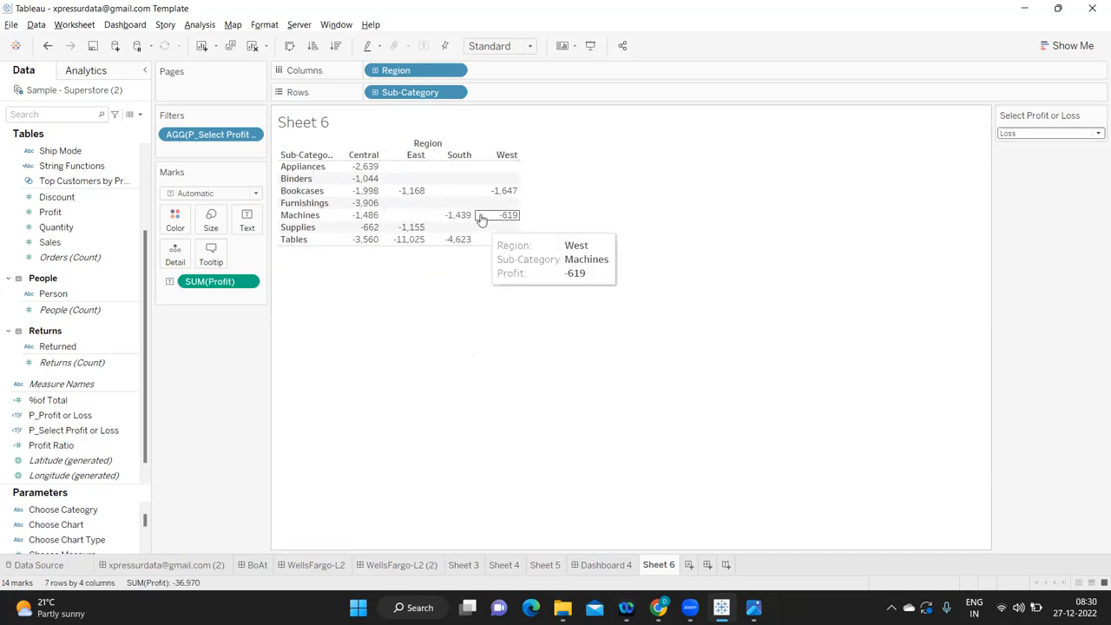
mouse_move(614, 260)
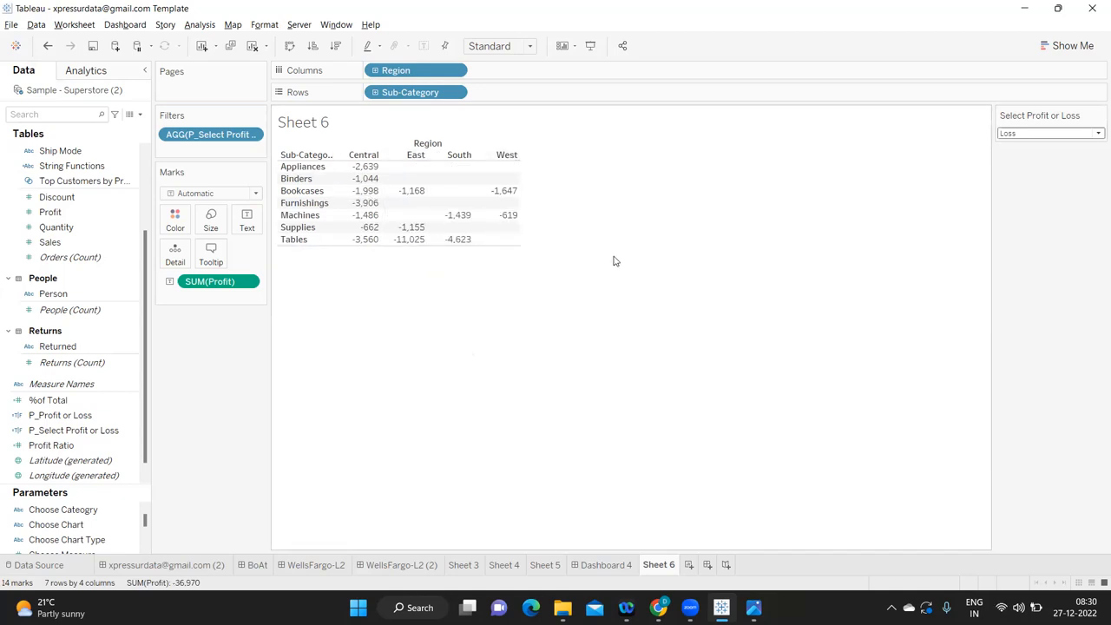
mouse_move(464, 298)
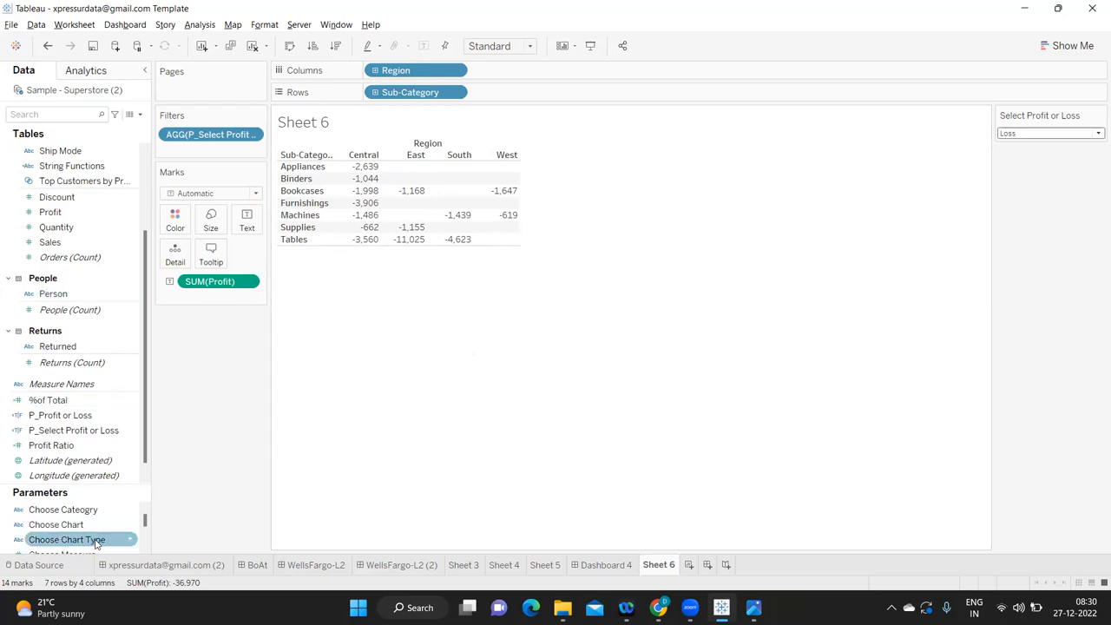
scroll("down", 3)
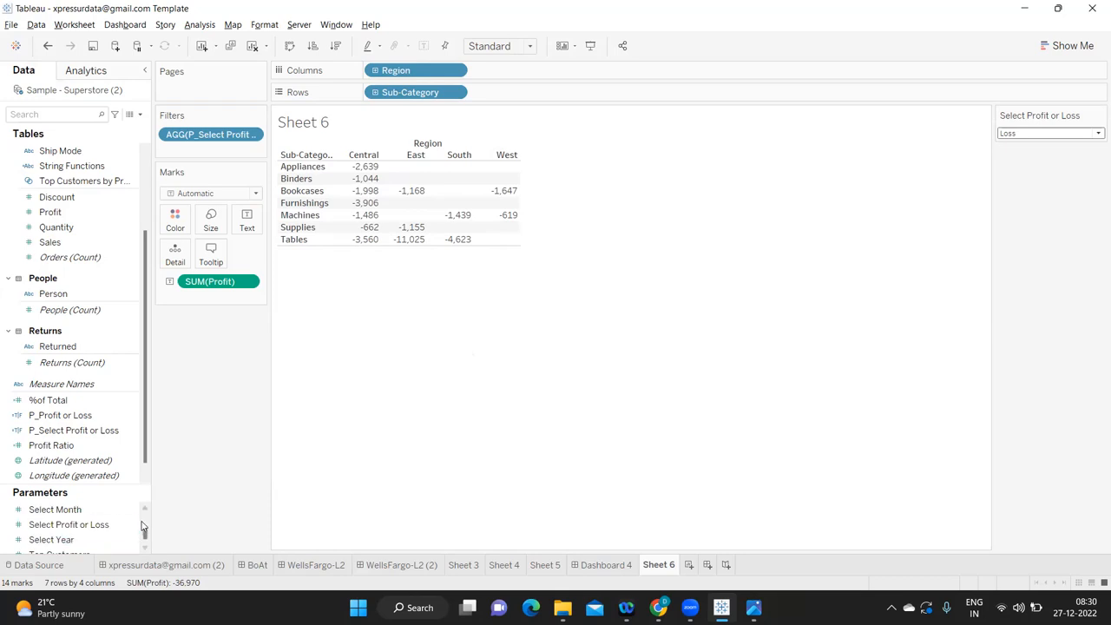
Edit Select Profit or Loss to add a third list value displayed as All
right_click(69, 523)
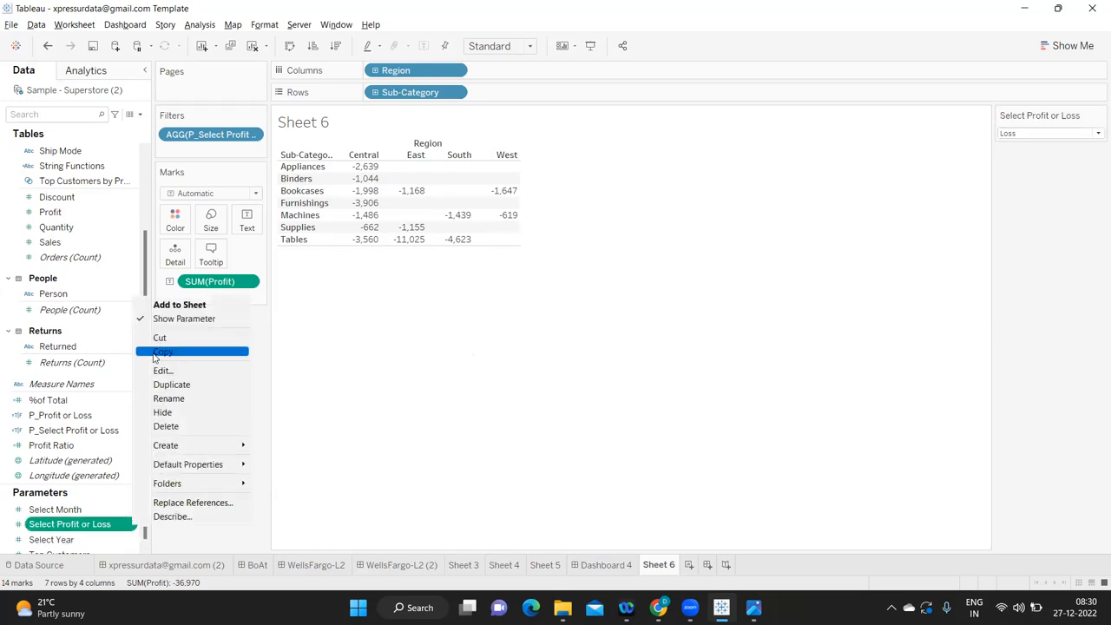
left_click(163, 370)
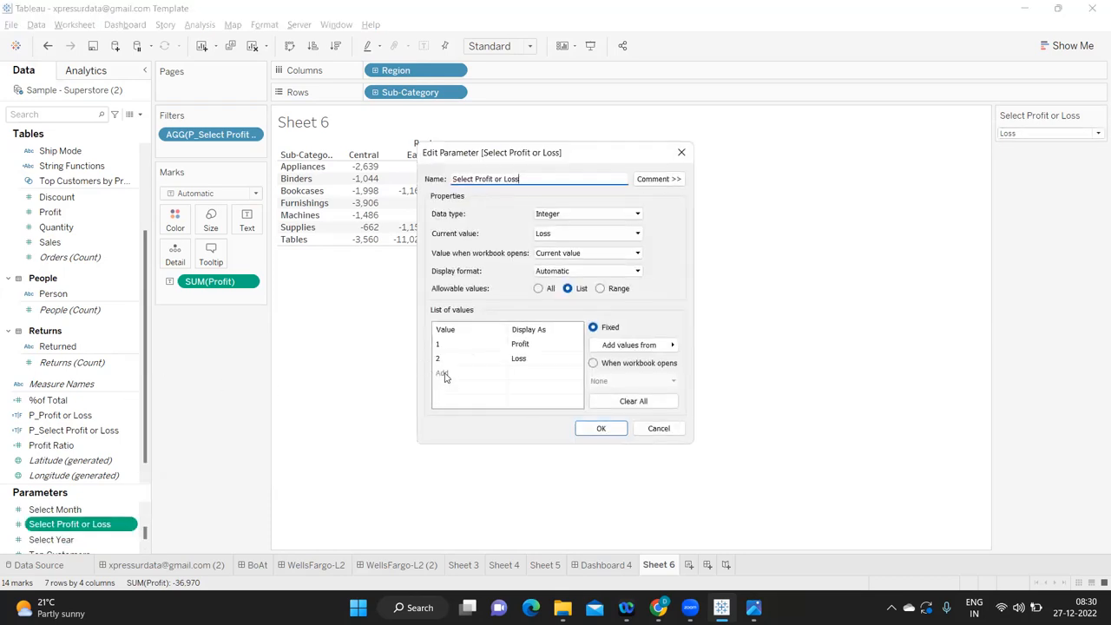
left_click(444, 372)
type("3")
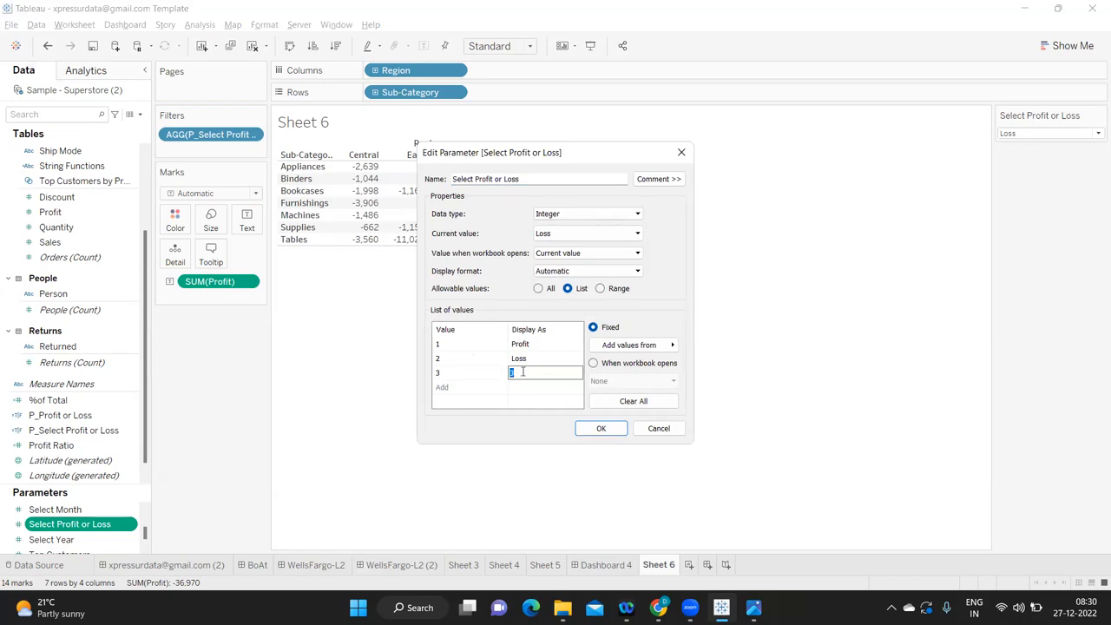
type("ALL")
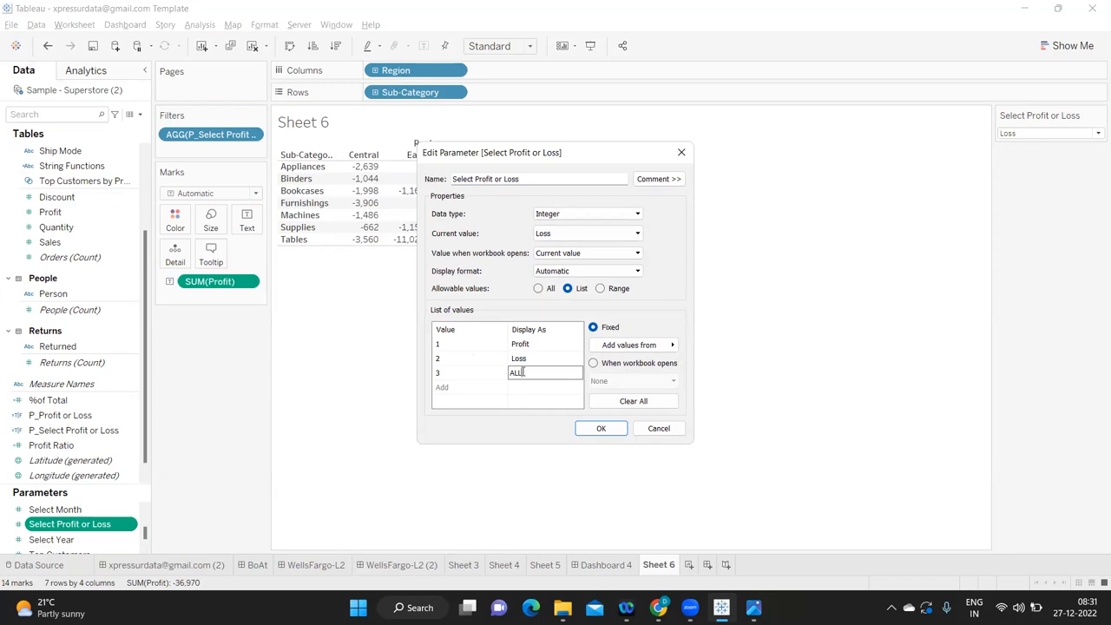
mouse_move(555, 395)
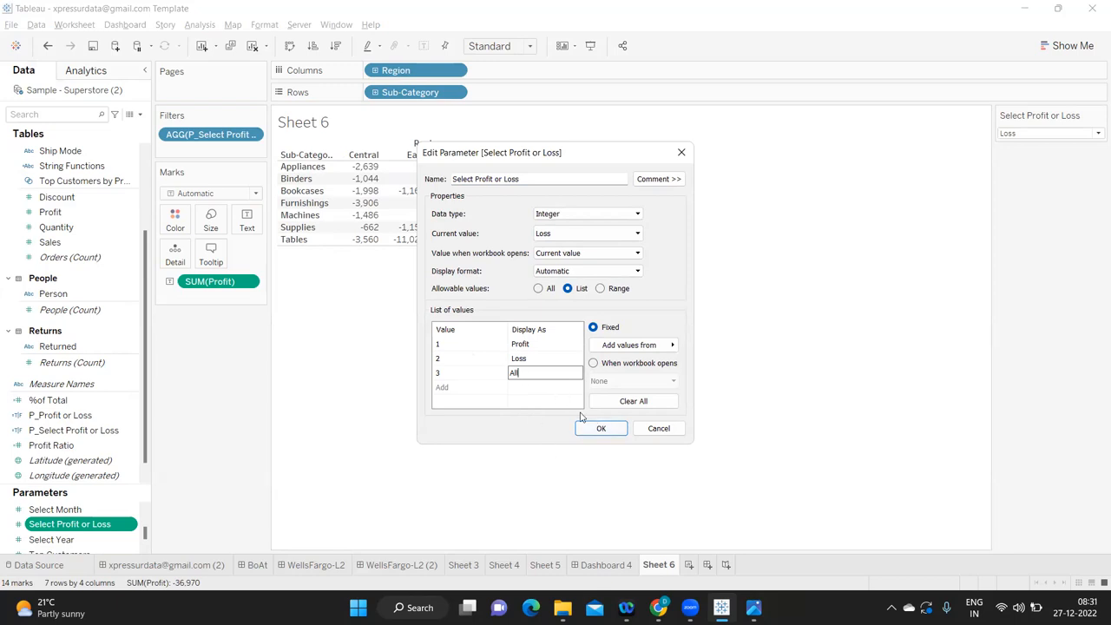
left_click(600, 428)
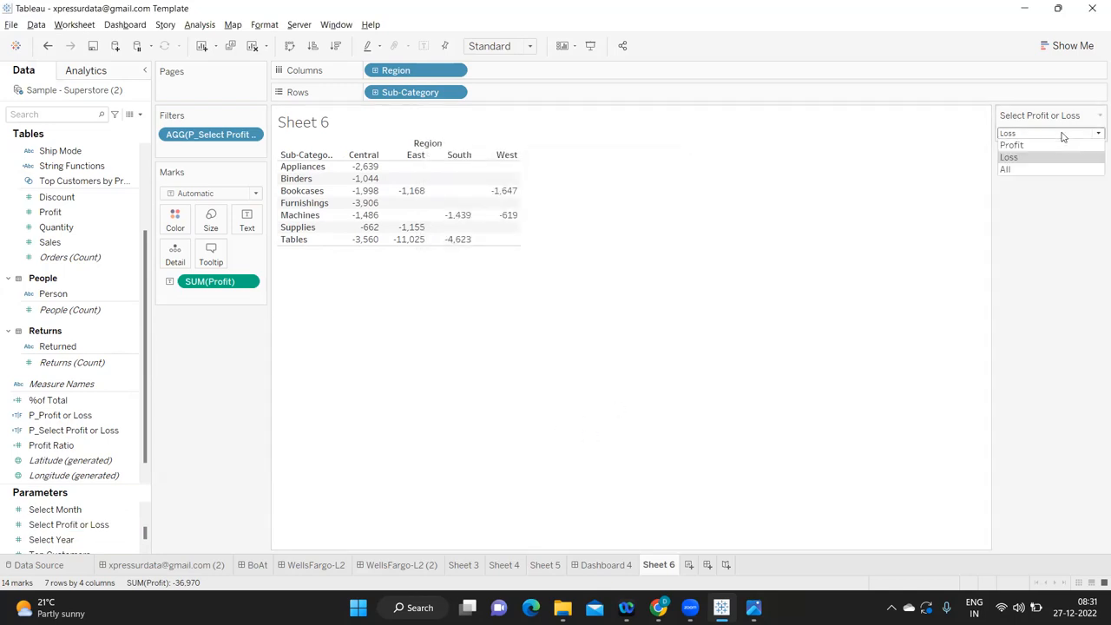
mouse_move(1005, 169)
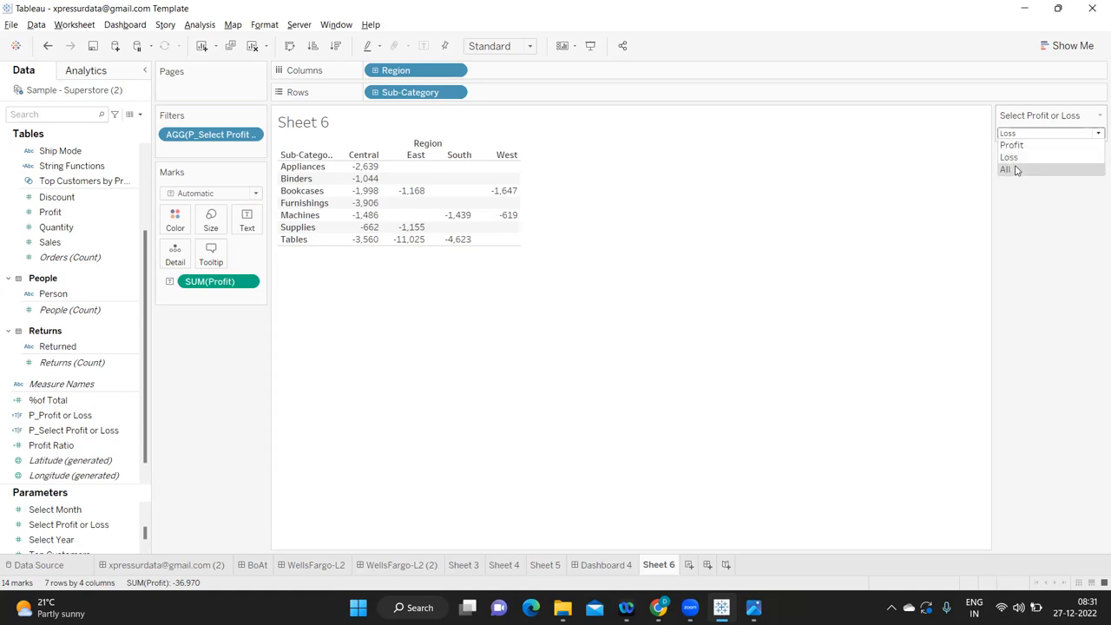
mouse_move(1011, 145)
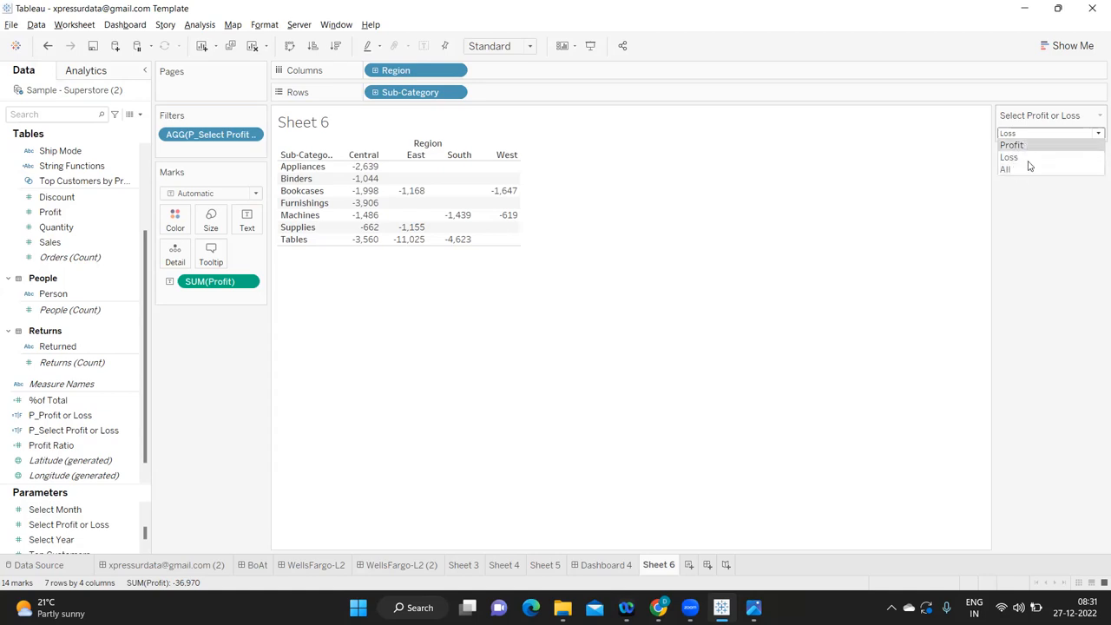
mouse_move(1028, 157)
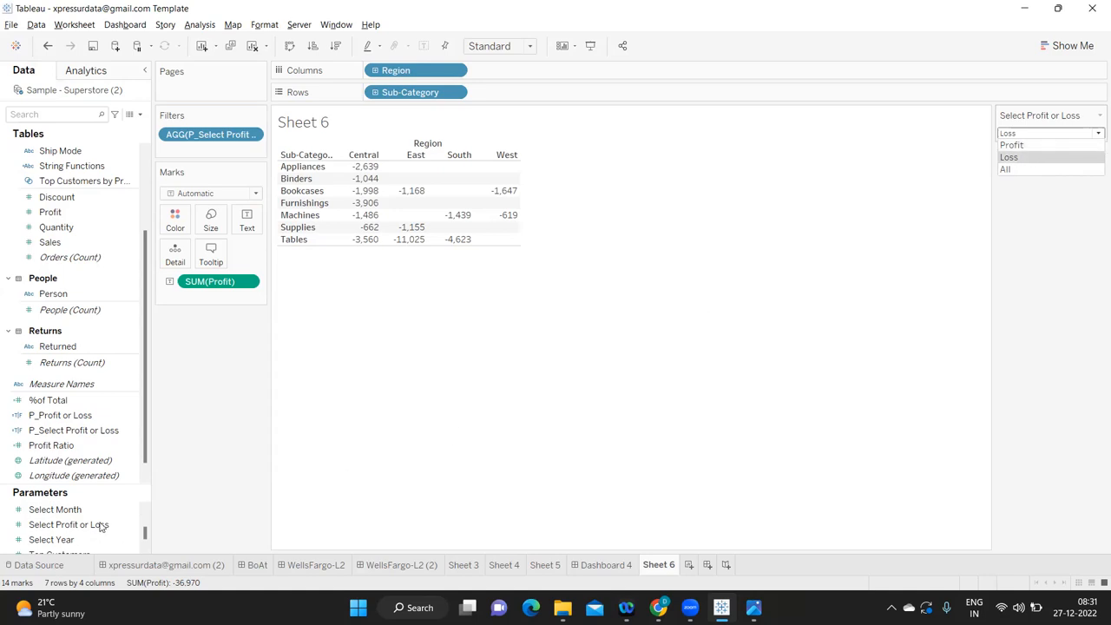
Reorder the Select Profit or Loss parameter so value 3 (All) comes before Profit and Loss
right_click(70, 524)
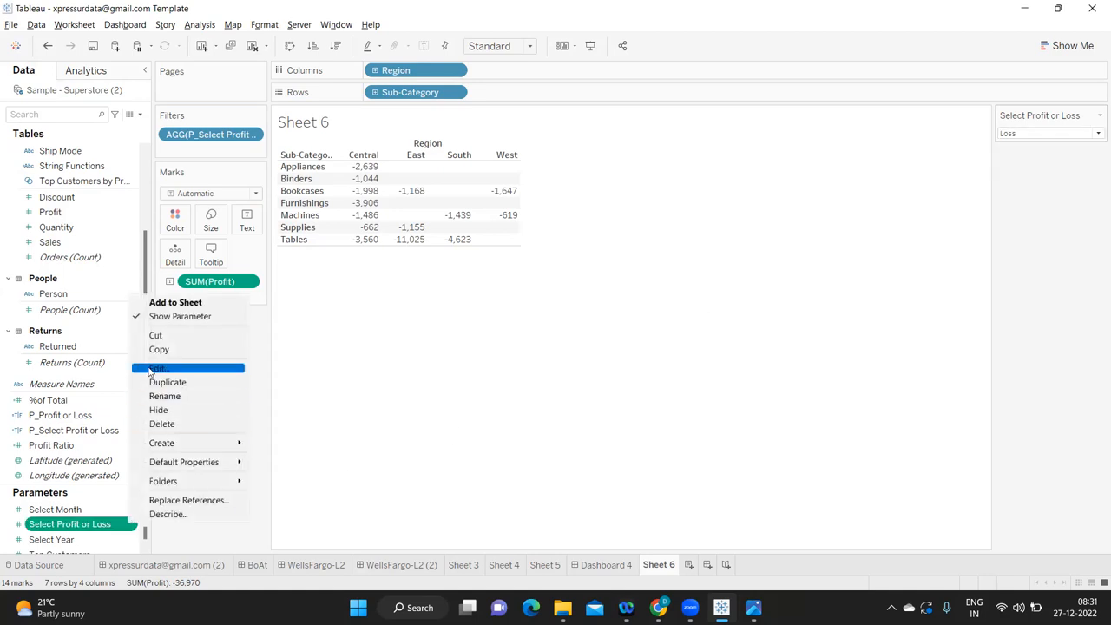
left_click(157, 368)
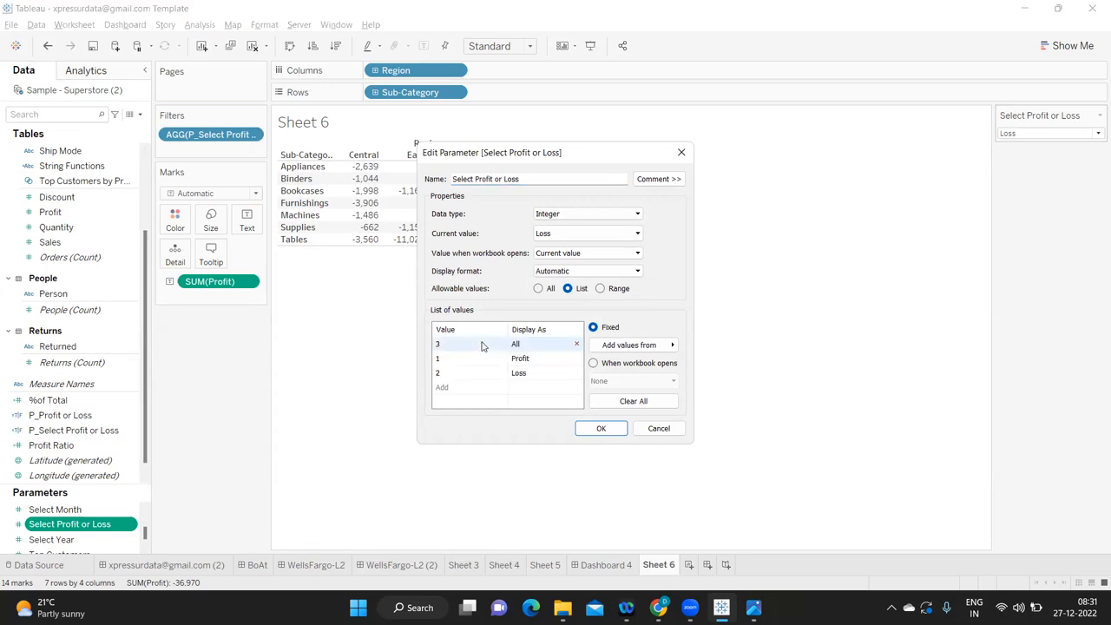
mouse_move(456, 347)
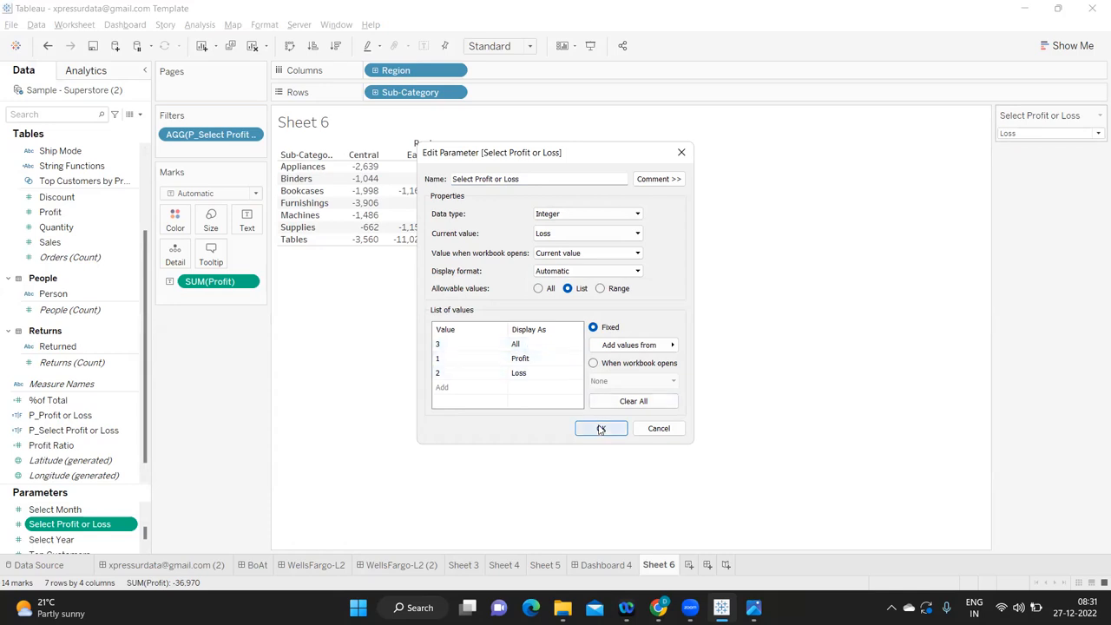
left_click(469, 343)
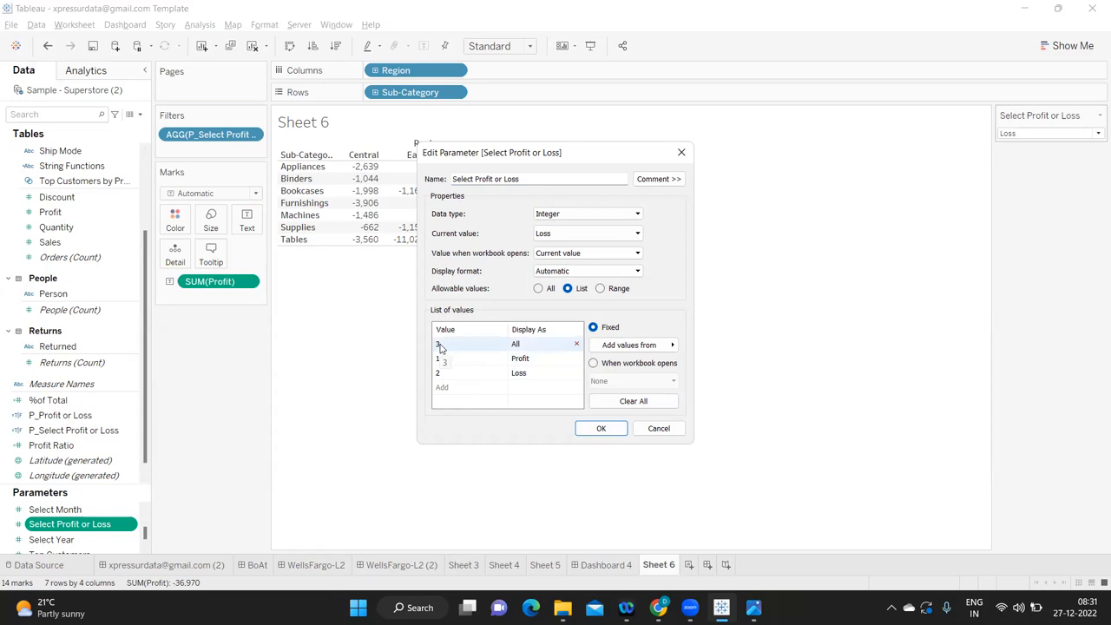
left_click(601, 428)
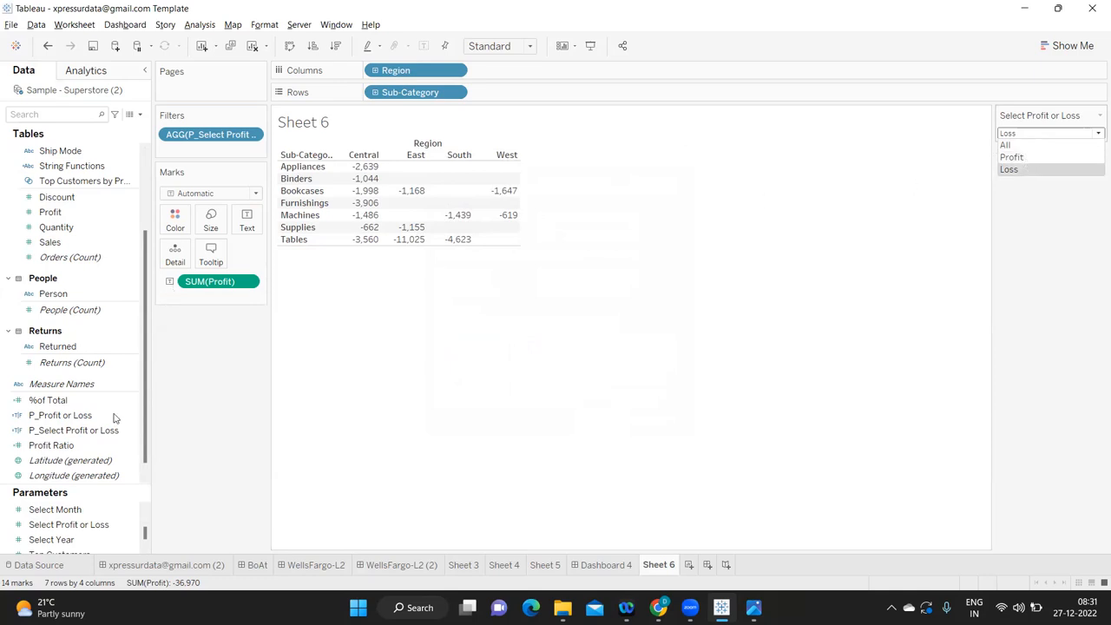
Add WHEN 3 THEN (SUM([Profit]) > 0 OR SUM([Profit]) < 0) to P_Select Profit or Loss, then choose All
right_click(73, 429)
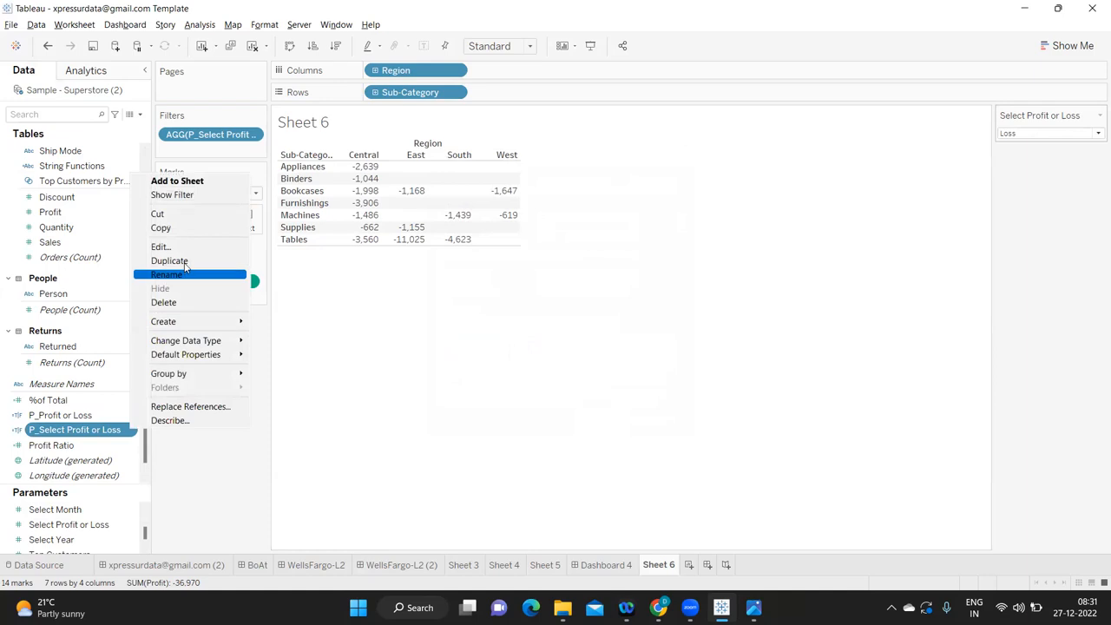
left_click(161, 246)
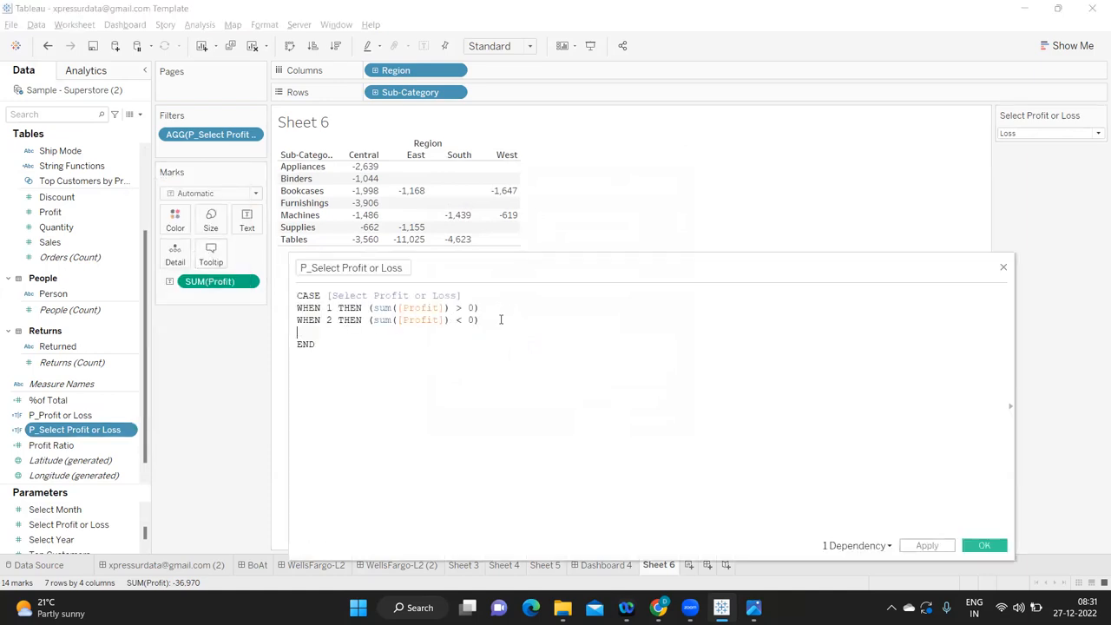
type("WHEN 3")
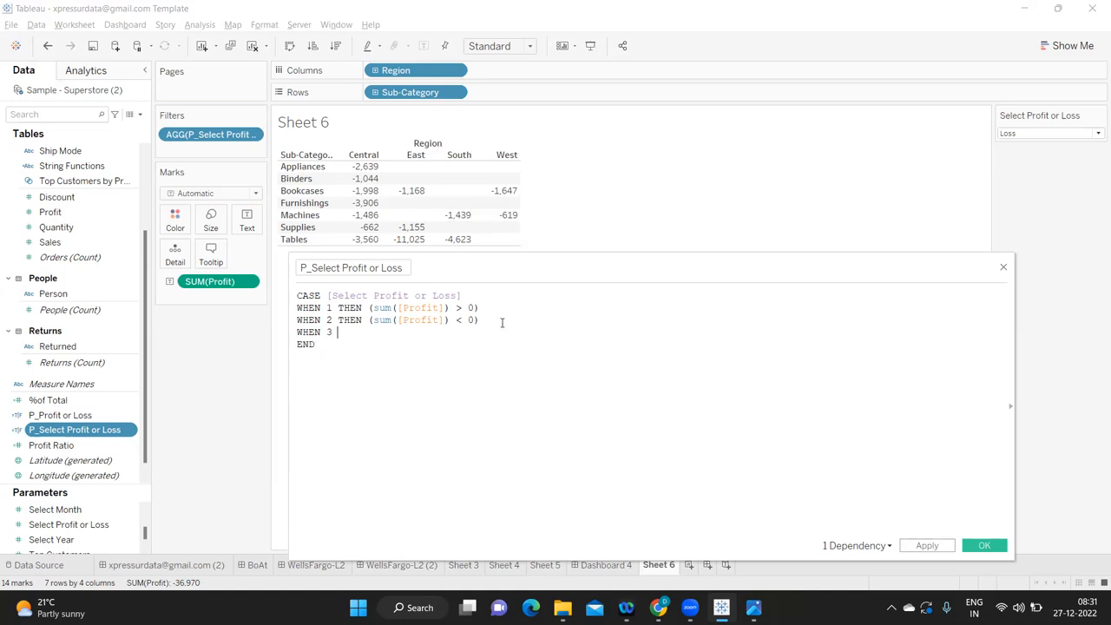
type("THEN")
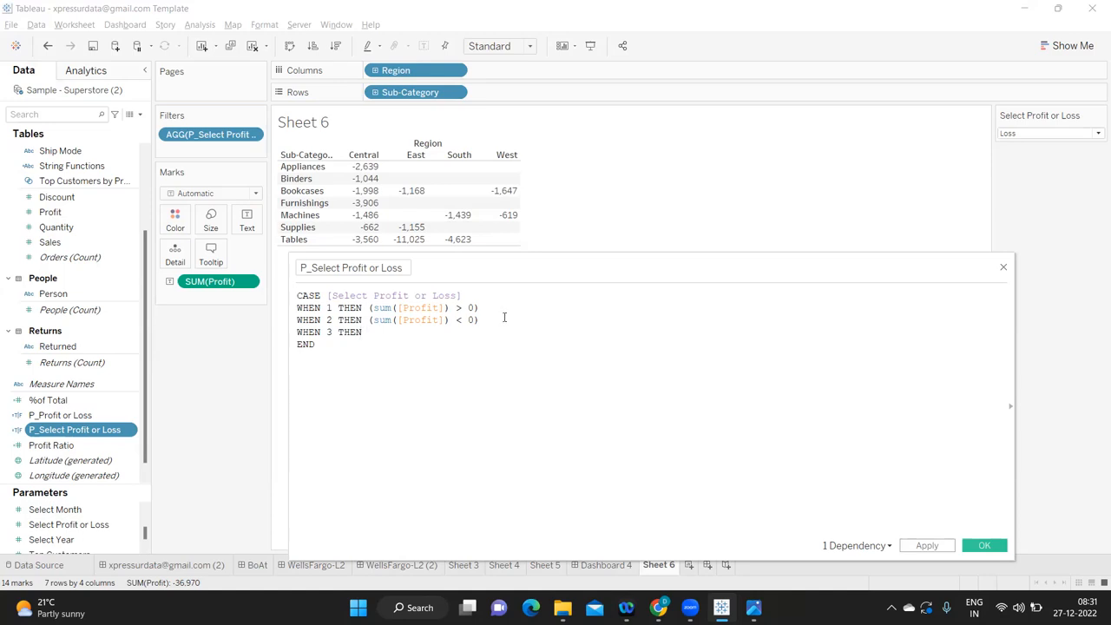
type("(SUM([Profit]) > 0 OR SUM([Profit")
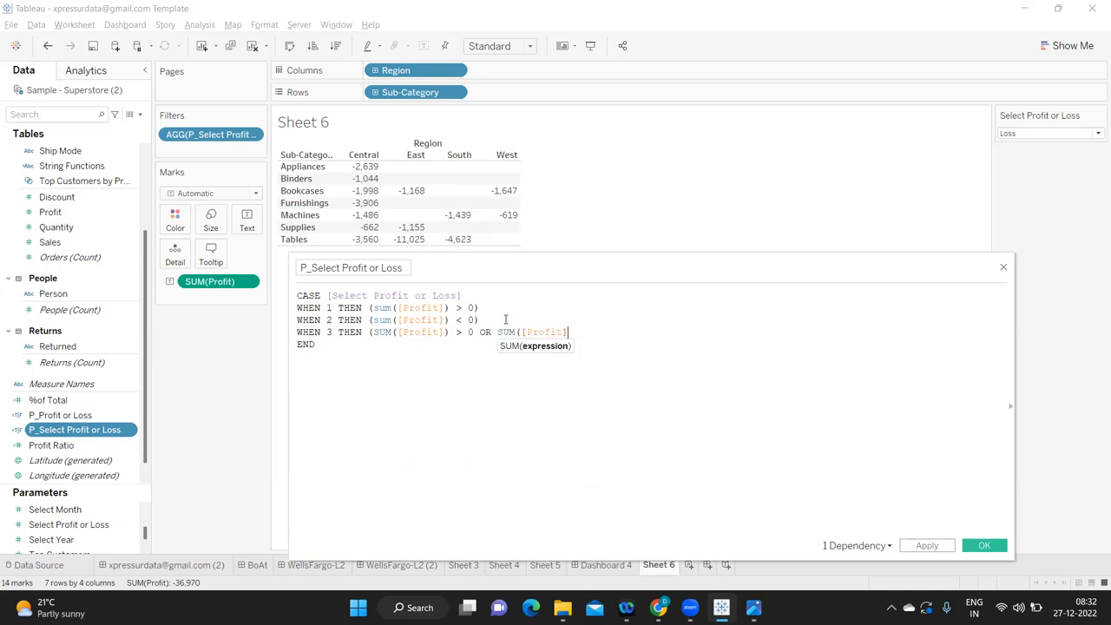
type("<")
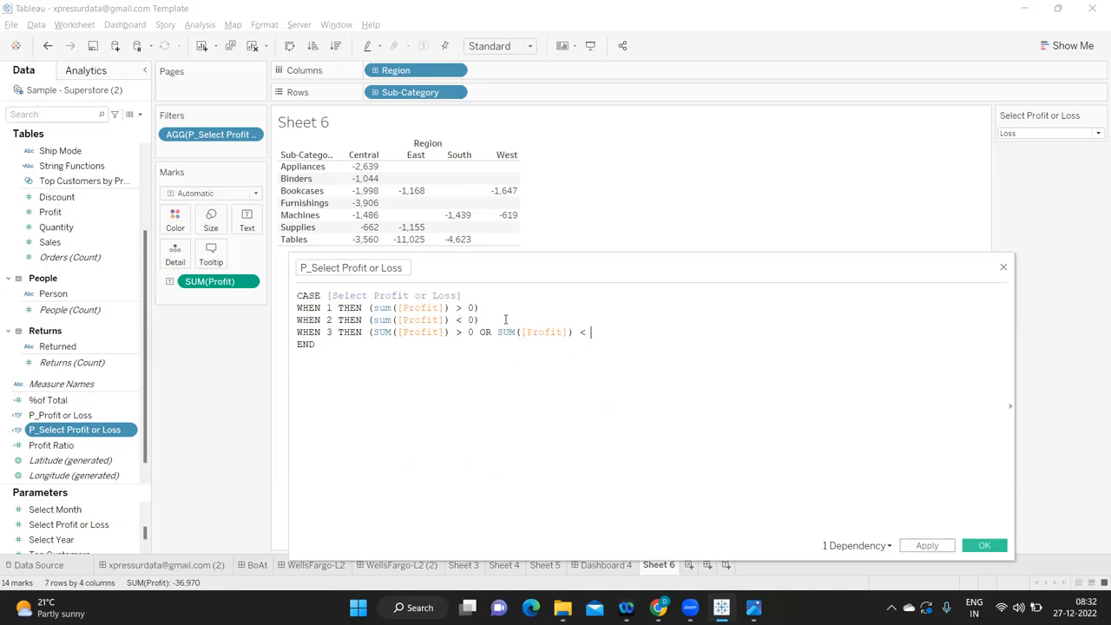
type("0)")
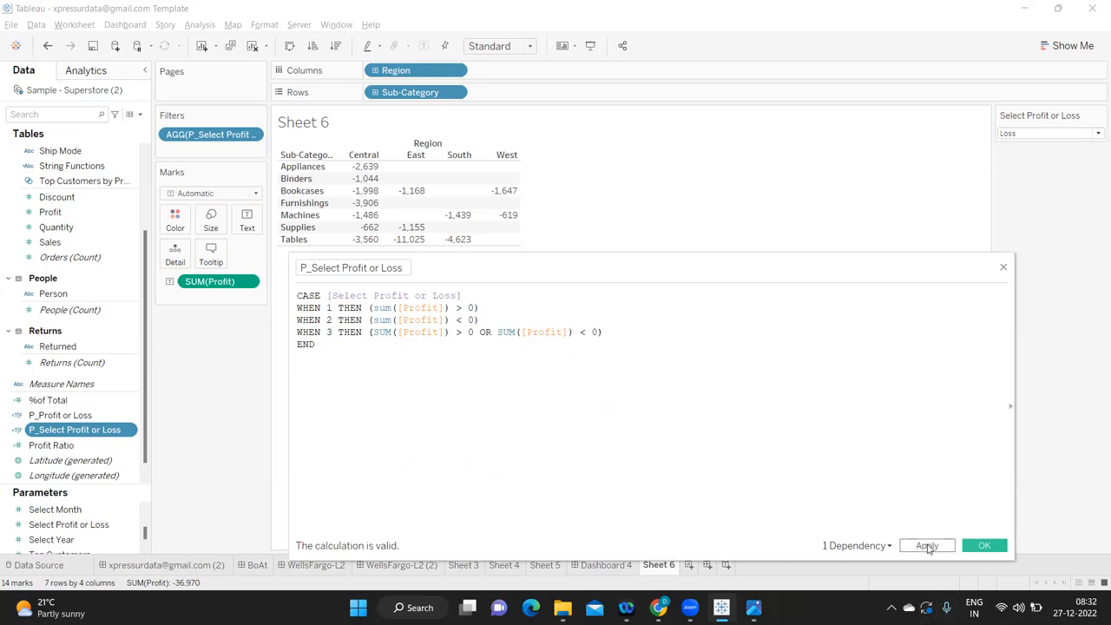
left_click(983, 544)
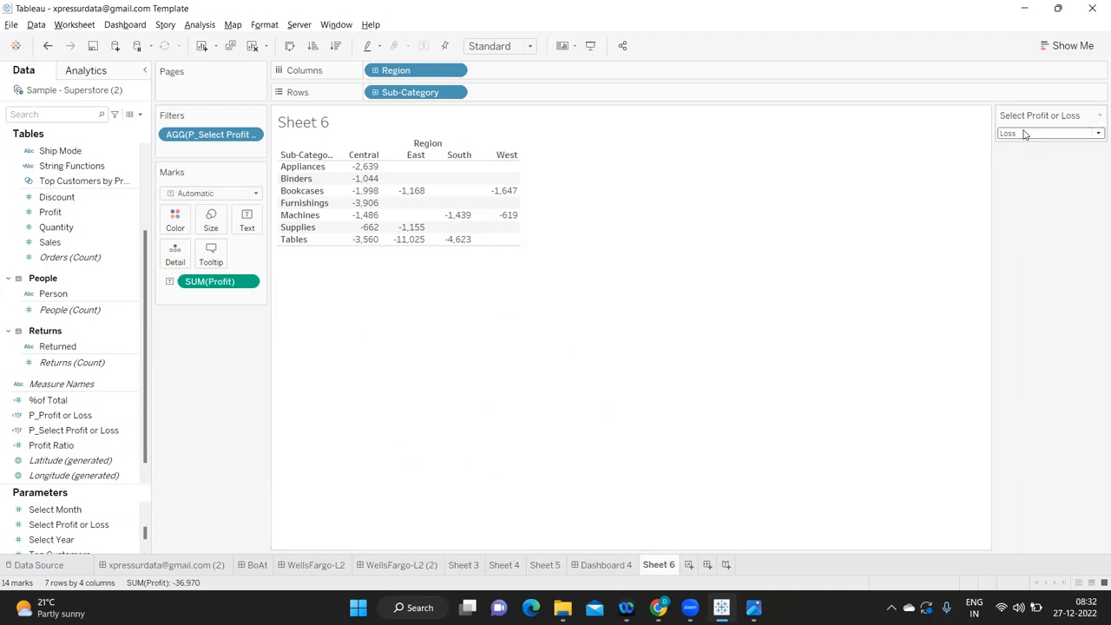
left_click(1049, 133)
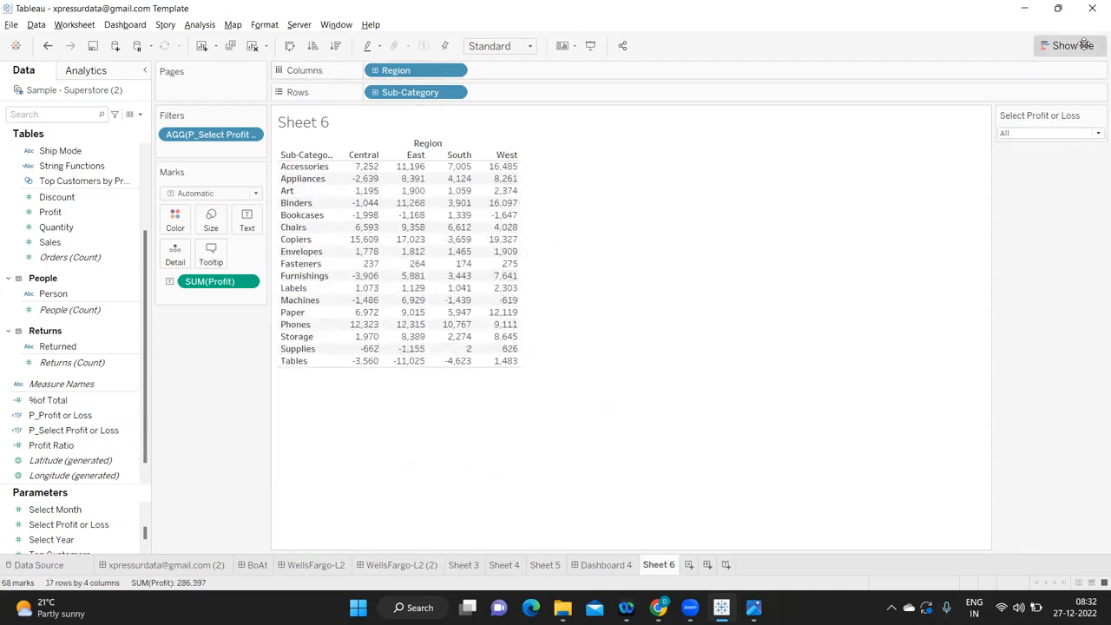
Apply the Highlight Table chart with Sub-Category on Rows and Region on Columns
left_click(1072, 45)
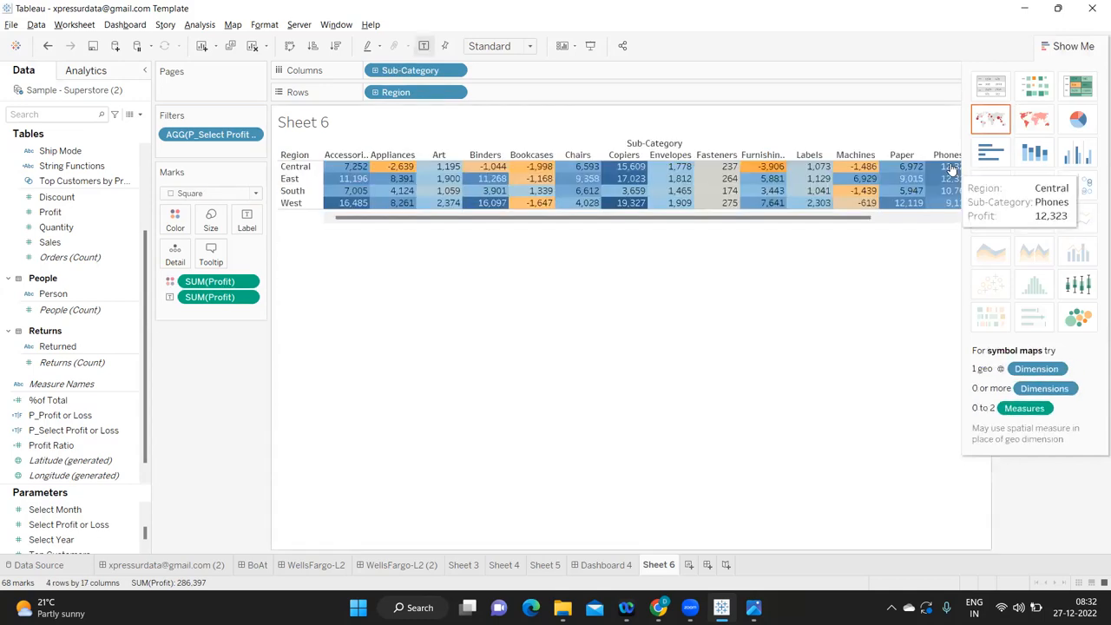
left_click_drag(411, 71, 529, 93)
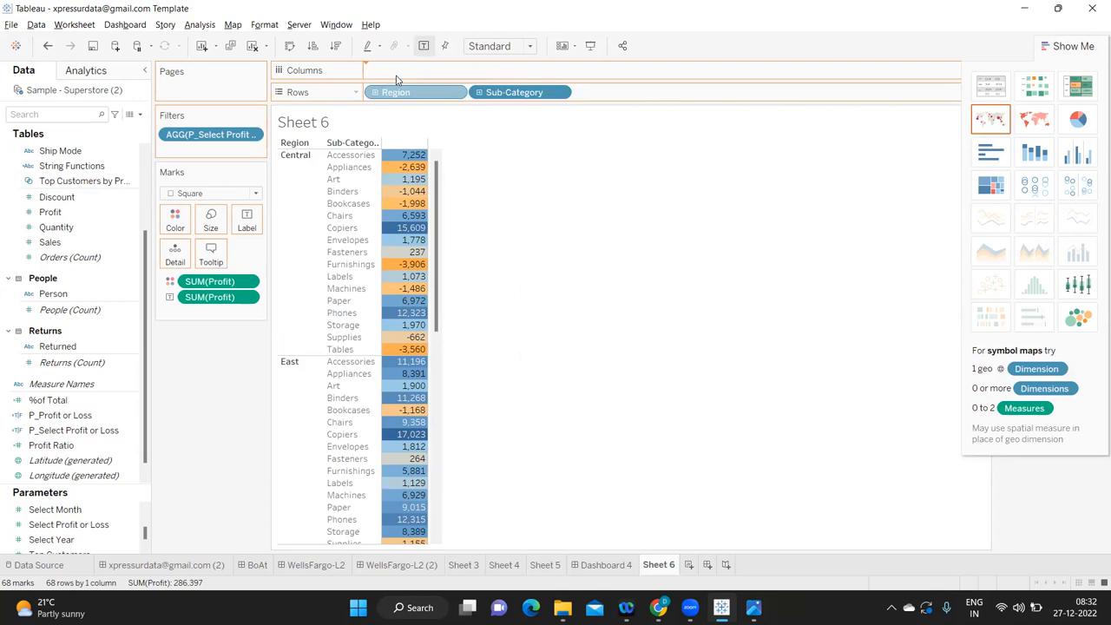
left_click_drag(396, 92, 395, 69)
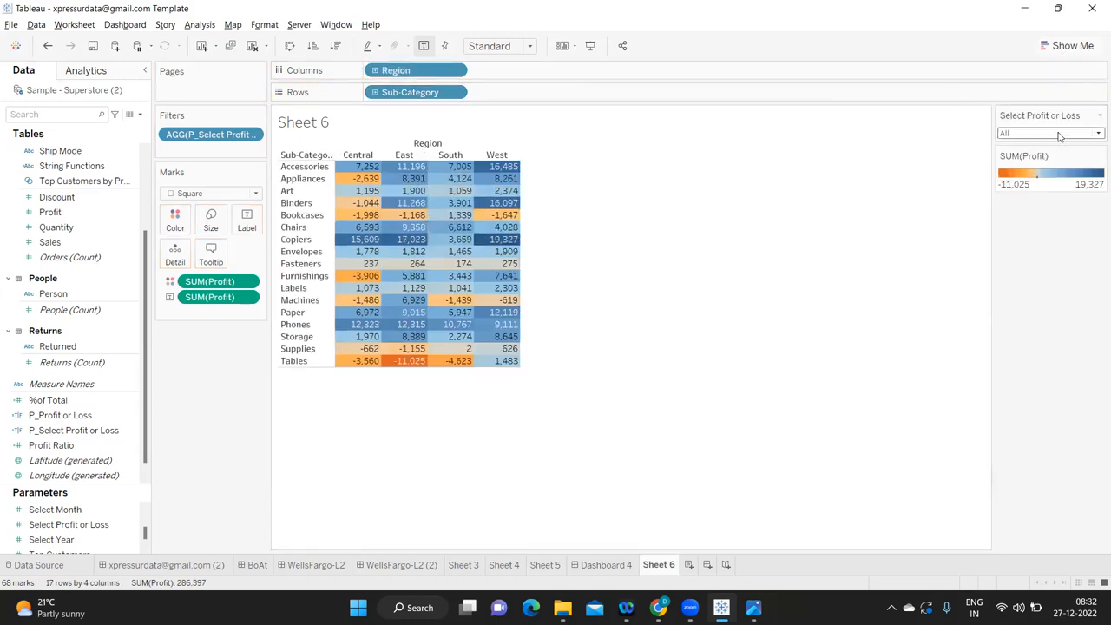
mouse_move(1036, 156)
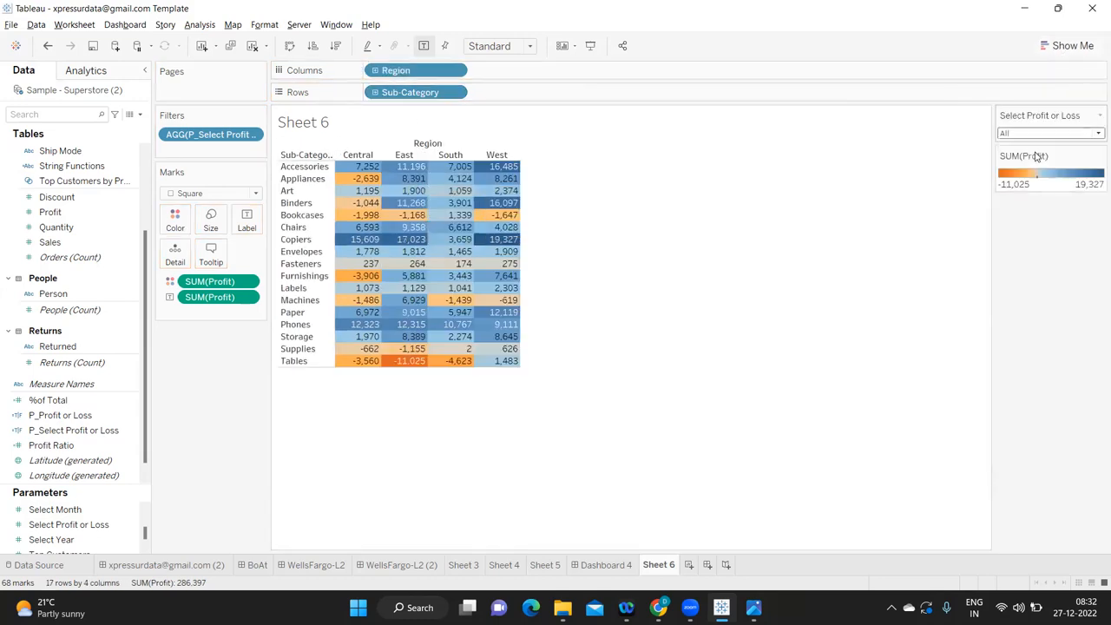
left_click(1050, 133)
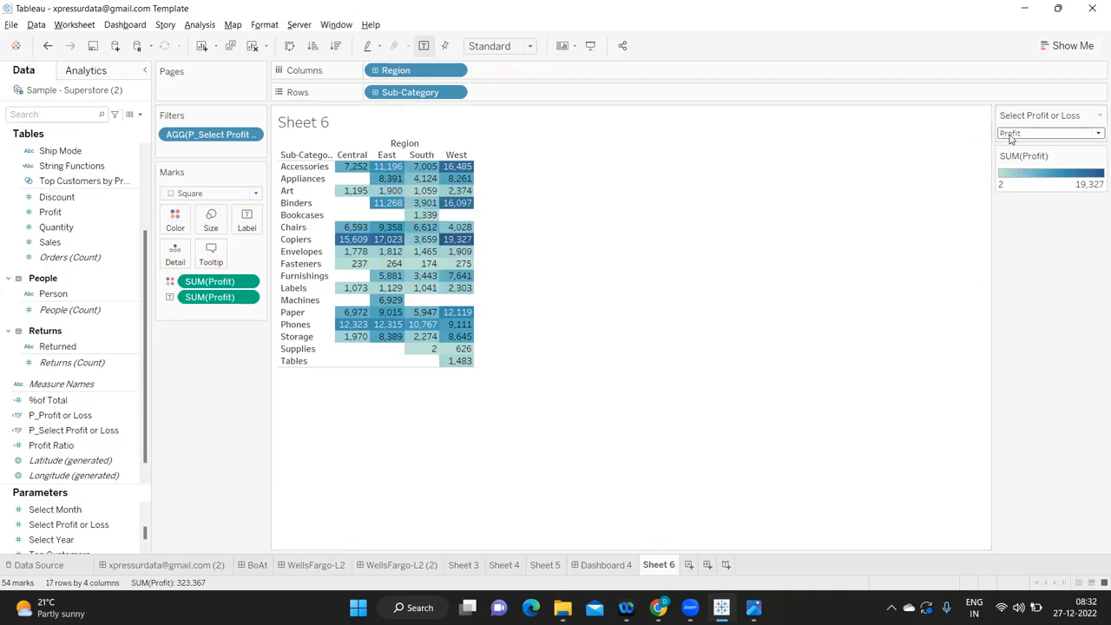
left_click(1050, 133)
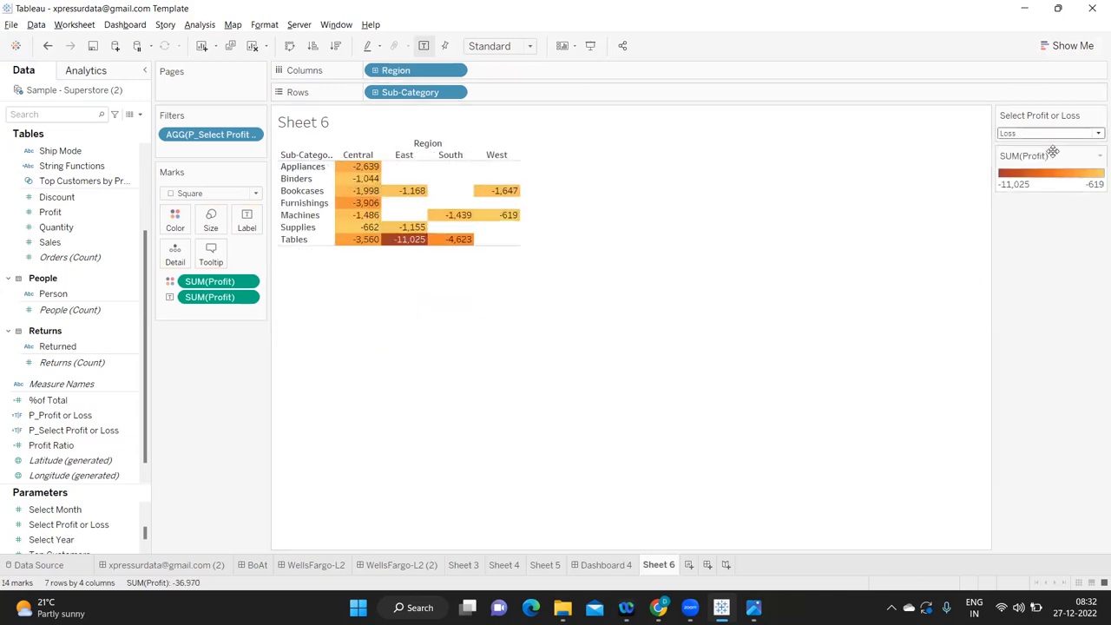
left_click(1050, 133)
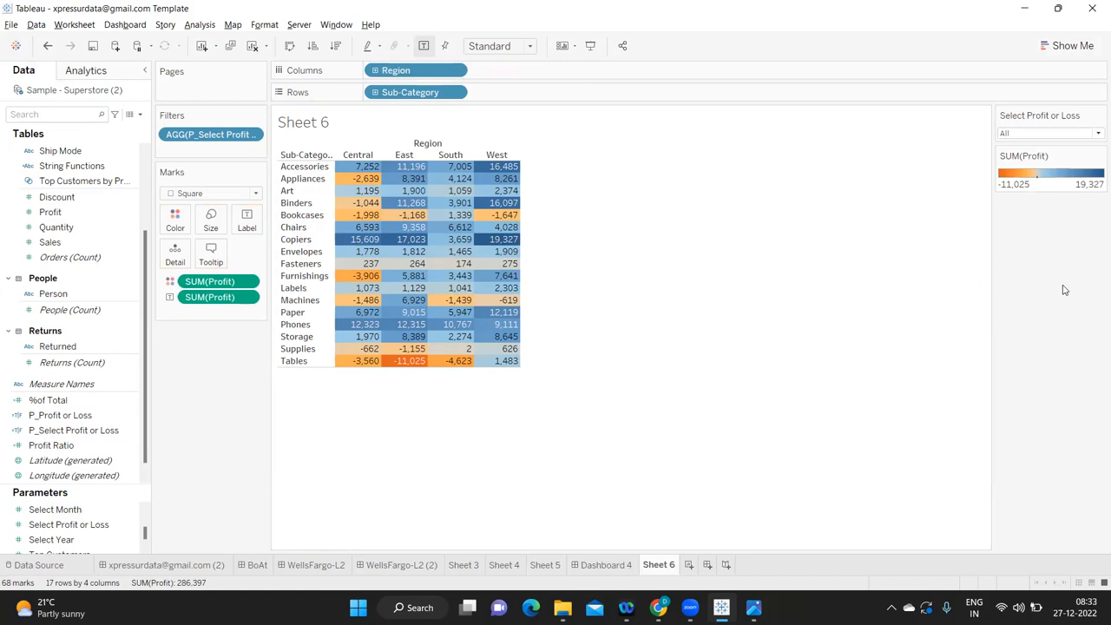
mouse_move(1032, 79)
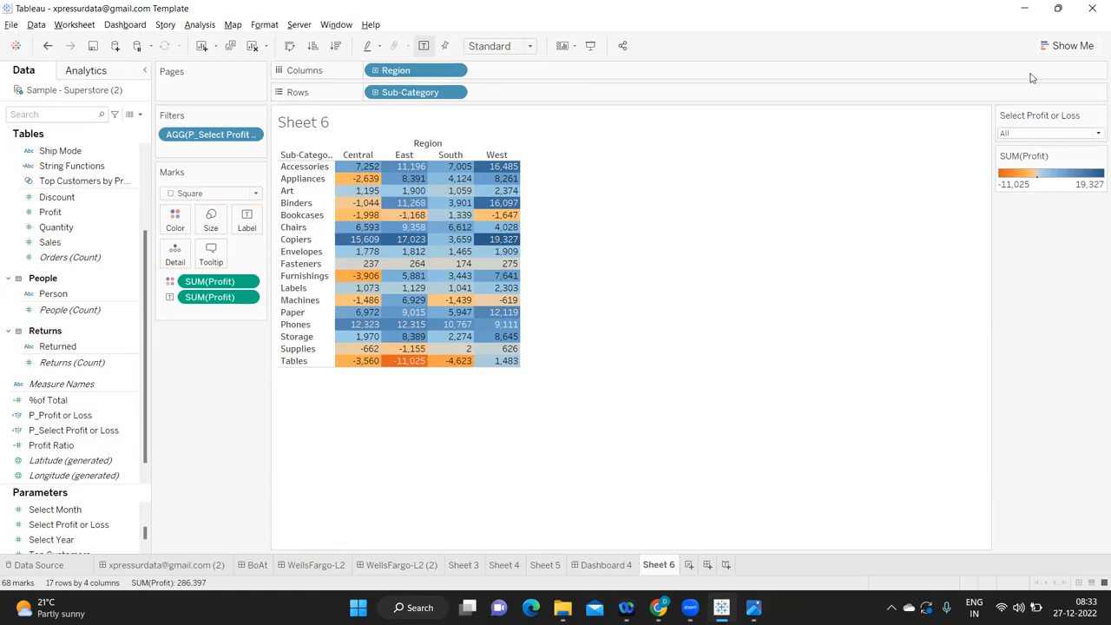